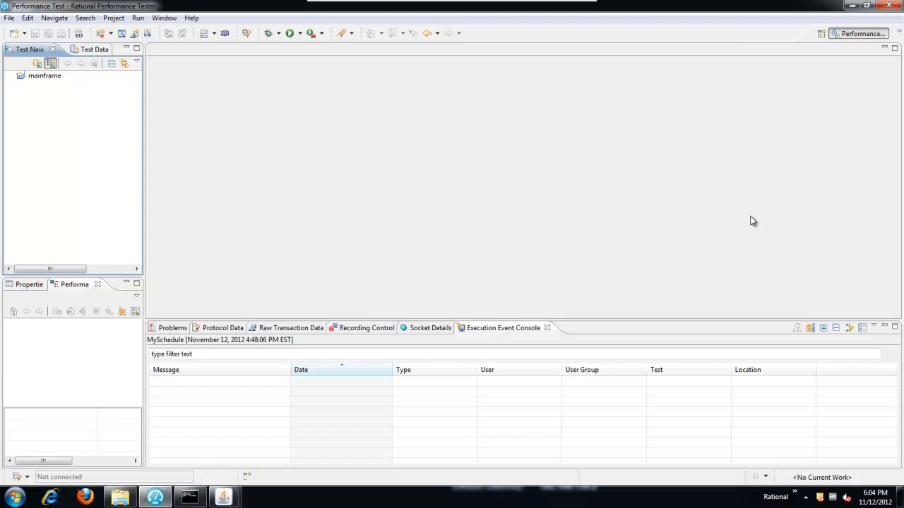
{"action": "mouse_move", "coordinate": [608, 160]}
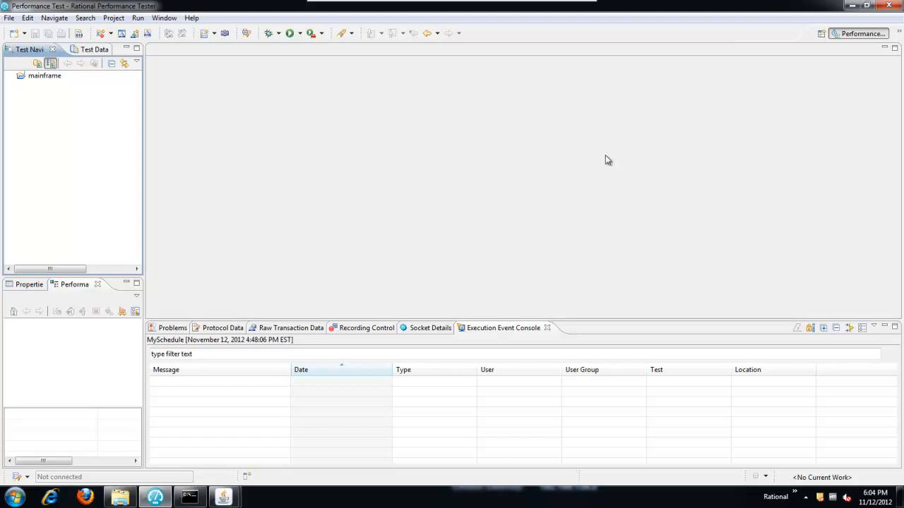
{"action": "mouse_move", "coordinate": [565, 148]}
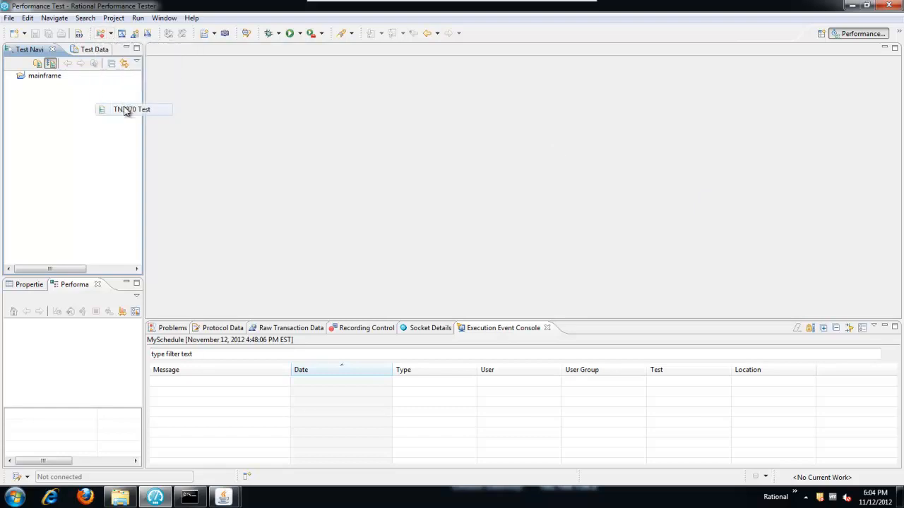
Start a new TN3270 test from recording and name it 3270Test
{"action": "double_click", "coordinate": [132, 109]}
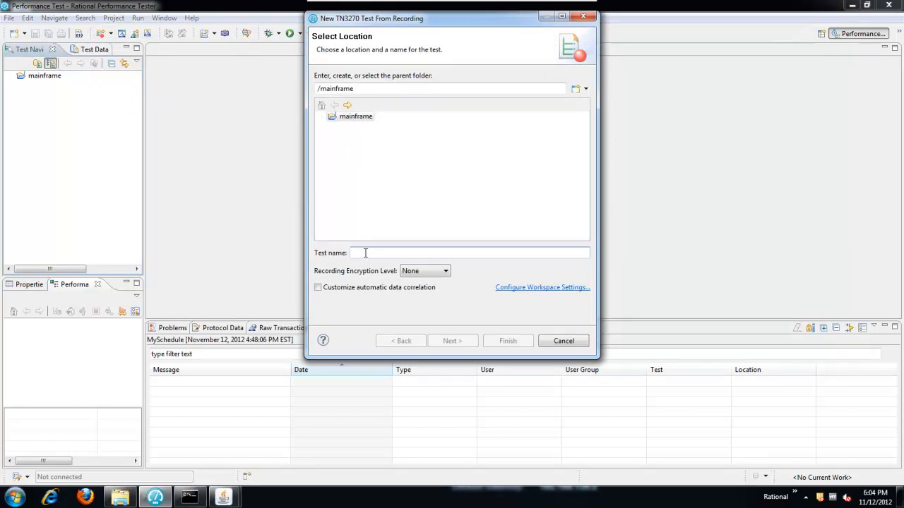
{"action": "type", "text": "3270Test"}
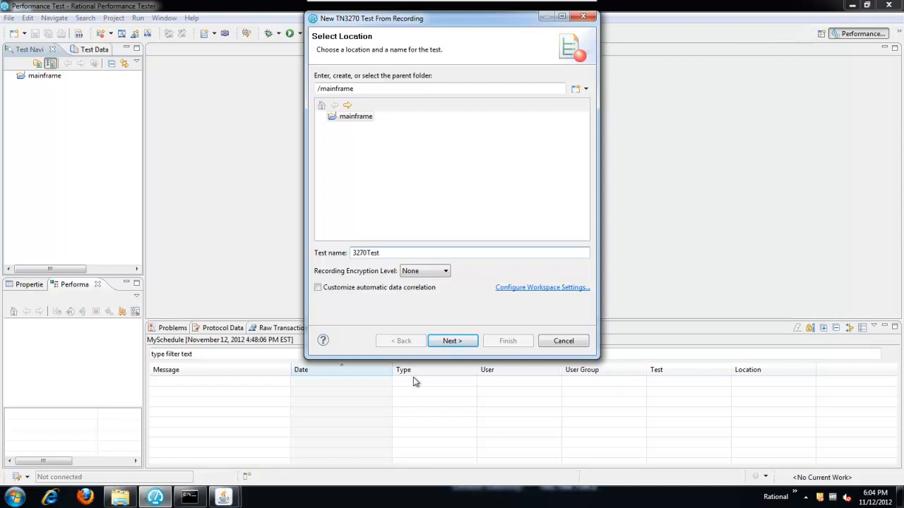
{"action": "left_click", "coordinate": [452, 340]}
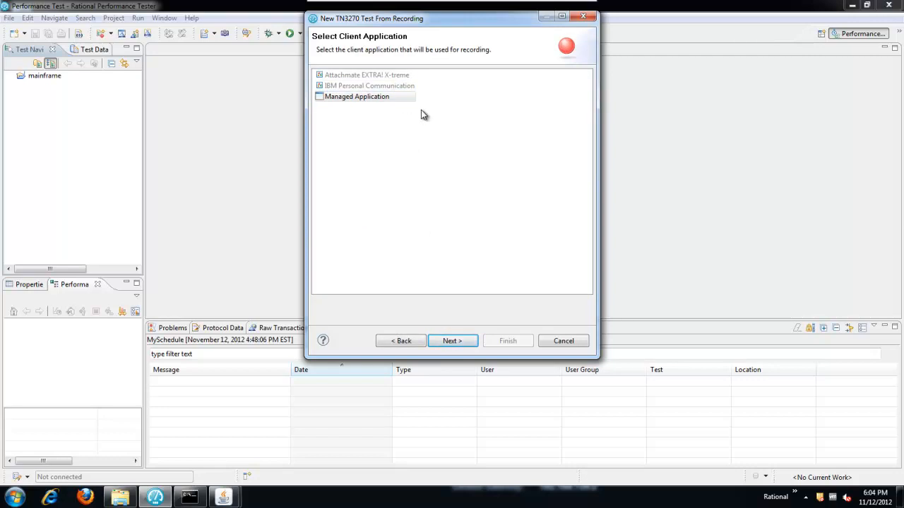
Choose Managed Application with the Socket I/O Recorder and finish the wizard
{"action": "left_click", "coordinate": [357, 96]}
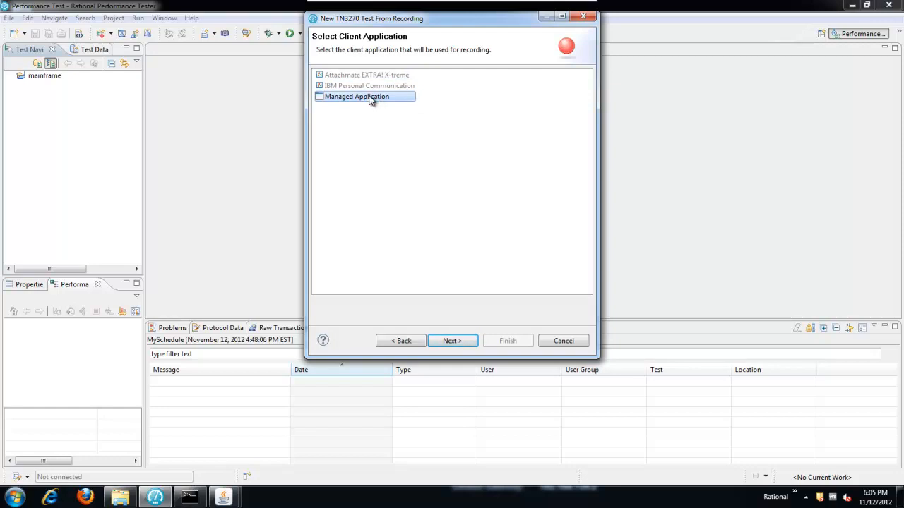
{"action": "left_click", "coordinate": [365, 96]}
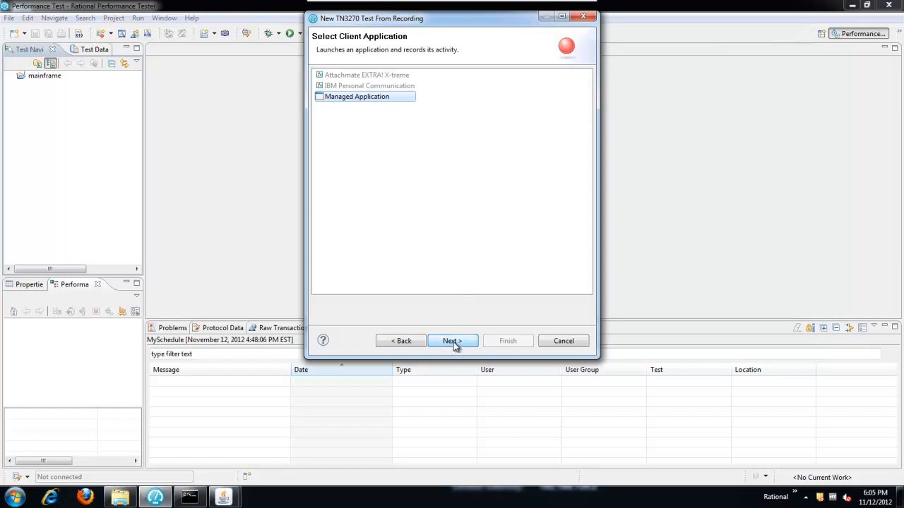
{"action": "left_click", "coordinate": [452, 341]}
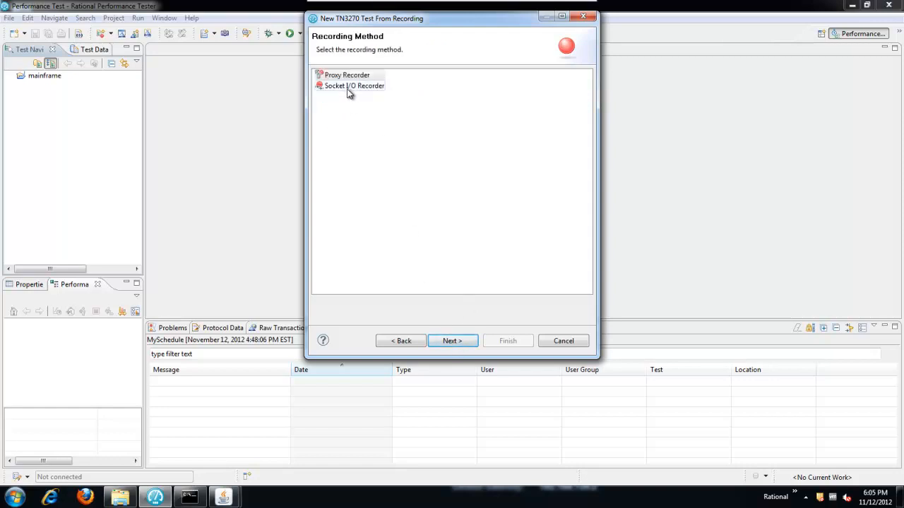
{"action": "left_click", "coordinate": [354, 86]}
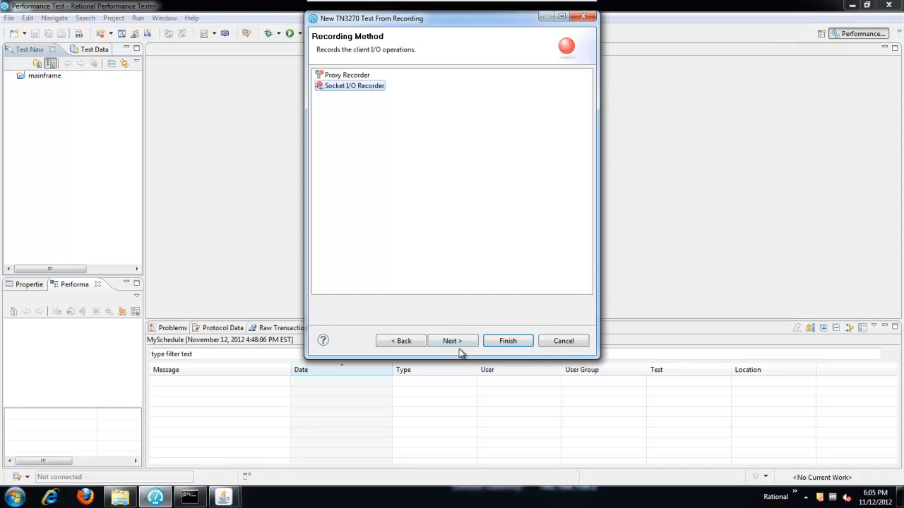
{"action": "left_click", "coordinate": [452, 341]}
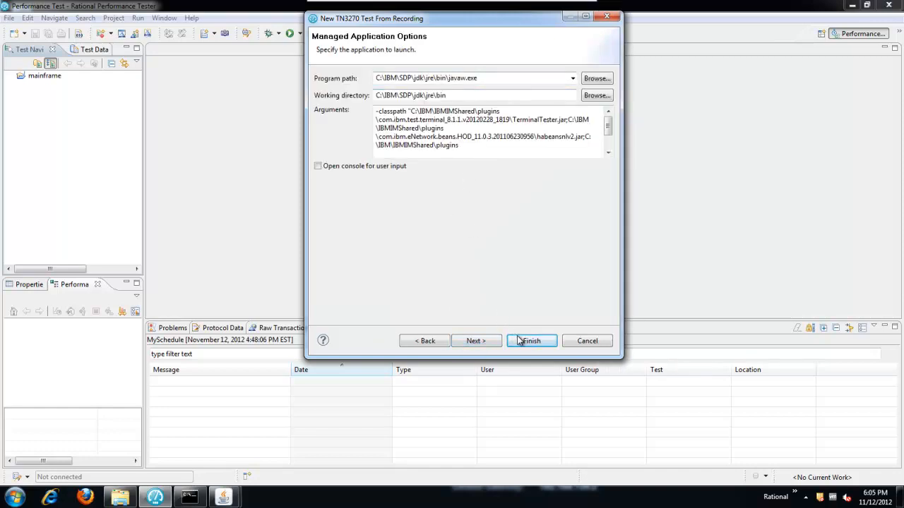
{"action": "left_click", "coordinate": [531, 341]}
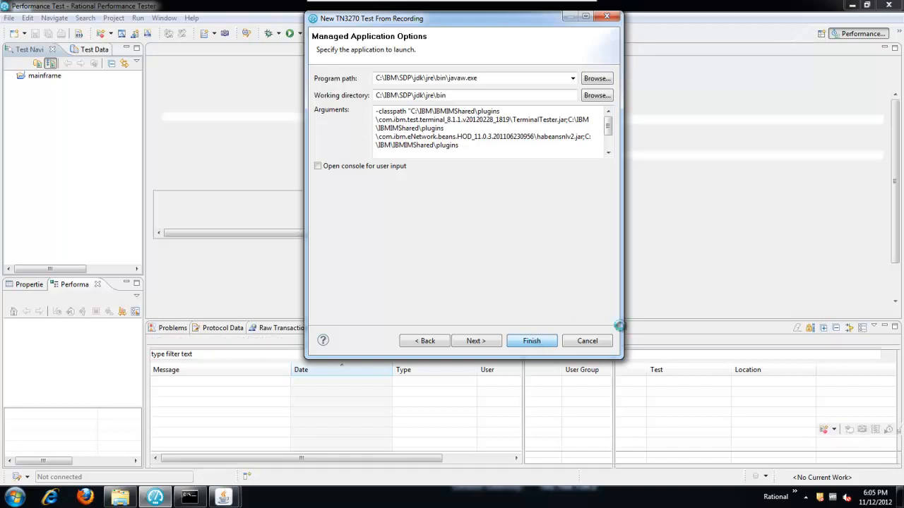
Launch the recording, enter localhost as host and set terminal type TN3270E
{"action": "left_click", "coordinate": [531, 341]}
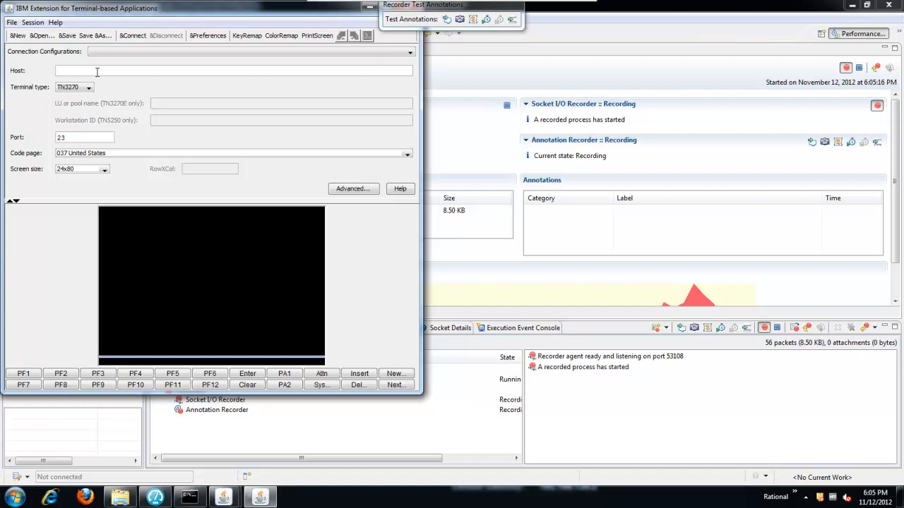
{"action": "type", "text": "localhost"}
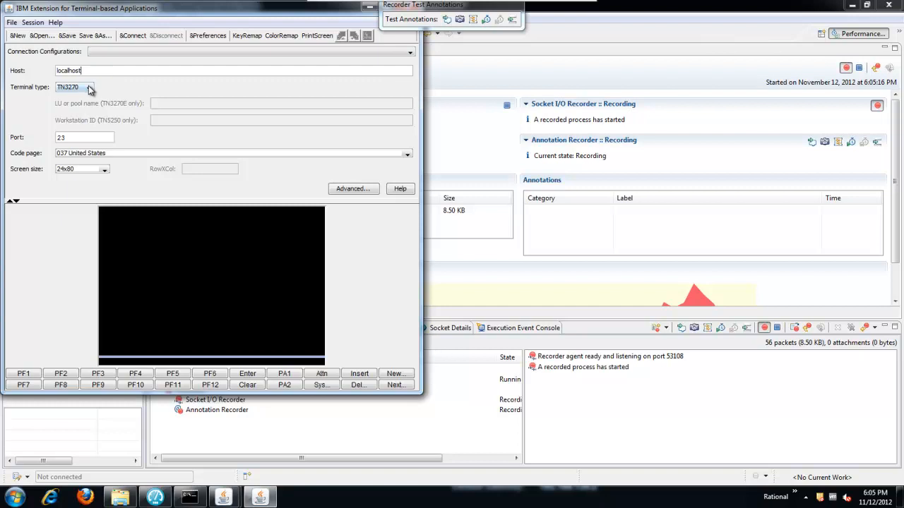
{"action": "left_click", "coordinate": [90, 87]}
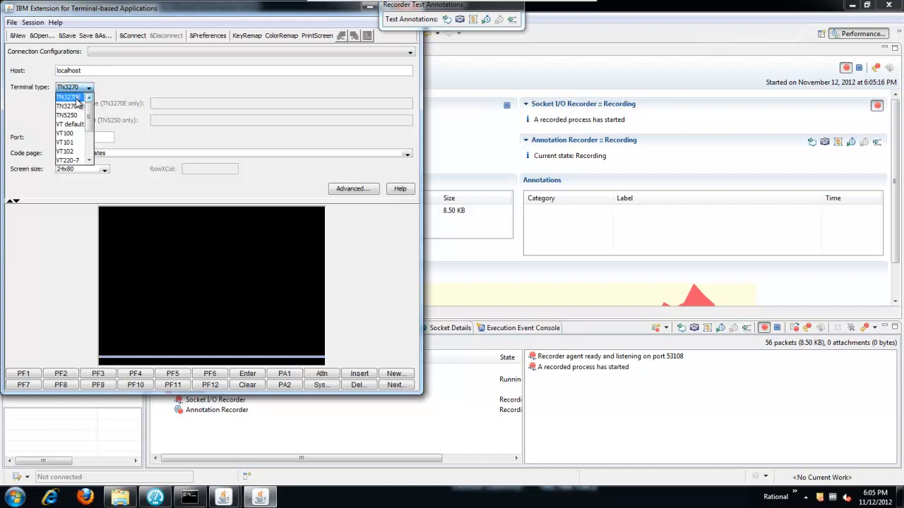
{"action": "left_click", "coordinate": [68, 97]}
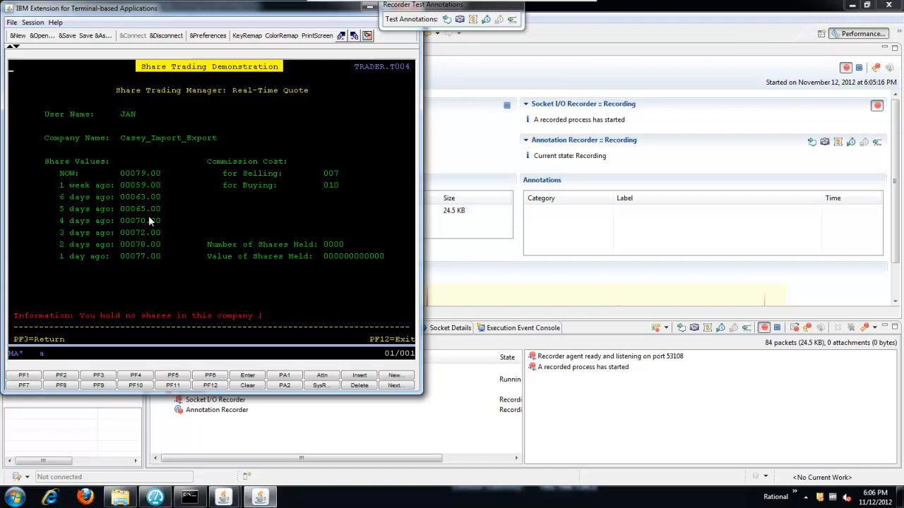
{"action": "mouse_move", "coordinate": [214, 201]}
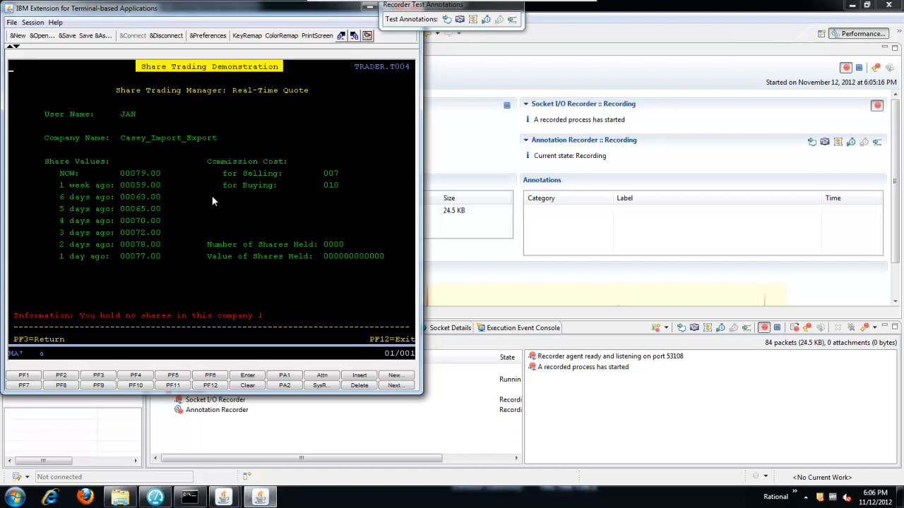
{"action": "mouse_move", "coordinate": [154, 150]}
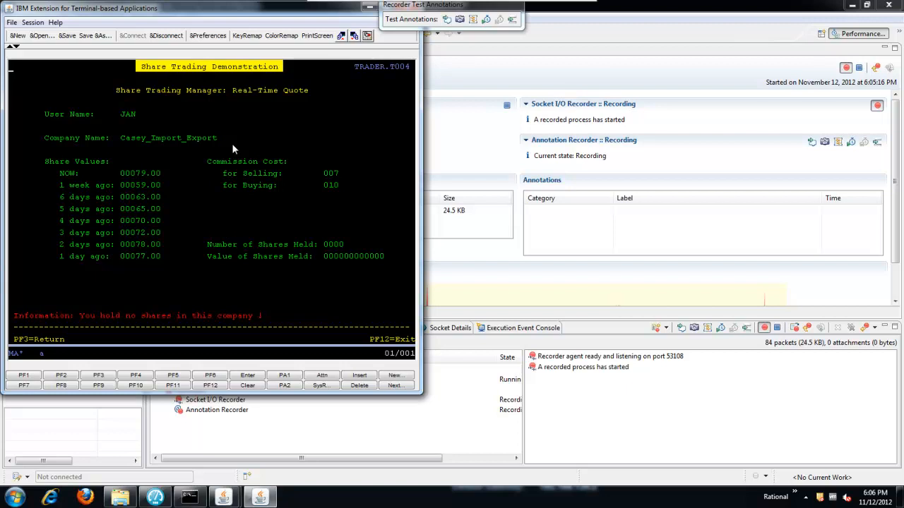
{"action": "mouse_move", "coordinate": [262, 253]}
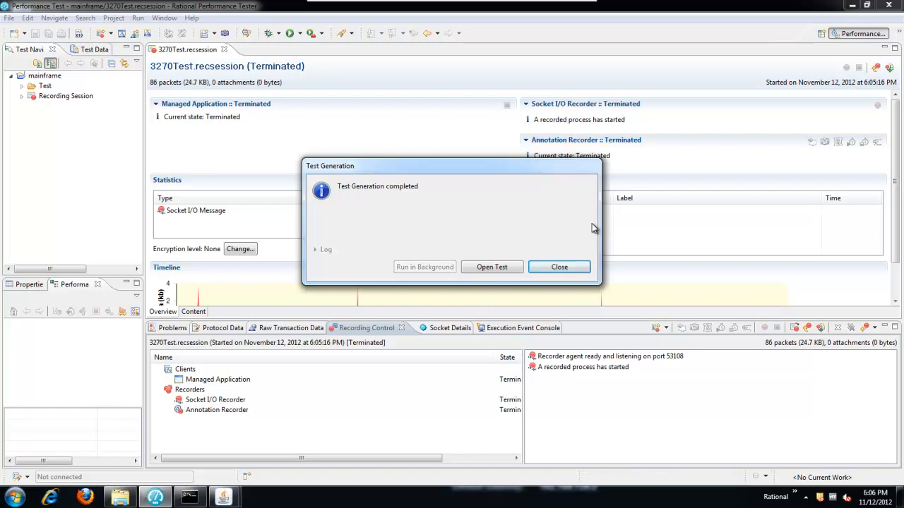
{"action": "mouse_move", "coordinate": [492, 267]}
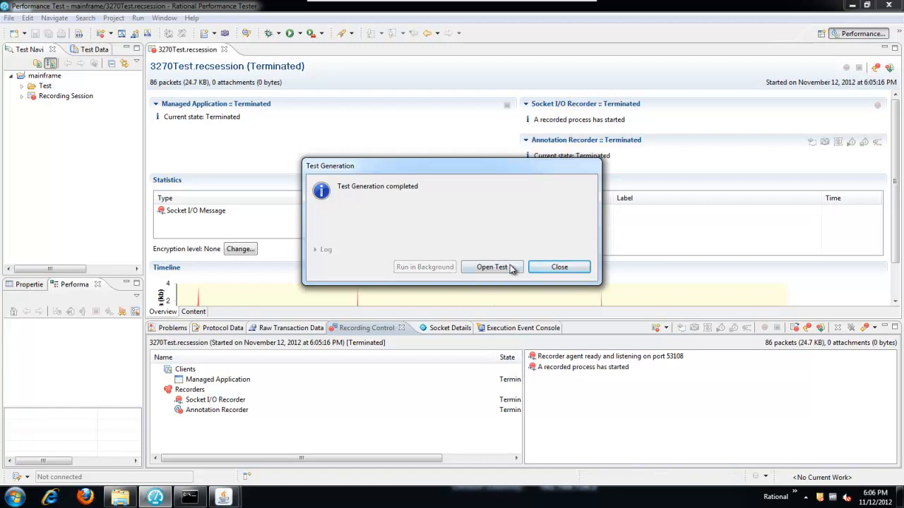
Open the generated 3270Test from the Test Generation completed dialog
{"action": "left_click", "coordinate": [492, 267]}
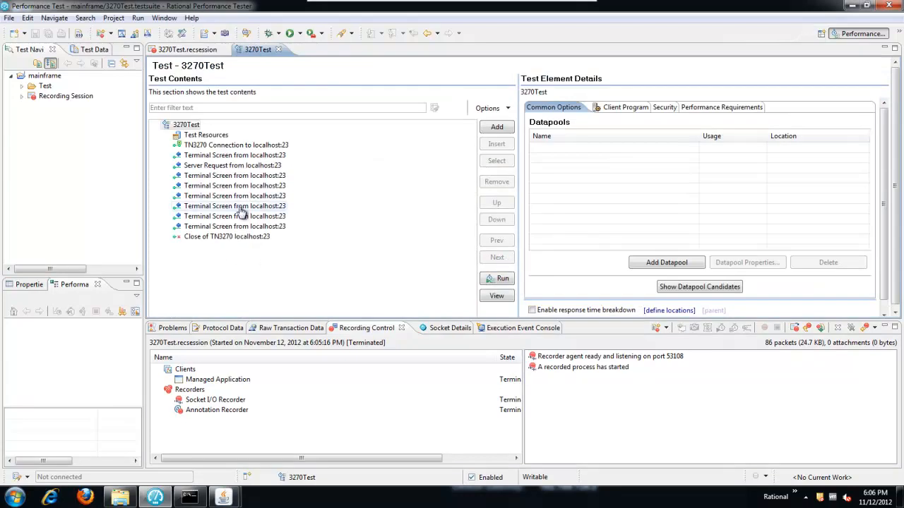
Step through the recorded screens, server request and sign-on, ending on the share quote screen
{"action": "left_click", "coordinate": [235, 155]}
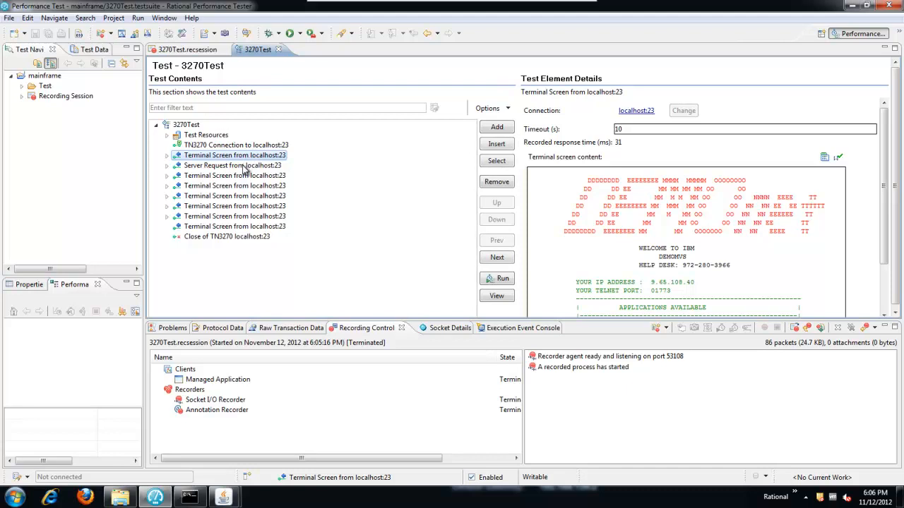
{"action": "left_click", "coordinate": [231, 166]}
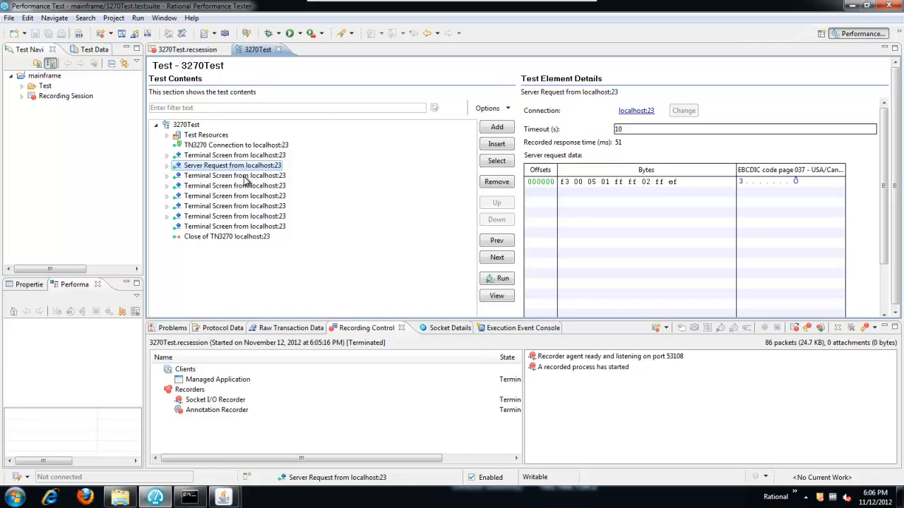
{"action": "left_click", "coordinate": [234, 175]}
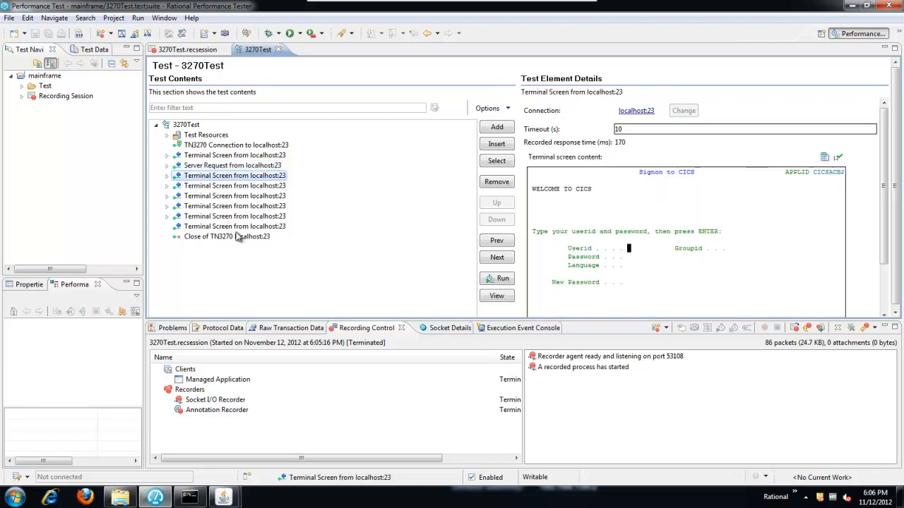
{"action": "left_click", "coordinate": [236, 226]}
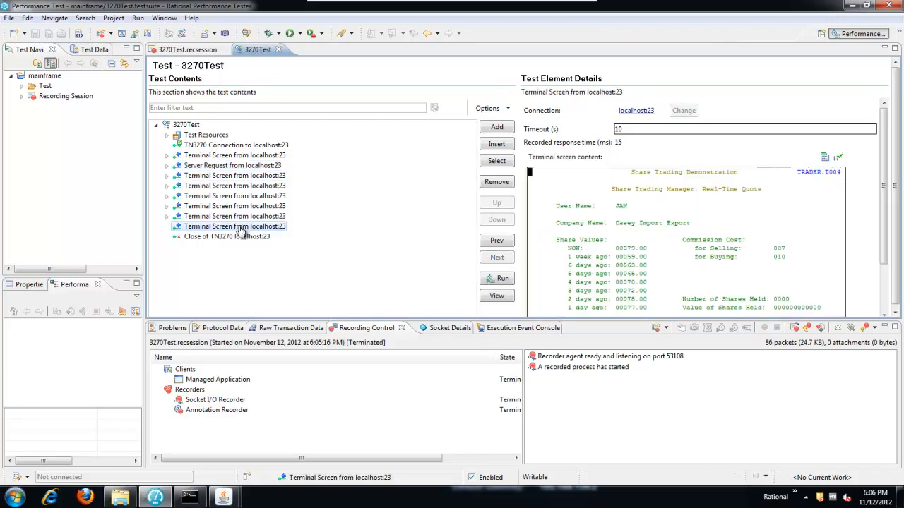
{"action": "mouse_move", "coordinate": [669, 223]}
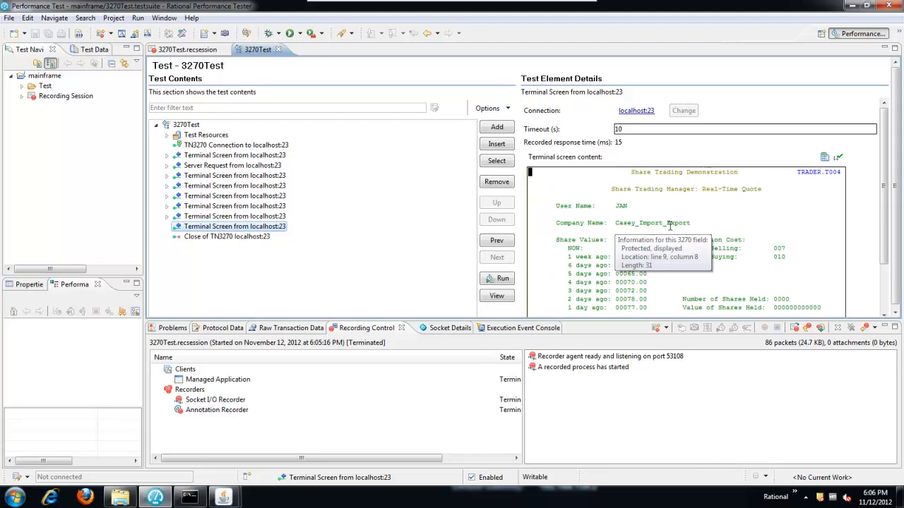
{"action": "mouse_move", "coordinate": [336, 254]}
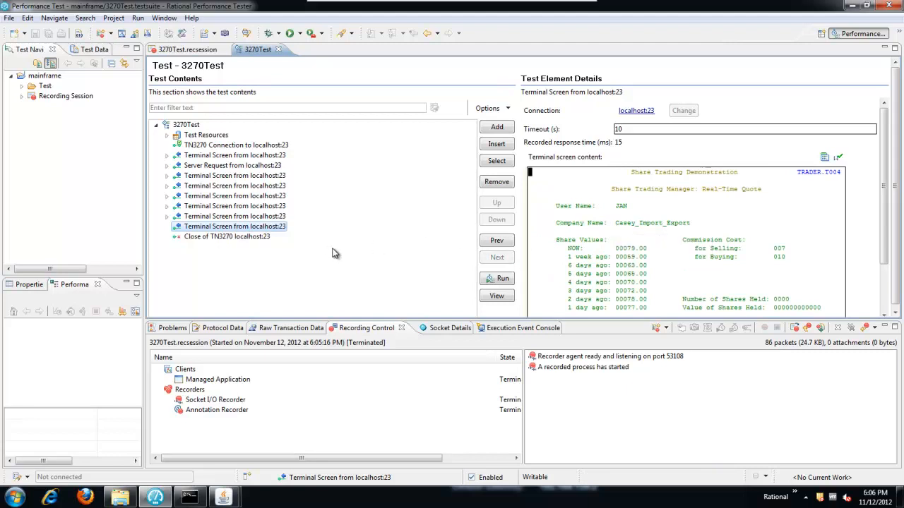
{"action": "mouse_move", "coordinate": [317, 182]}
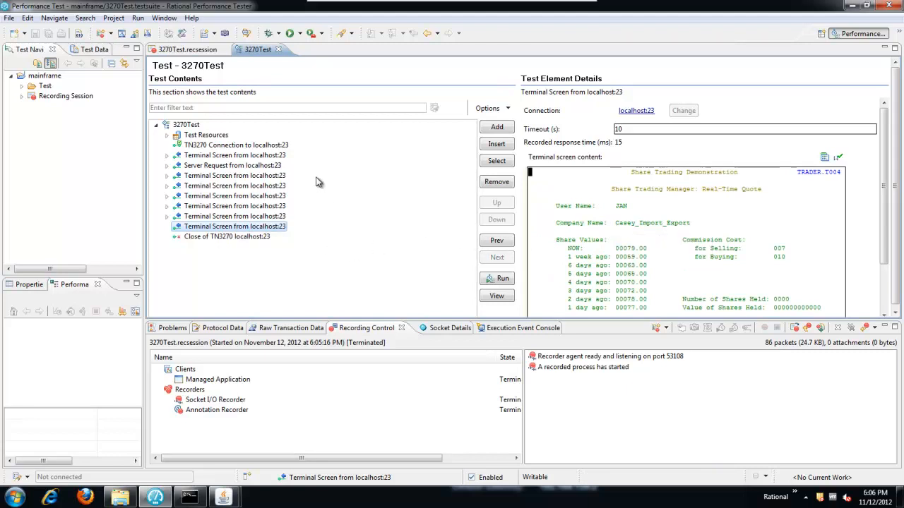
{"action": "mouse_move", "coordinate": [326, 189]}
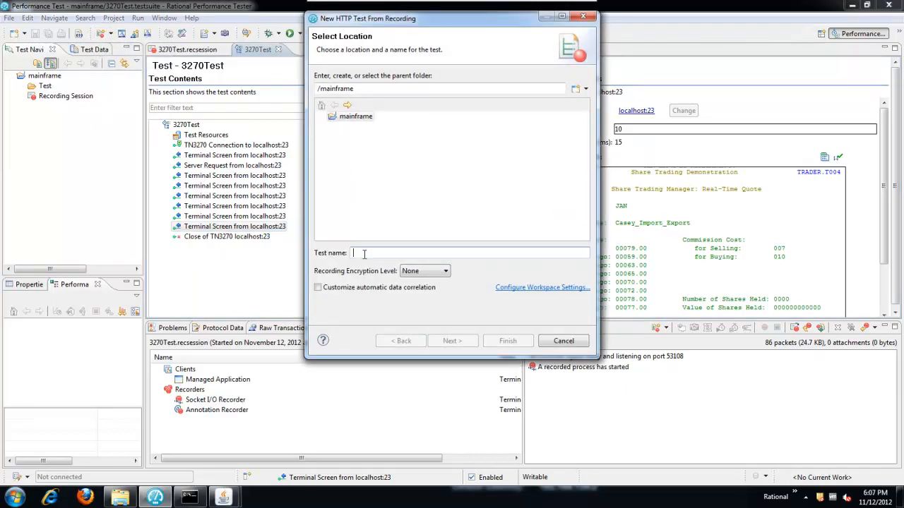
Name the HTTP test WebTest and record with Mozilla Firefox using default proxy settings
{"action": "type", "text": "WebTes"}
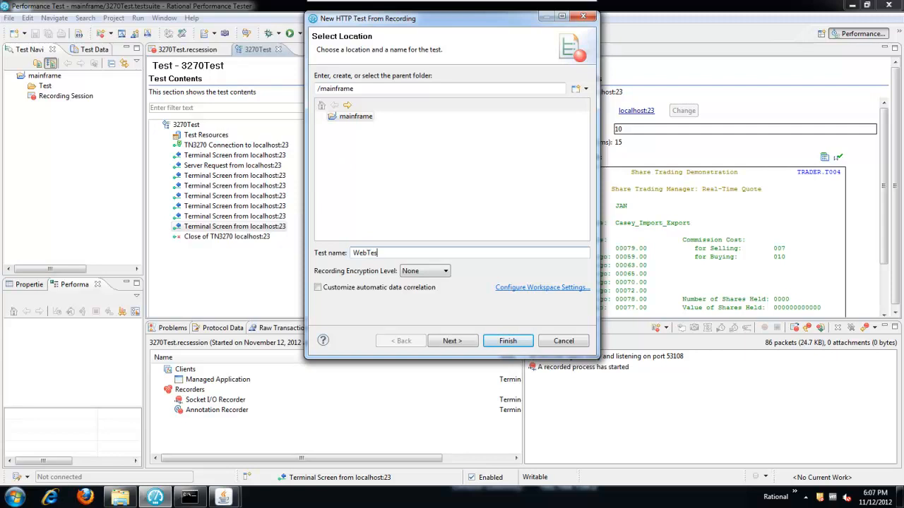
{"action": "left_click", "coordinate": [451, 341]}
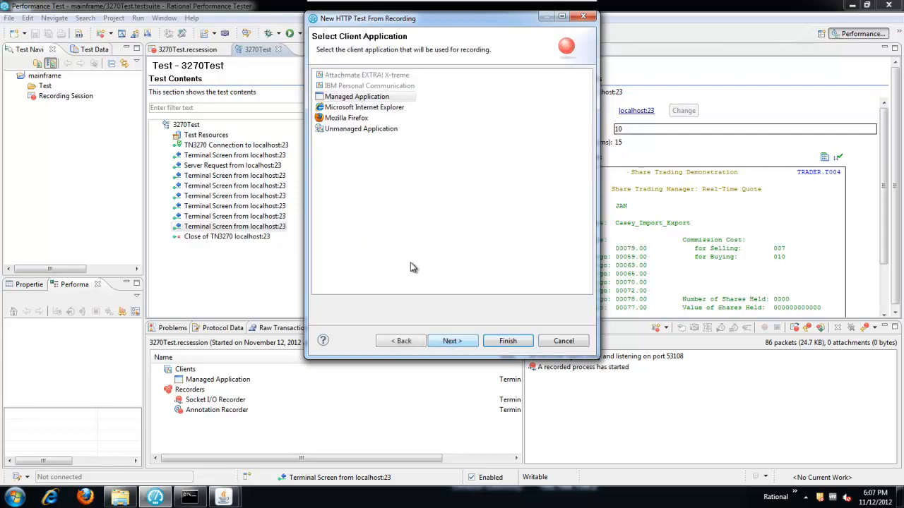
{"action": "left_click", "coordinate": [346, 117]}
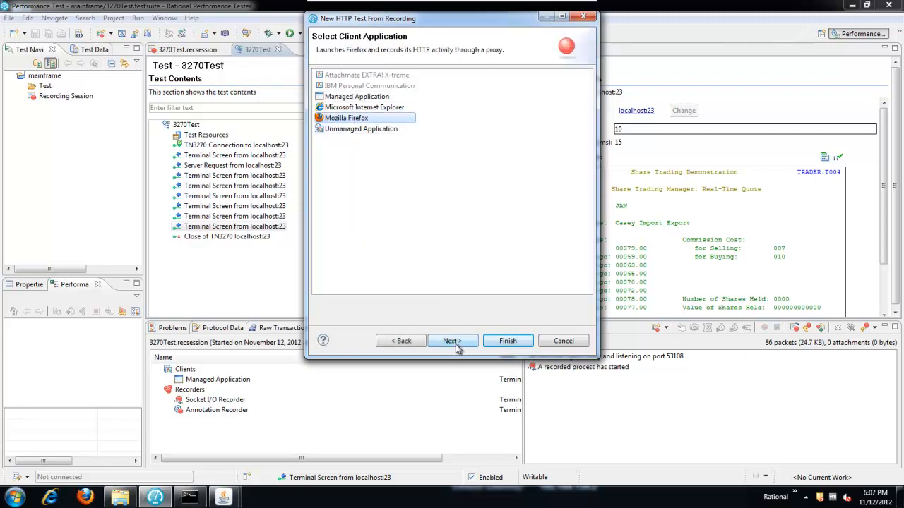
{"action": "left_click", "coordinate": [452, 341]}
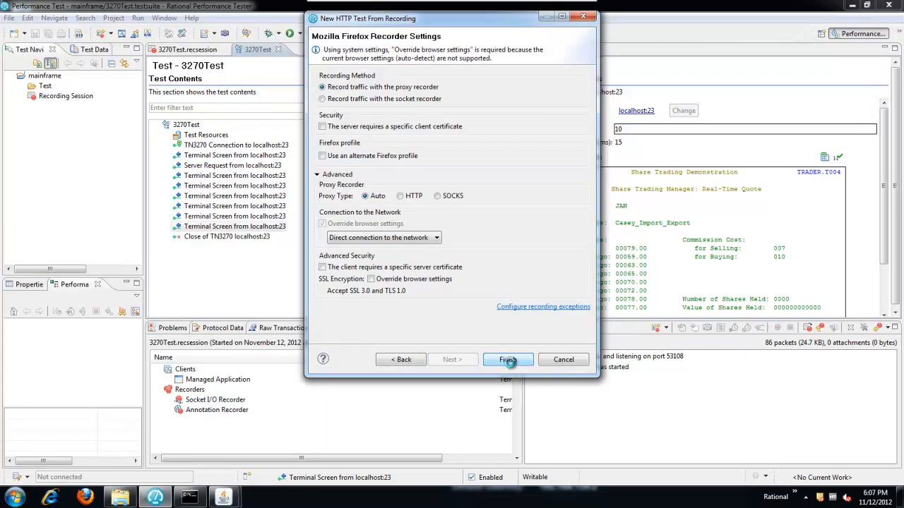
{"action": "left_click", "coordinate": [508, 359]}
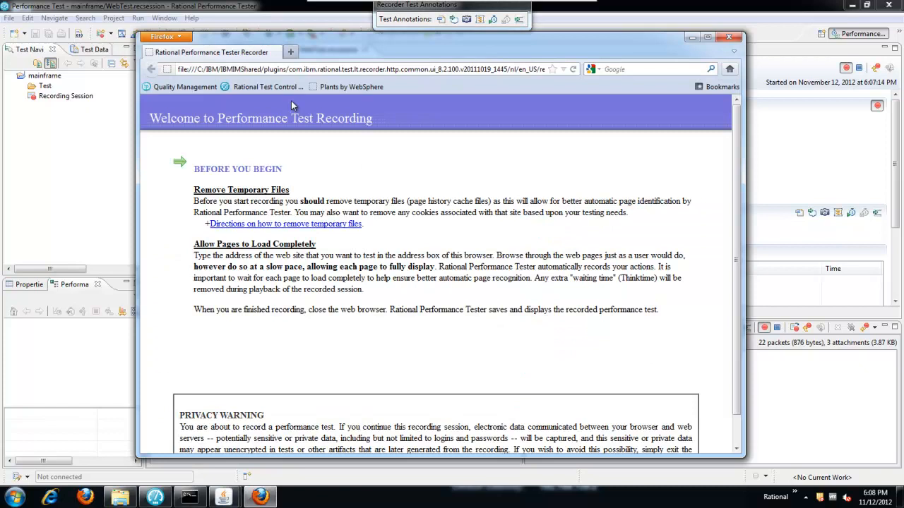
Visit ibm.com, search for somesearchvalue, then close Firefox to end recording
{"action": "left_click", "coordinate": [364, 69]}
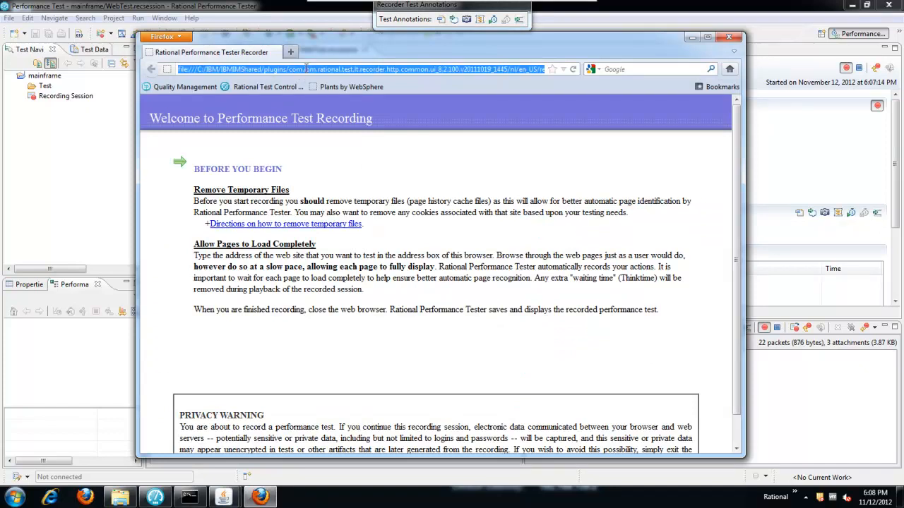
{"action": "type", "text": "ibm.com/us/en/"}
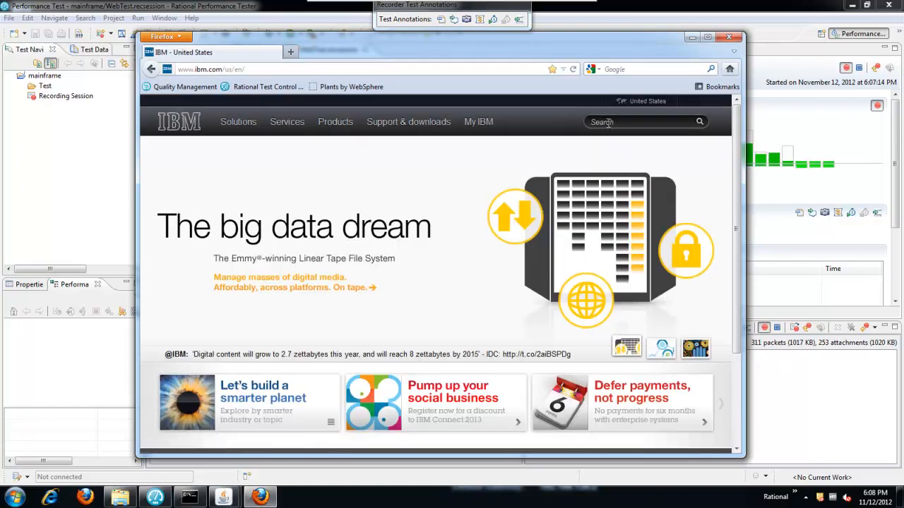
{"action": "left_click", "coordinate": [643, 122]}
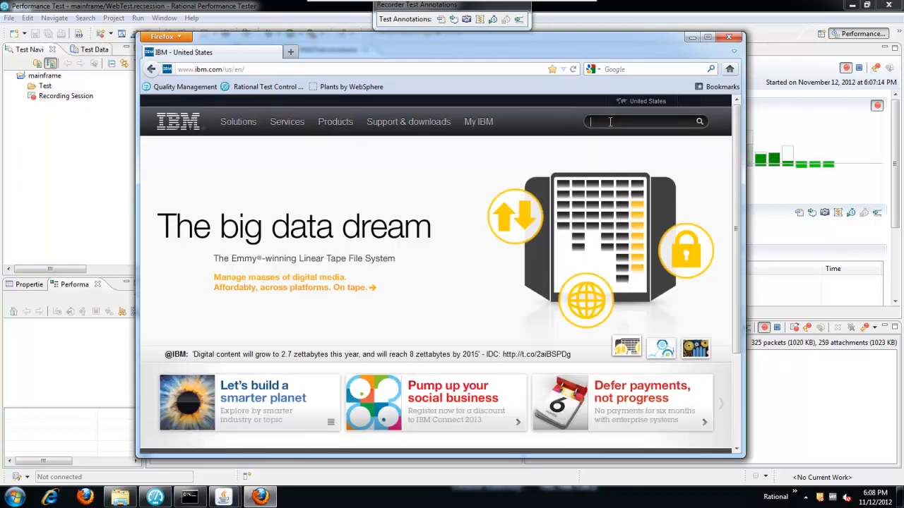
{"action": "type", "text": "somesearchvalue"}
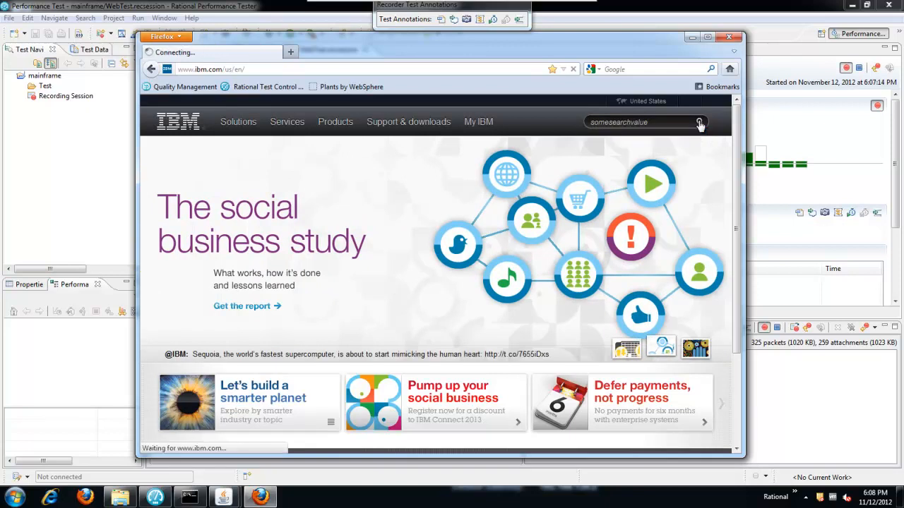
{"action": "left_click", "coordinate": [699, 122]}
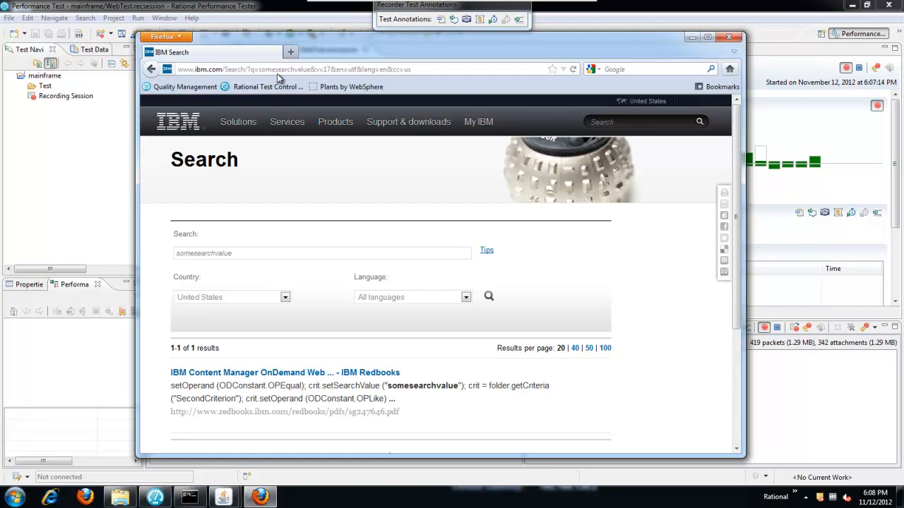
{"action": "mouse_move", "coordinate": [278, 78]}
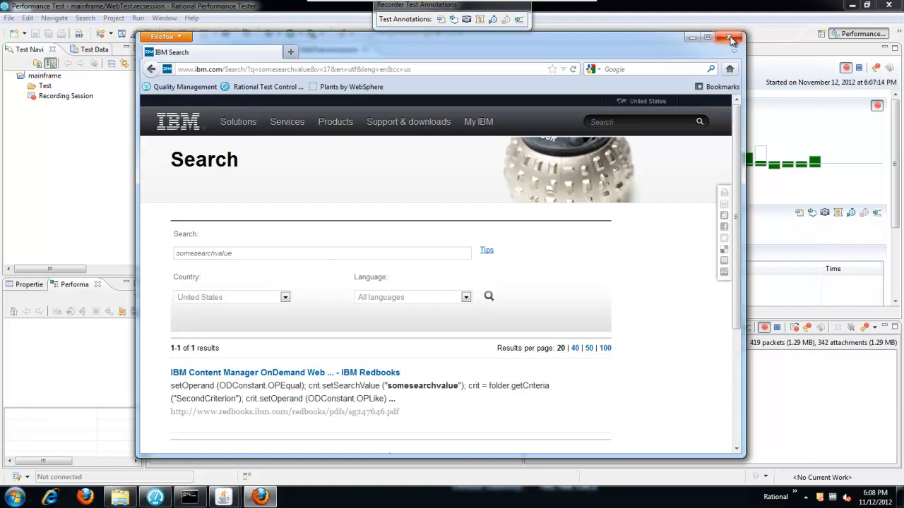
{"action": "left_click", "coordinate": [729, 36]}
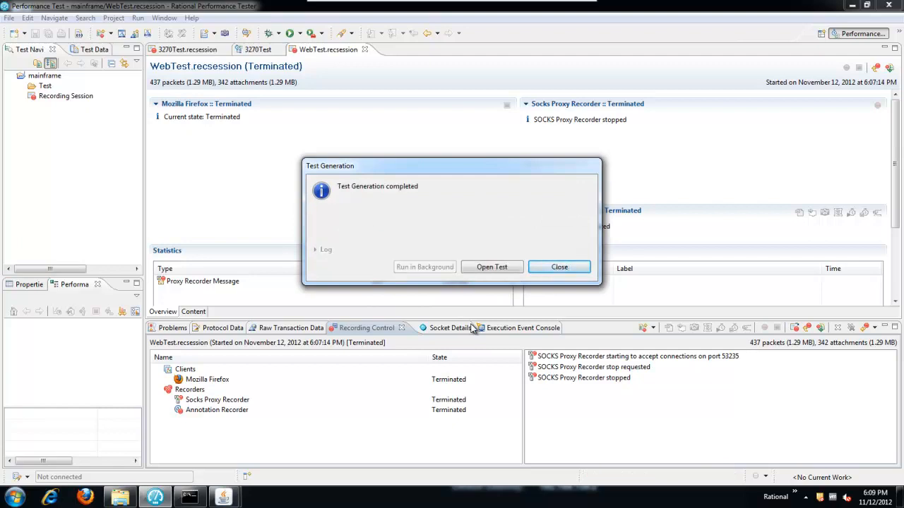
{"action": "mouse_move", "coordinate": [485, 298]}
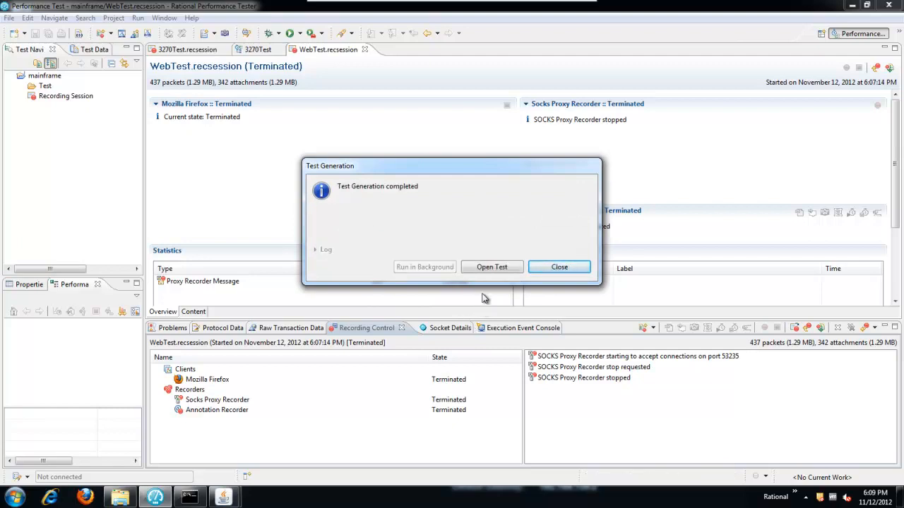
Open the generated WebTest in the editor and begin a new performance schedule
{"action": "left_click", "coordinate": [492, 267]}
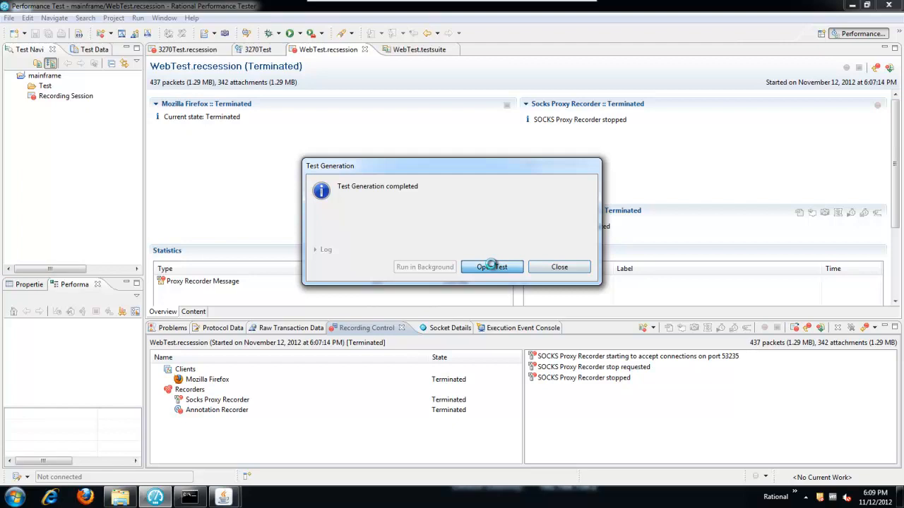
{"action": "left_click", "coordinate": [492, 267]}
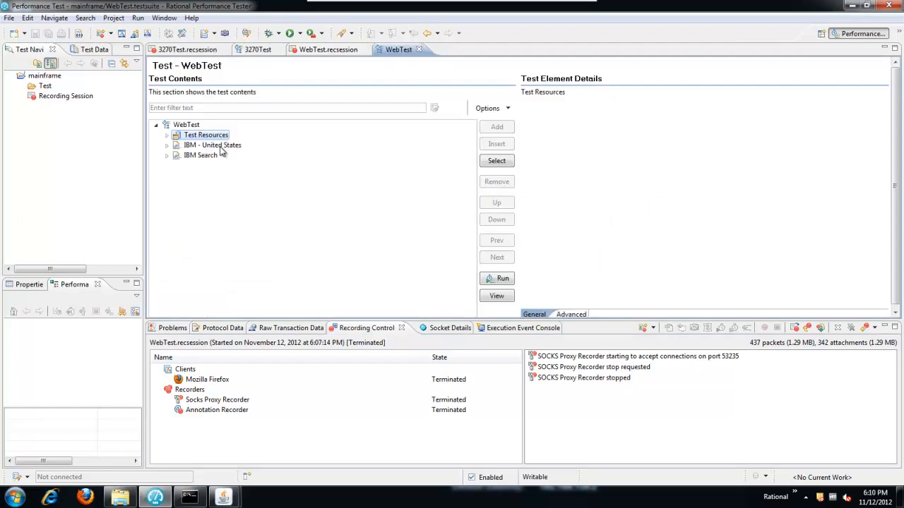
{"action": "mouse_move", "coordinate": [203, 158]}
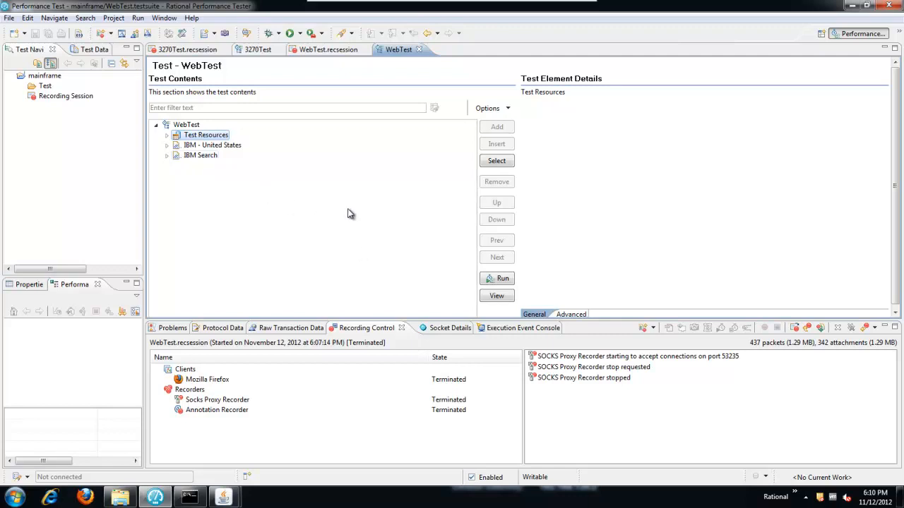
{"action": "mouse_move", "coordinate": [274, 107]}
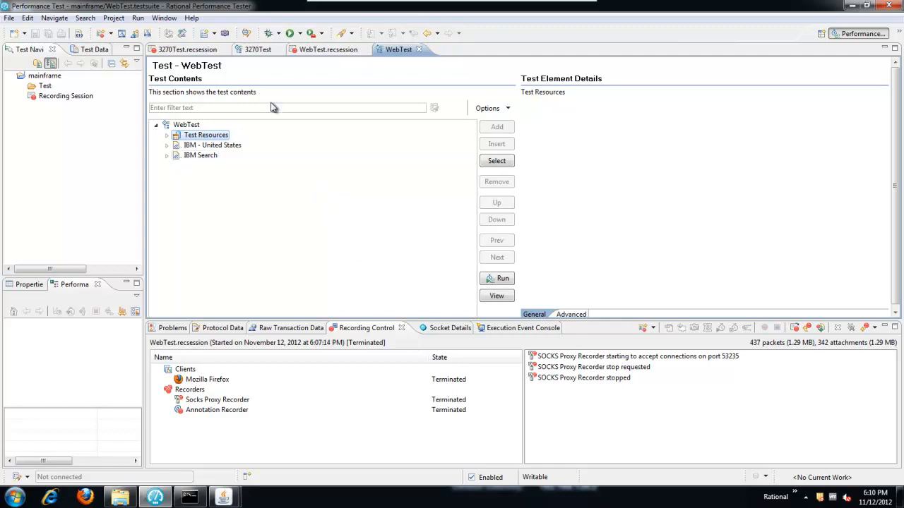
{"action": "mouse_move", "coordinate": [131, 115]}
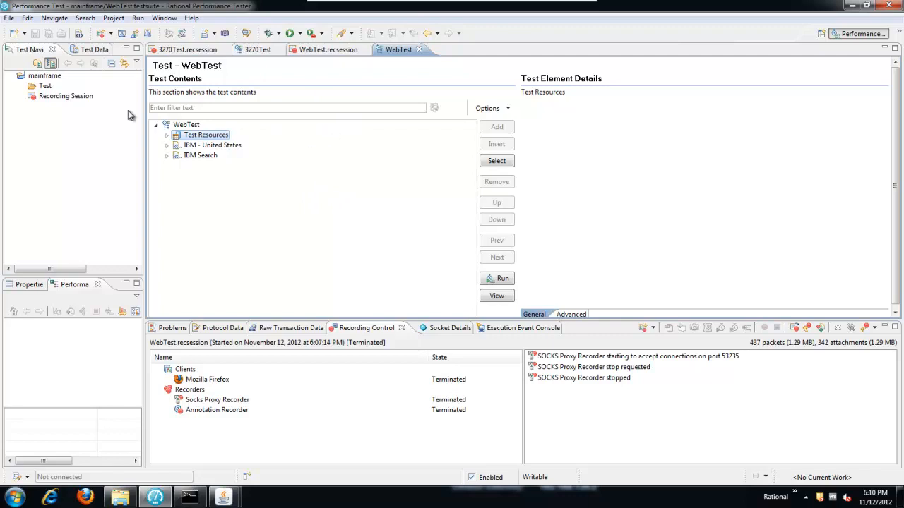
{"action": "left_click", "coordinate": [23, 33]}
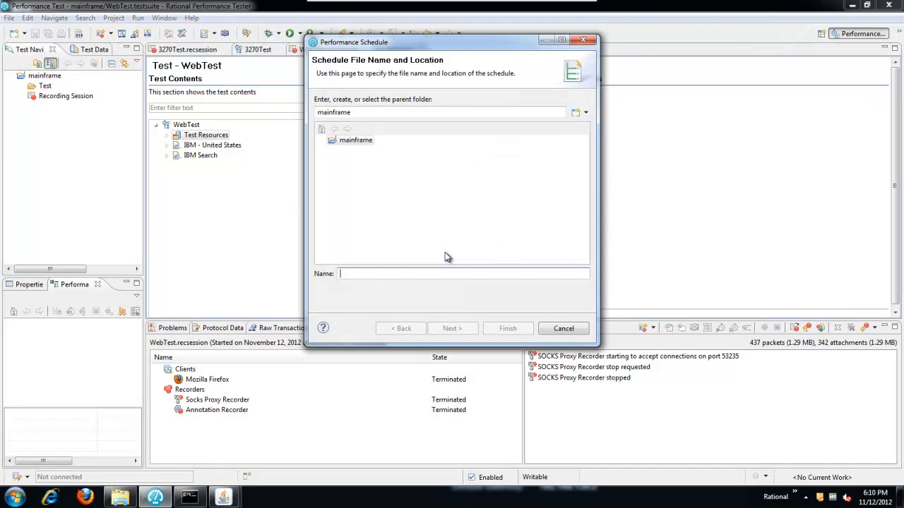
Name the schedule MySched, finish, and open it in the schedule editor
{"action": "type", "text": "M"}
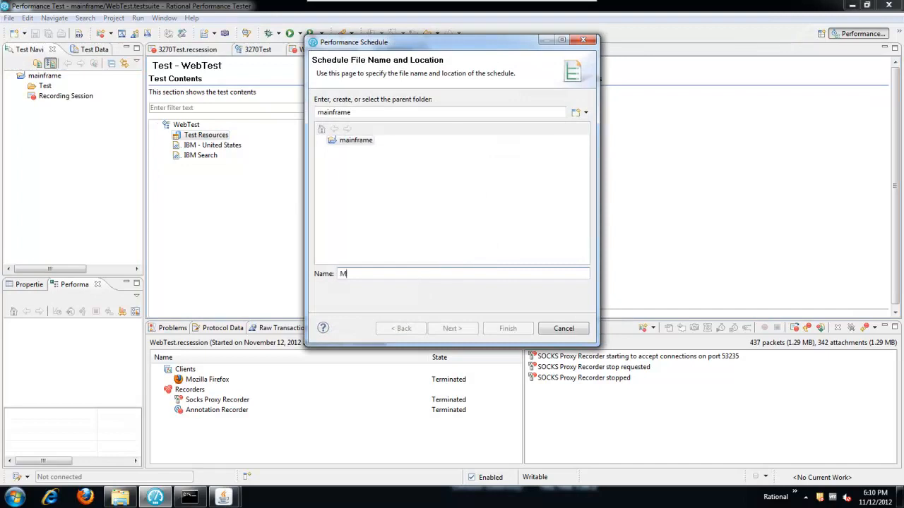
{"action": "type", "text": "ySc"}
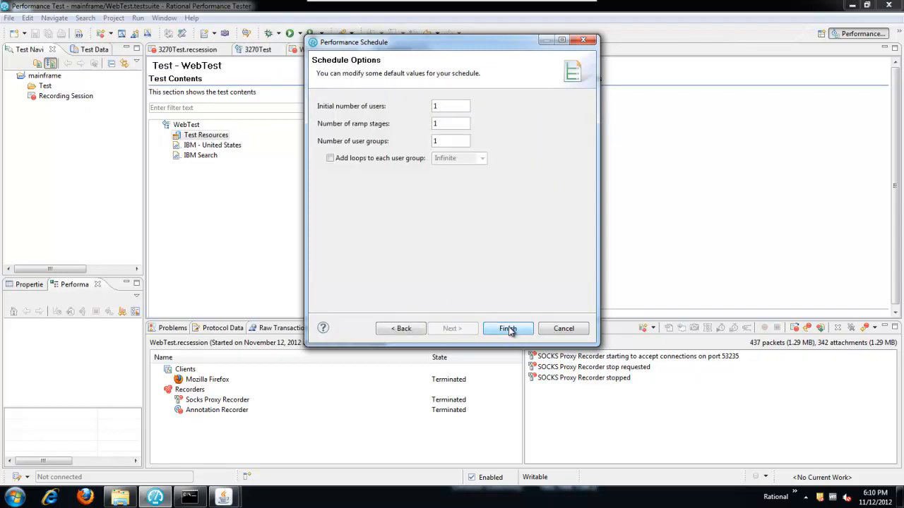
{"action": "left_click", "coordinate": [507, 328]}
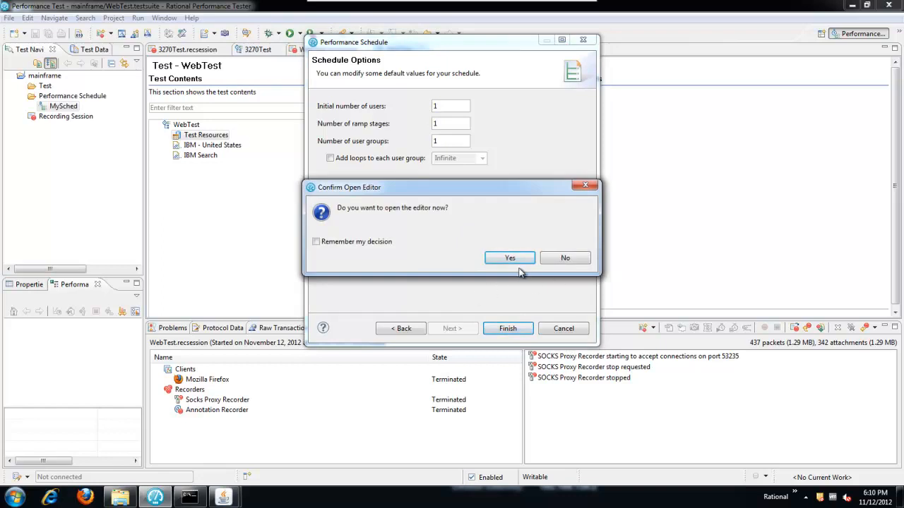
{"action": "left_click", "coordinate": [510, 257]}
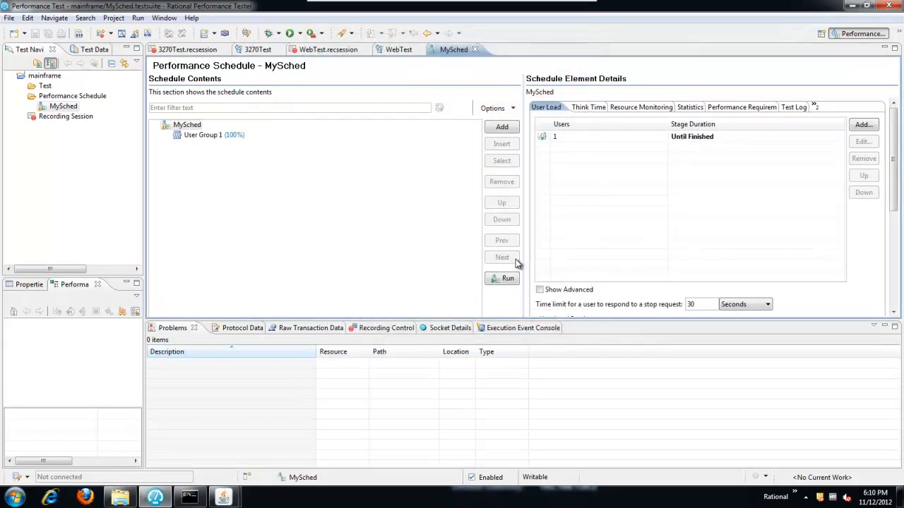
{"action": "left_click", "coordinate": [210, 134]}
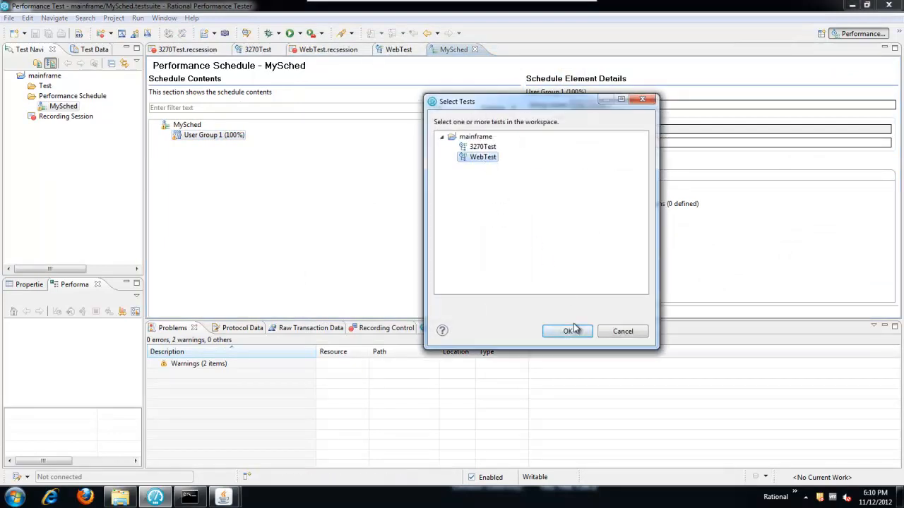
{"action": "left_click", "coordinate": [569, 331]}
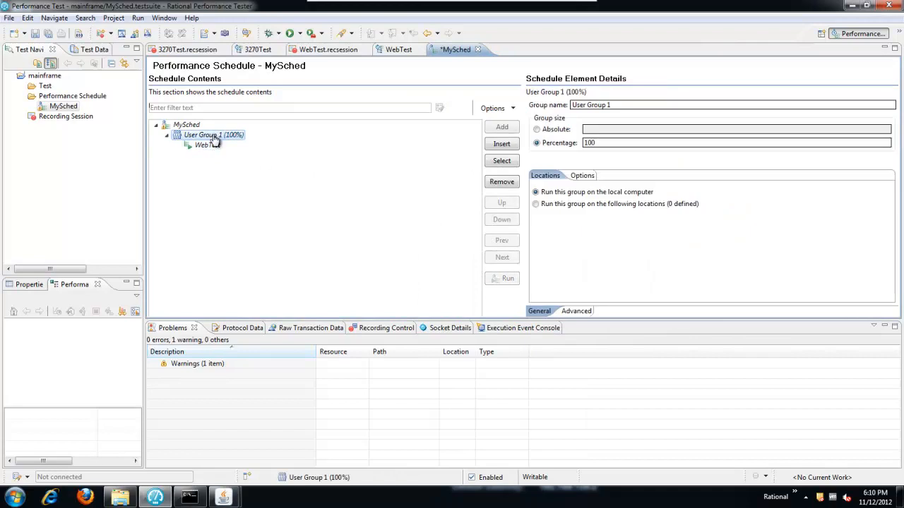
{"action": "left_click", "coordinate": [501, 127]}
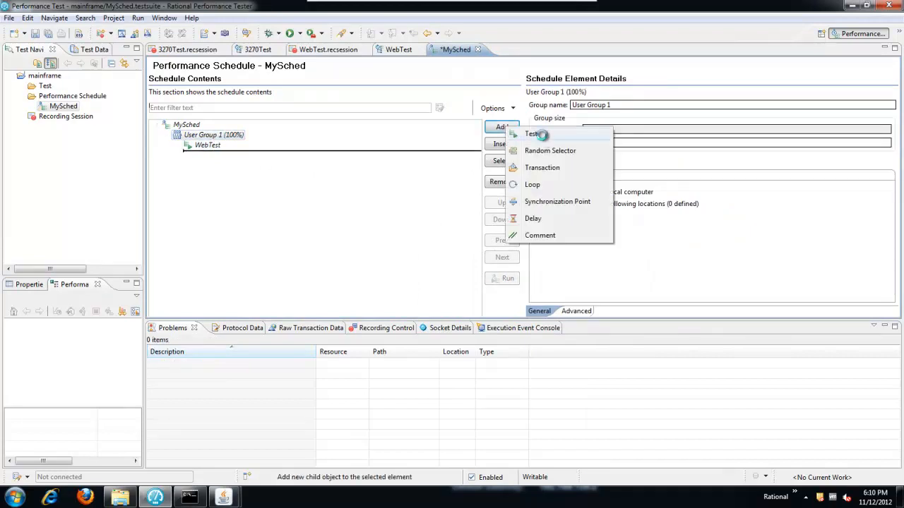
{"action": "left_click", "coordinate": [531, 134]}
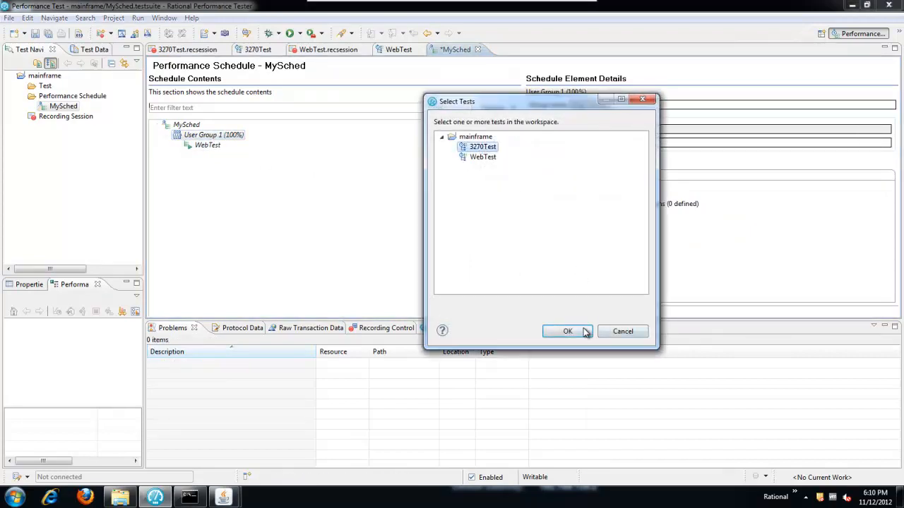
{"action": "left_click", "coordinate": [567, 331]}
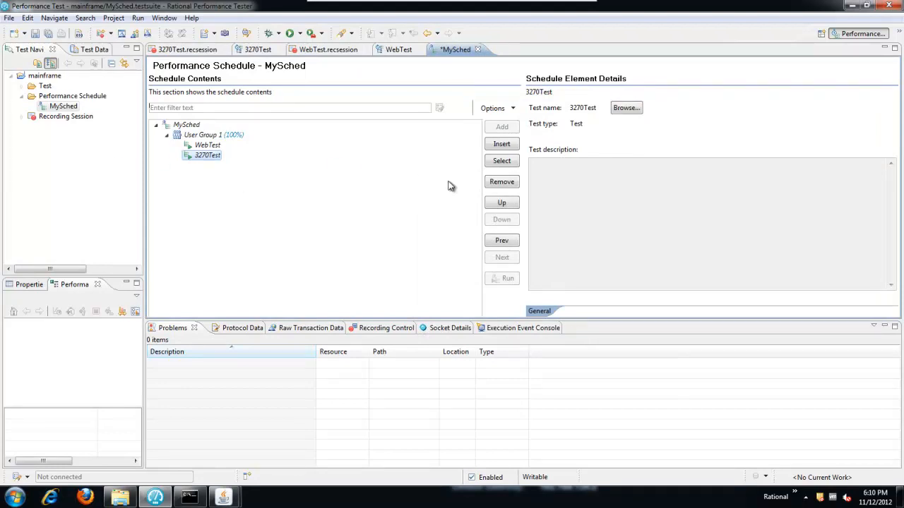
{"action": "left_click", "coordinate": [502, 202]}
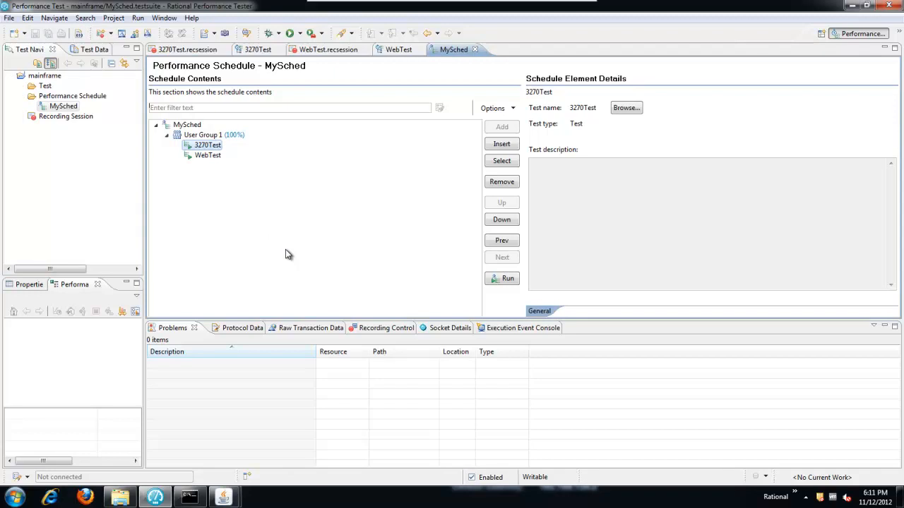
{"action": "mouse_move", "coordinate": [370, 205]}
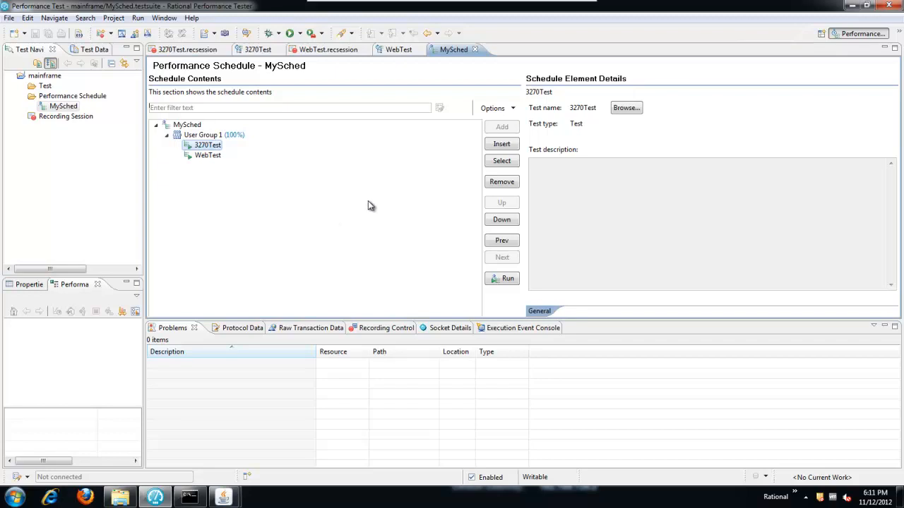
{"action": "mouse_move", "coordinate": [236, 153]}
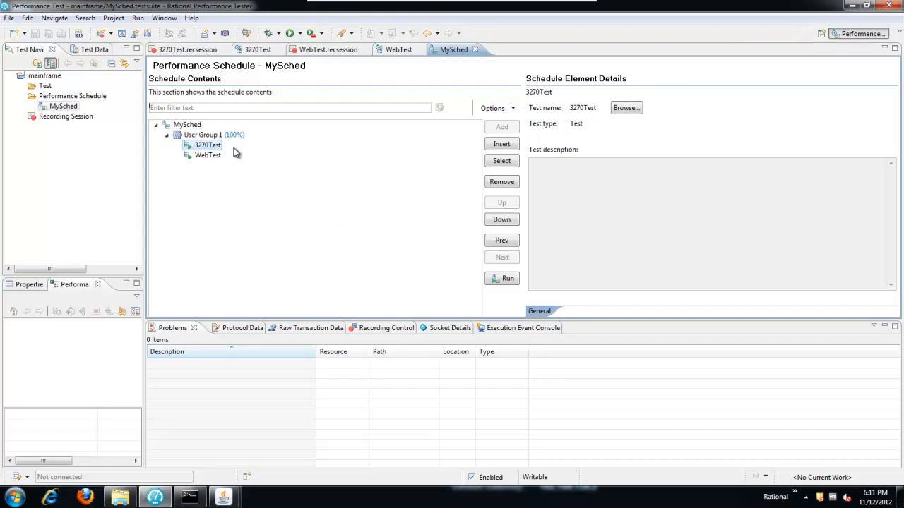
{"action": "mouse_move", "coordinate": [297, 183]}
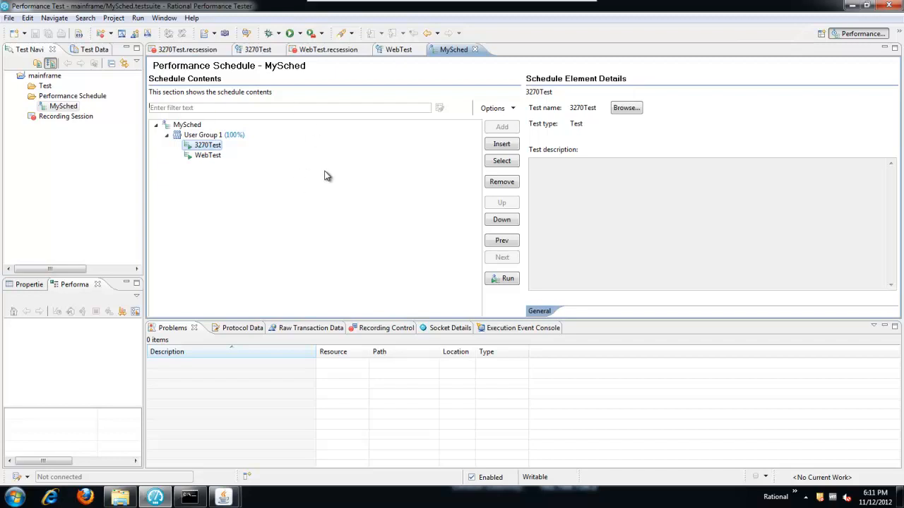
{"action": "mouse_move", "coordinate": [241, 154]}
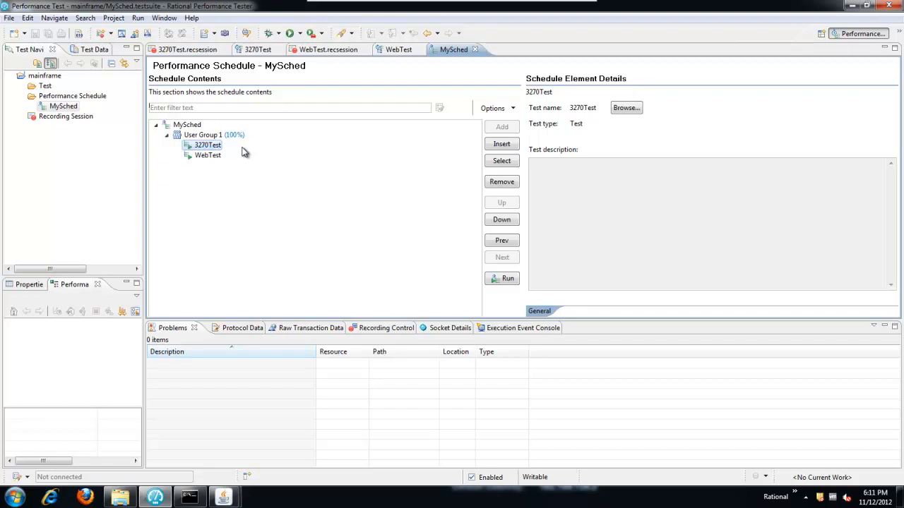
{"action": "mouse_move", "coordinate": [229, 171]}
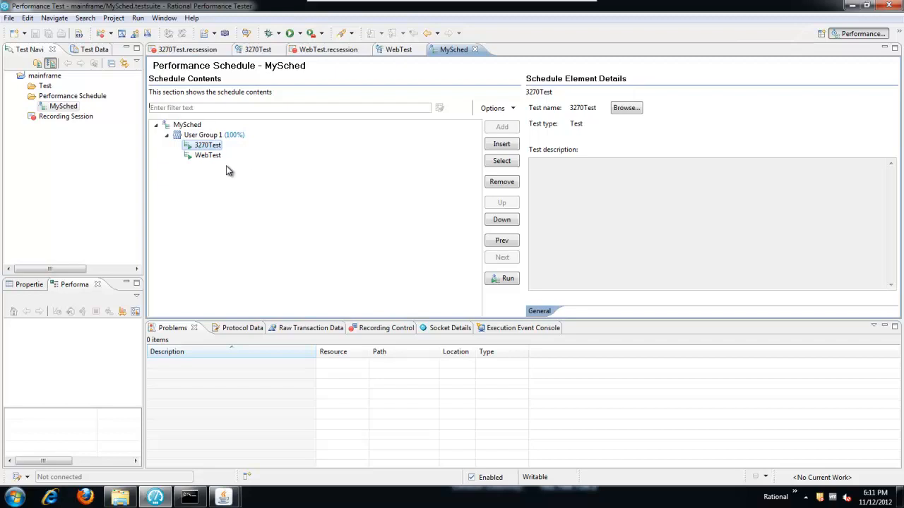
{"action": "mouse_move", "coordinate": [245, 164]}
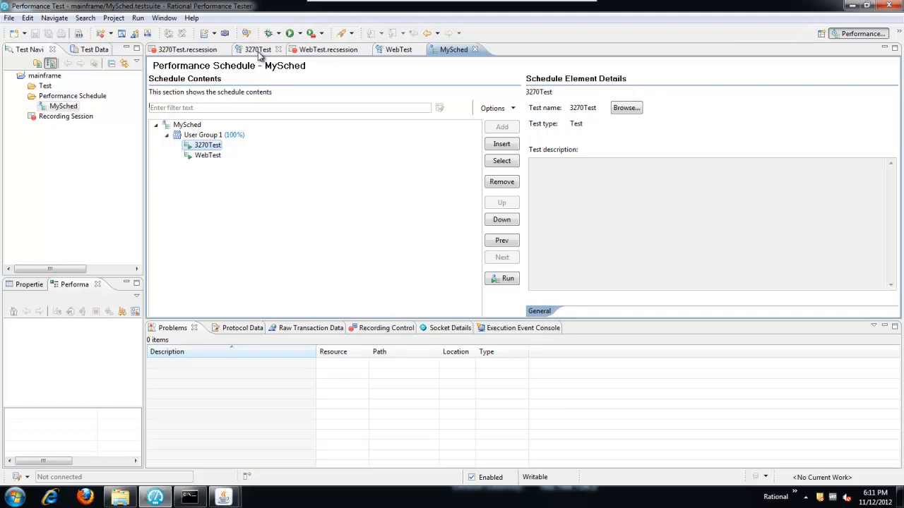
In 3270Test, declare a new test variable named screenData
{"action": "left_click", "coordinate": [257, 49]}
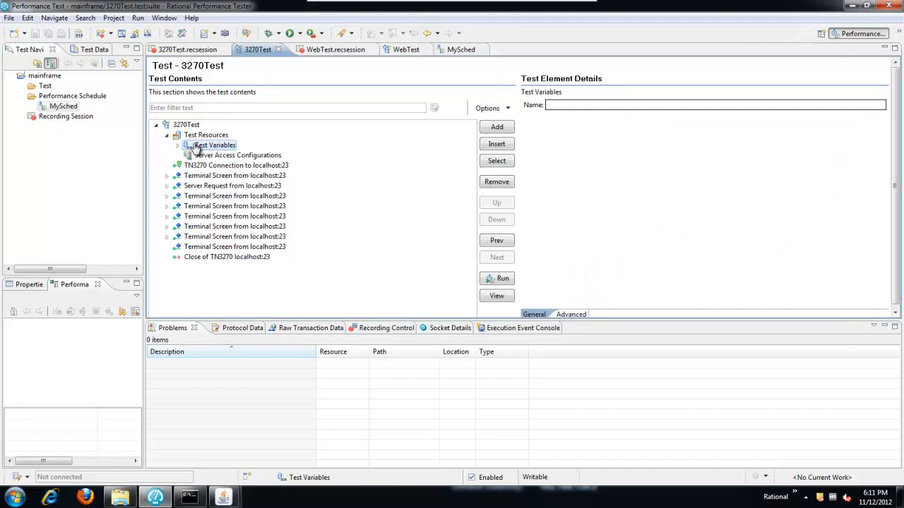
{"action": "left_click", "coordinate": [496, 126]}
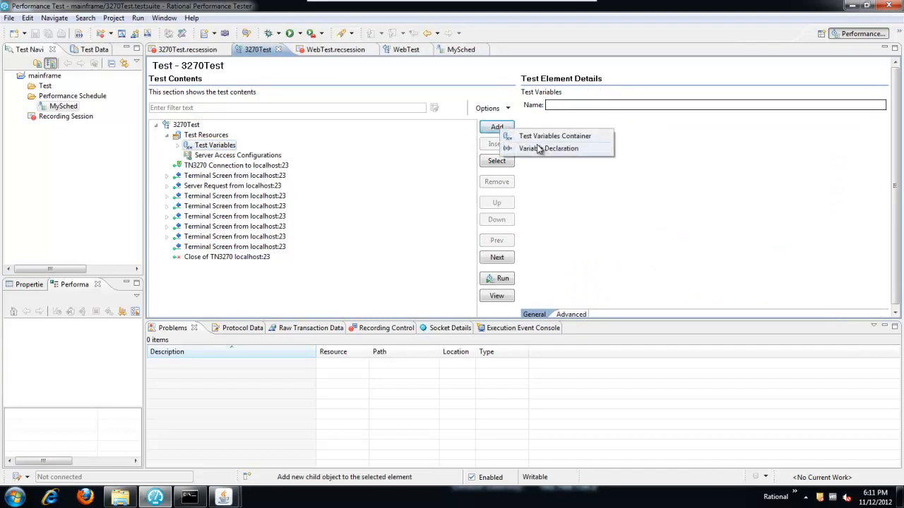
{"action": "left_click", "coordinate": [549, 149]}
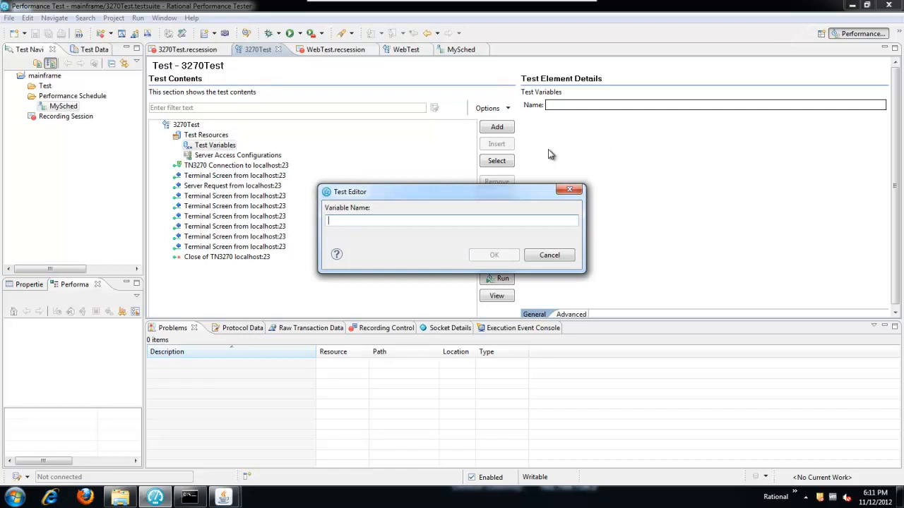
{"action": "type", "text": "sc"}
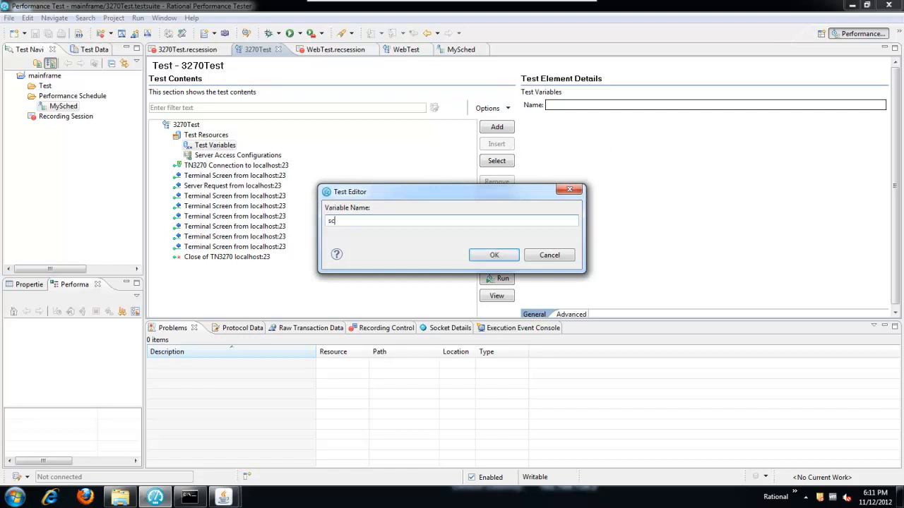
{"action": "type", "text": "screenData"}
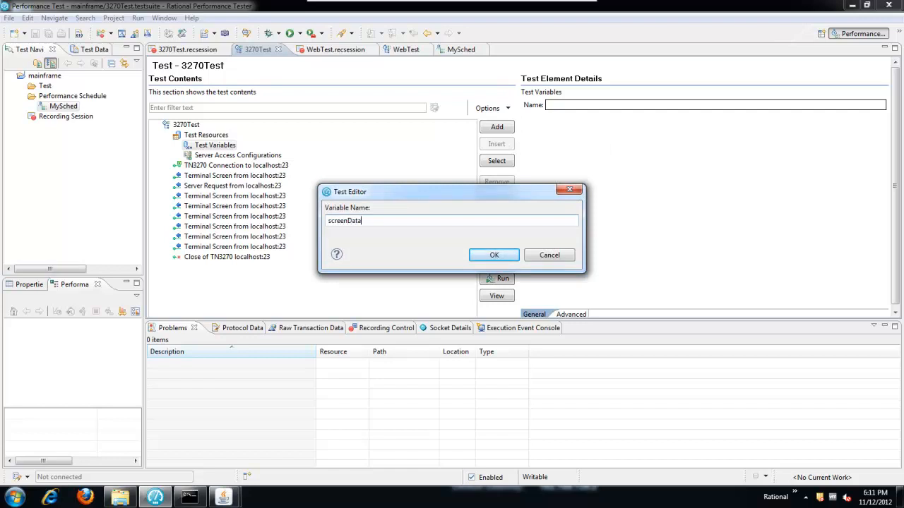
{"action": "left_click", "coordinate": [493, 255]}
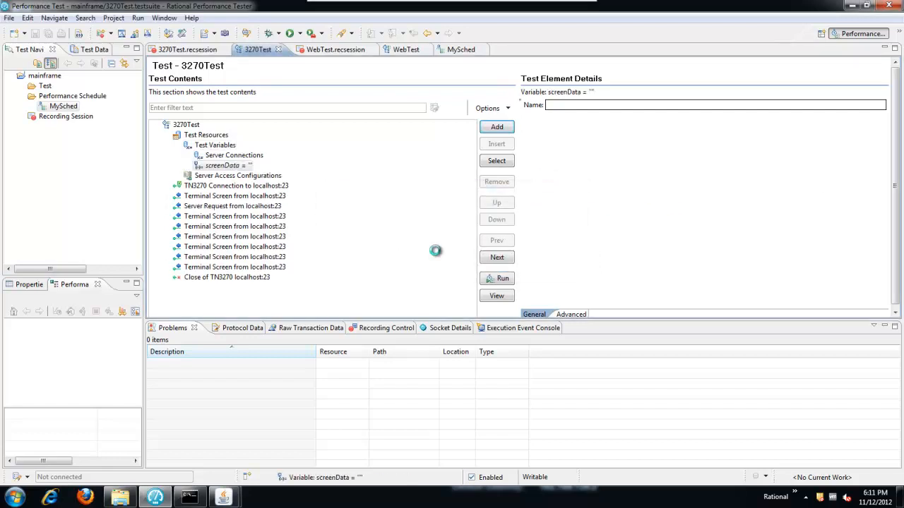
Make screenData visible to all tests for this user, save without correlation, view last screen
{"action": "left_click", "coordinate": [223, 166]}
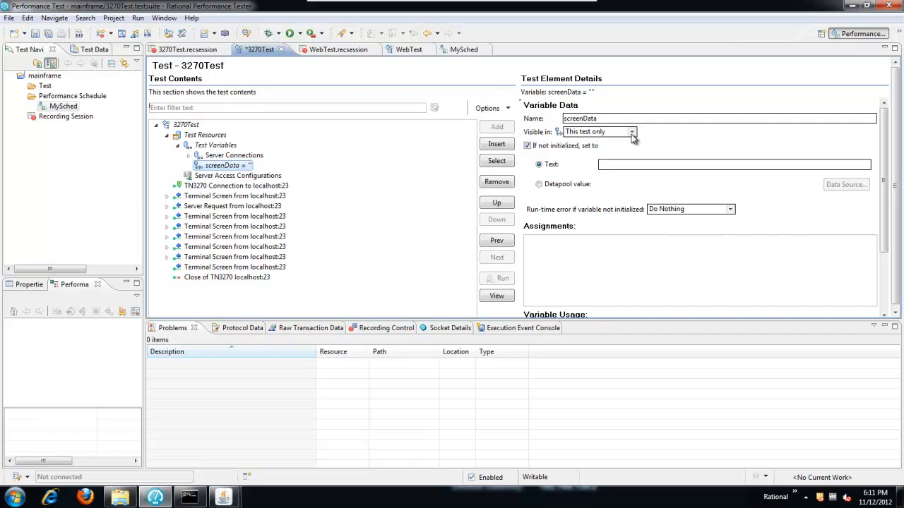
{"action": "left_click", "coordinate": [632, 132]}
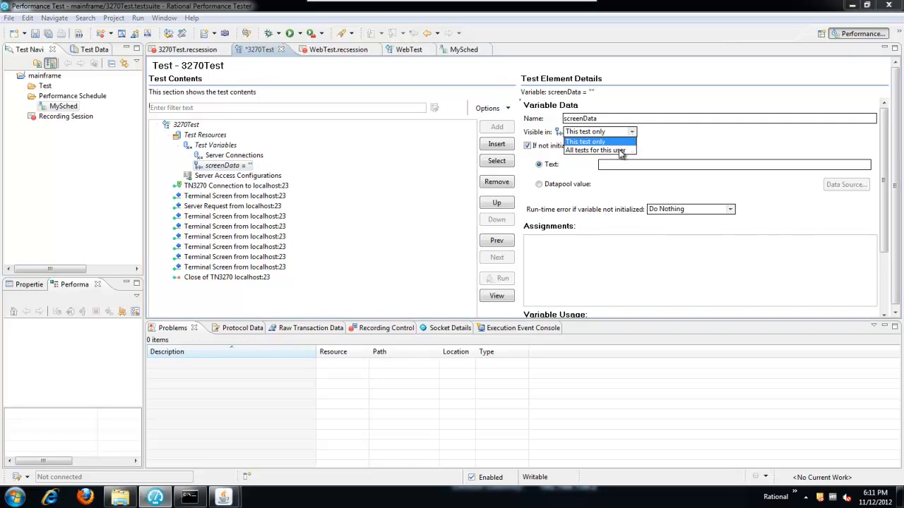
{"action": "left_click", "coordinate": [595, 150]}
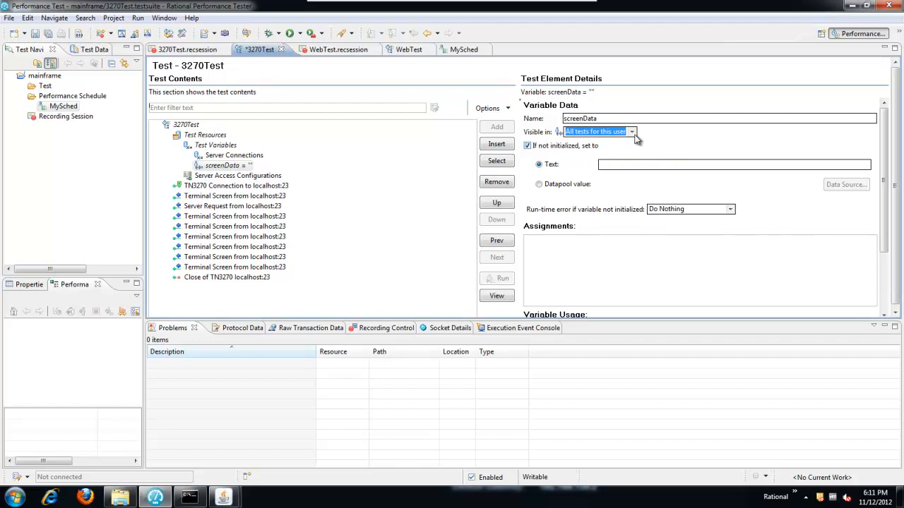
{"action": "mouse_move", "coordinate": [666, 149]}
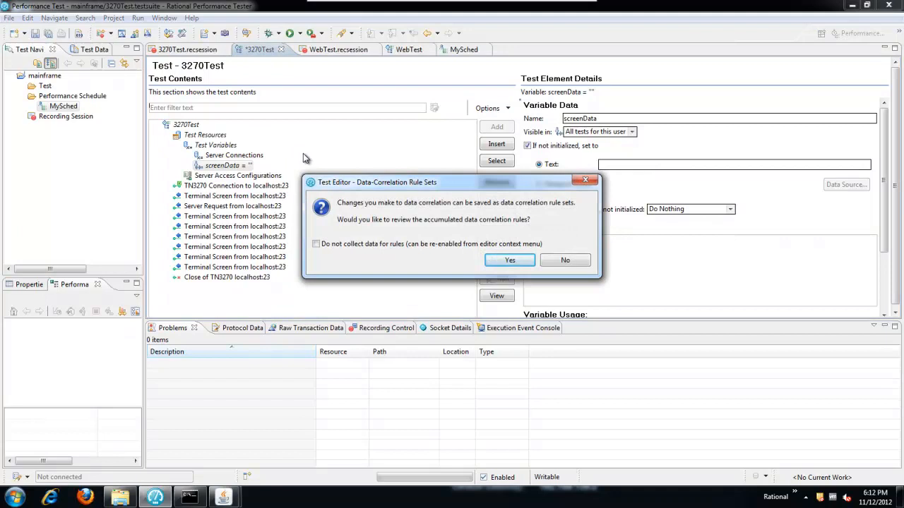
{"action": "left_click", "coordinate": [565, 260]}
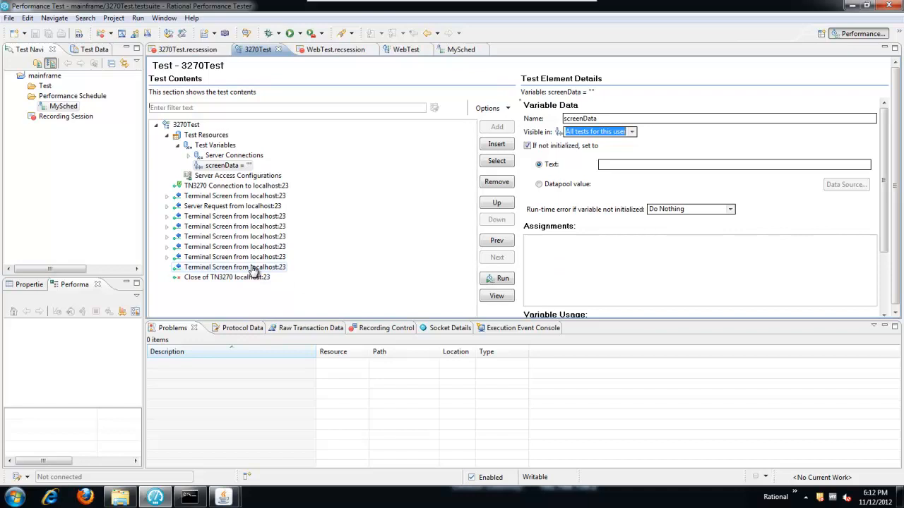
{"action": "left_click", "coordinate": [234, 266]}
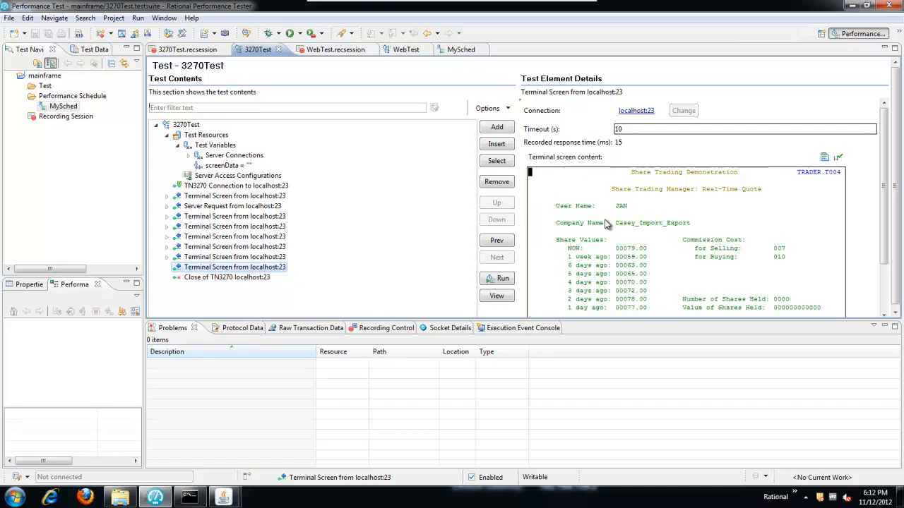
{"action": "mouse_move", "coordinate": [605, 223]}
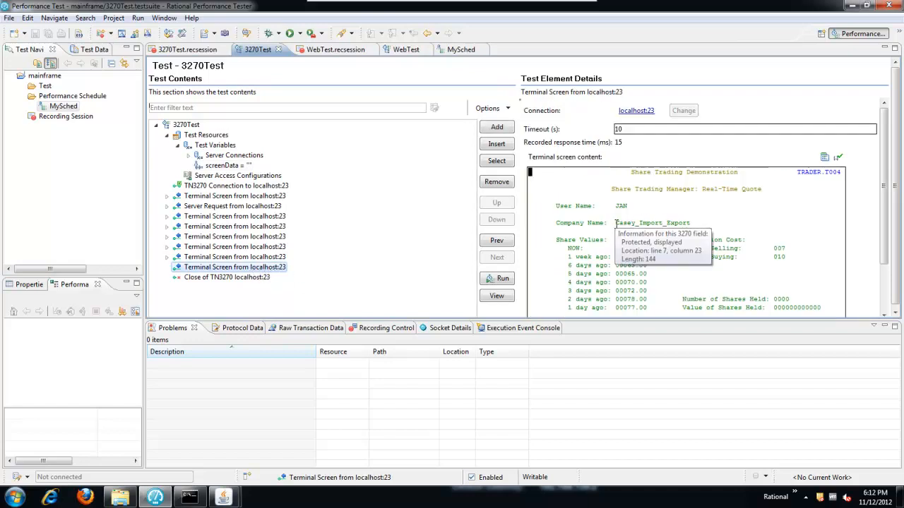
Create the reference 'companyName' on Casey_Import_Export and confirm the name is unique
{"action": "double_click", "coordinate": [651, 223]}
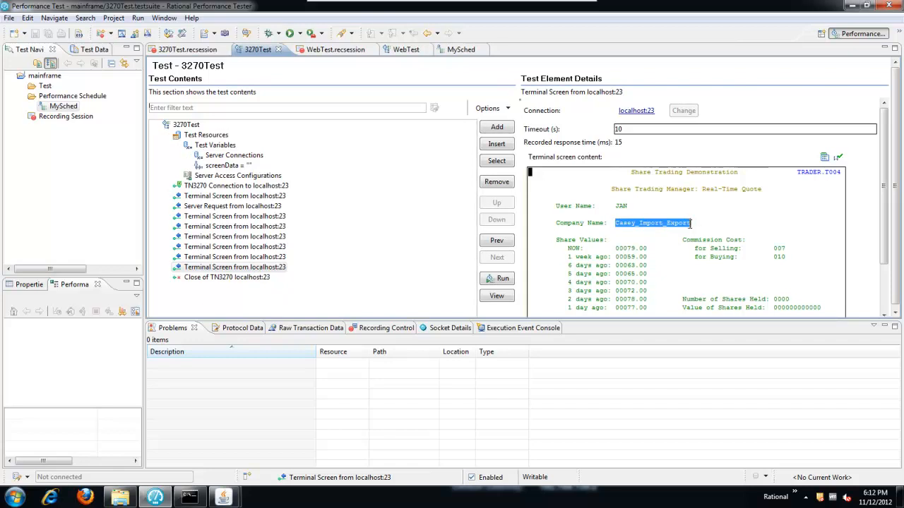
{"action": "right_click", "coordinate": [652, 222]}
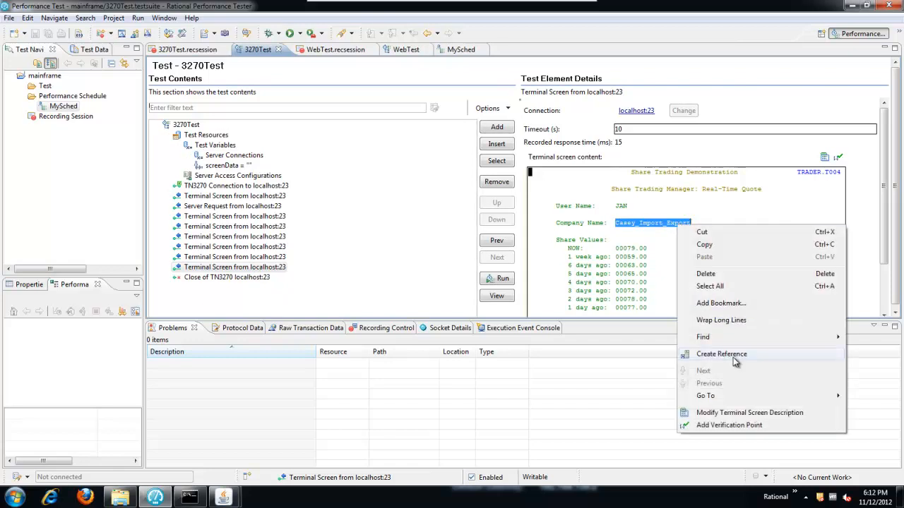
{"action": "left_click", "coordinate": [721, 354]}
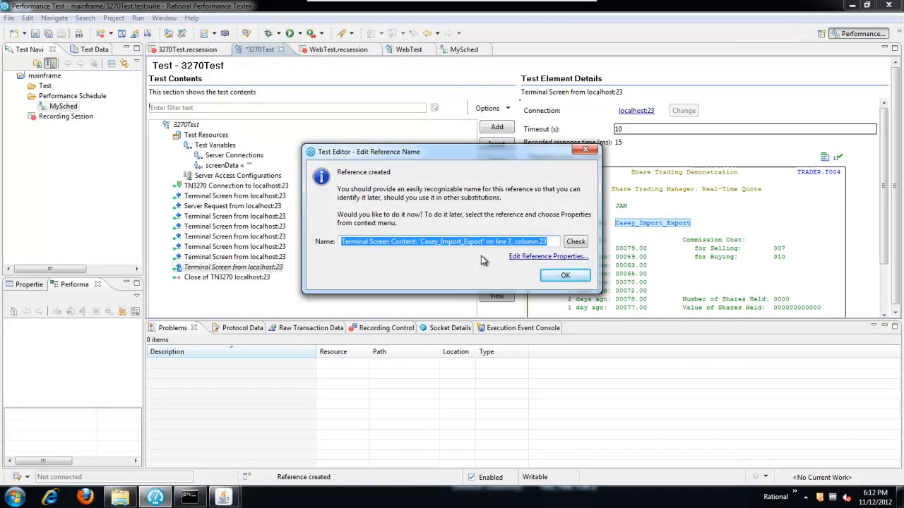
{"action": "type", "text": "compan"}
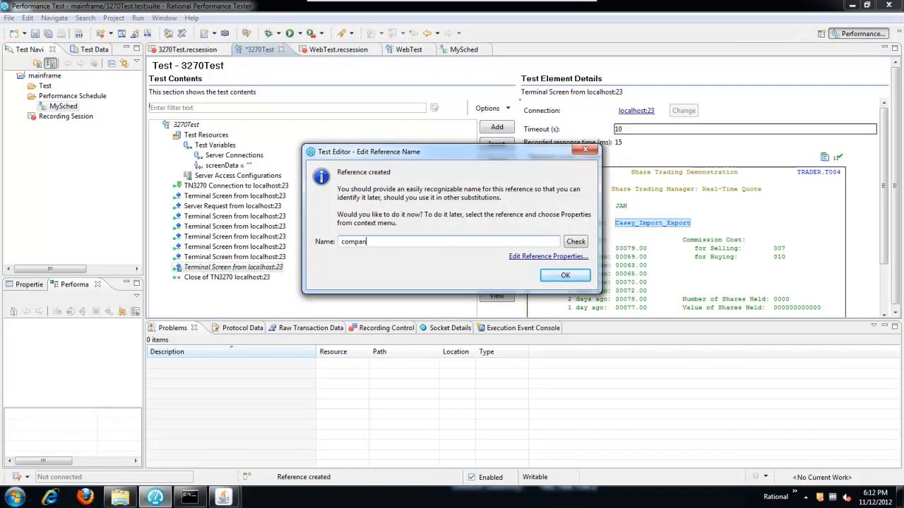
{"action": "type", "text": "yName"}
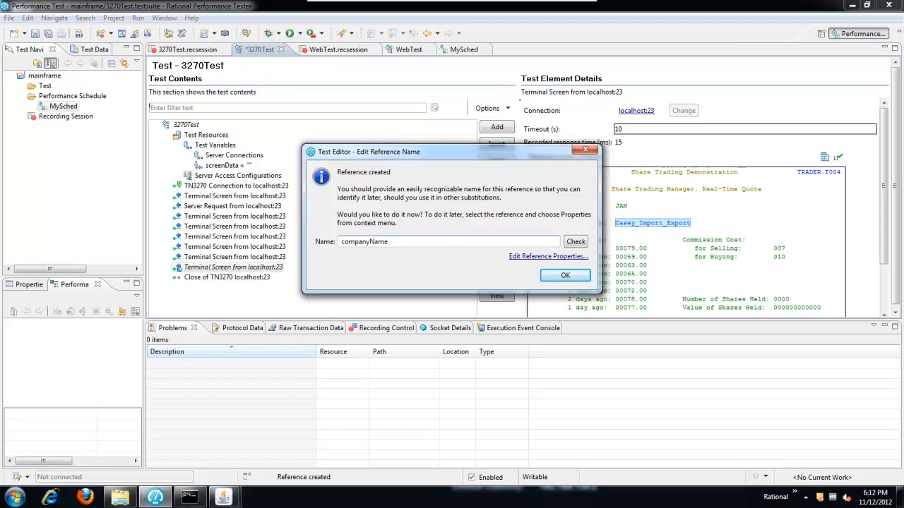
{"action": "left_click", "coordinate": [576, 241]}
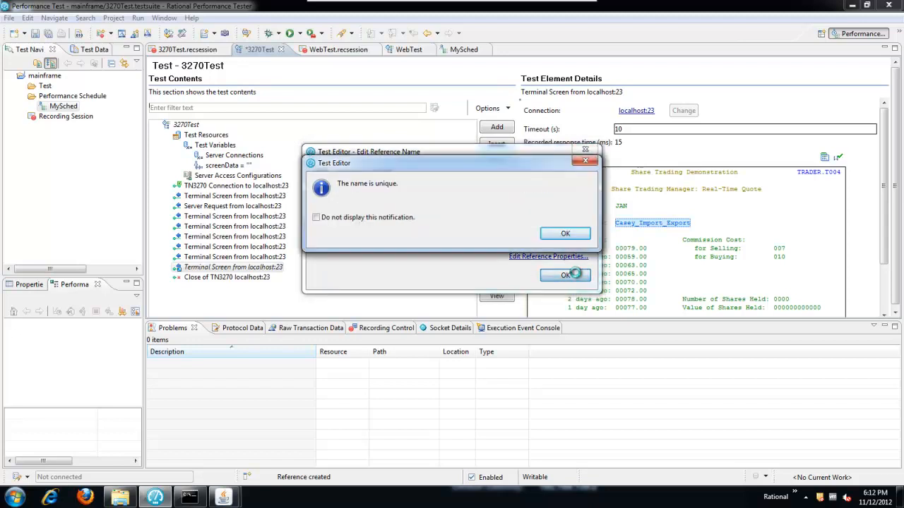
{"action": "left_click", "coordinate": [565, 233]}
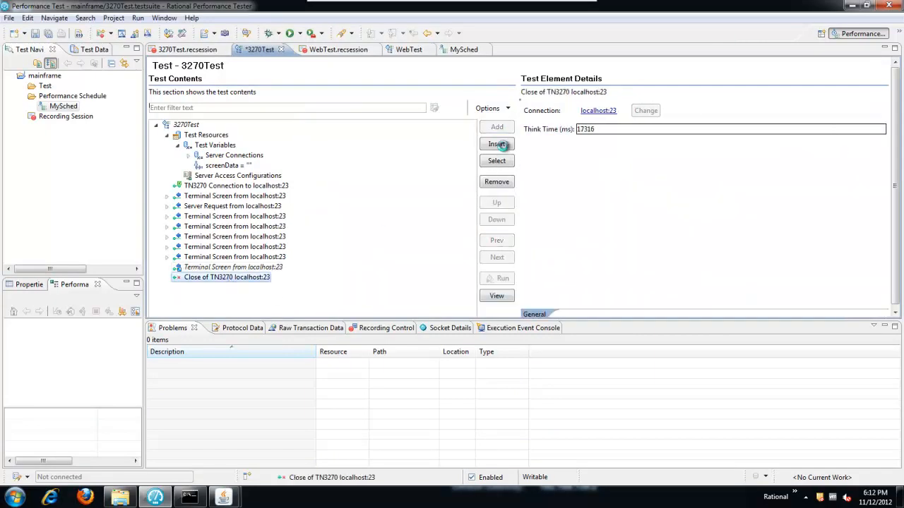
Insert a Set screenData variable assignment step into 3270Test
{"action": "left_click", "coordinate": [496, 144]}
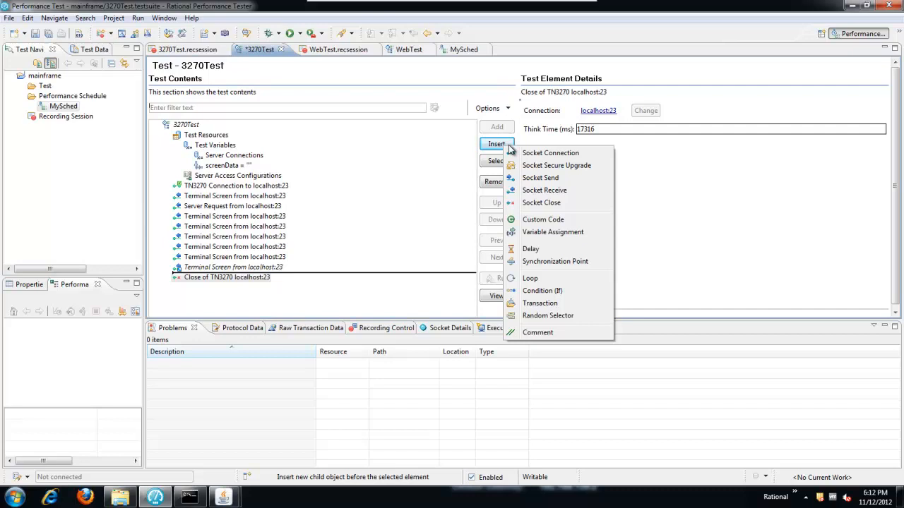
{"action": "mouse_move", "coordinate": [572, 232]}
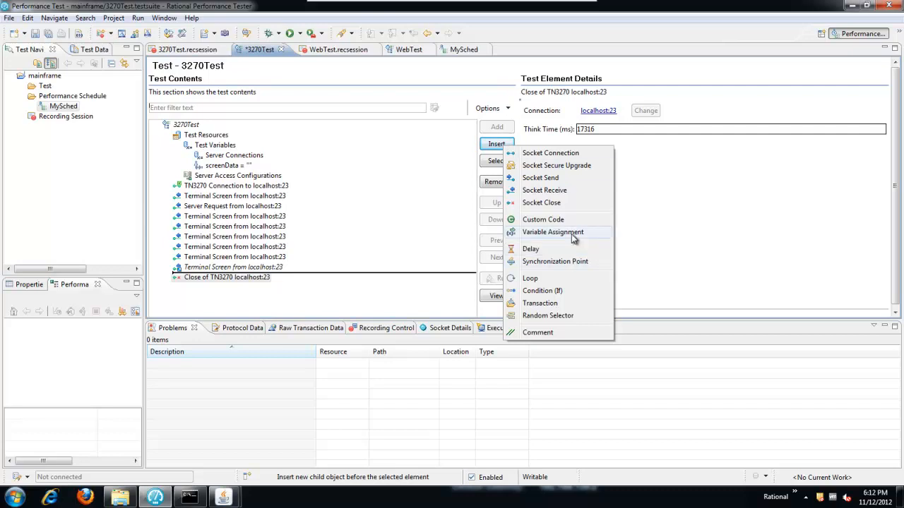
{"action": "left_click", "coordinate": [553, 232]}
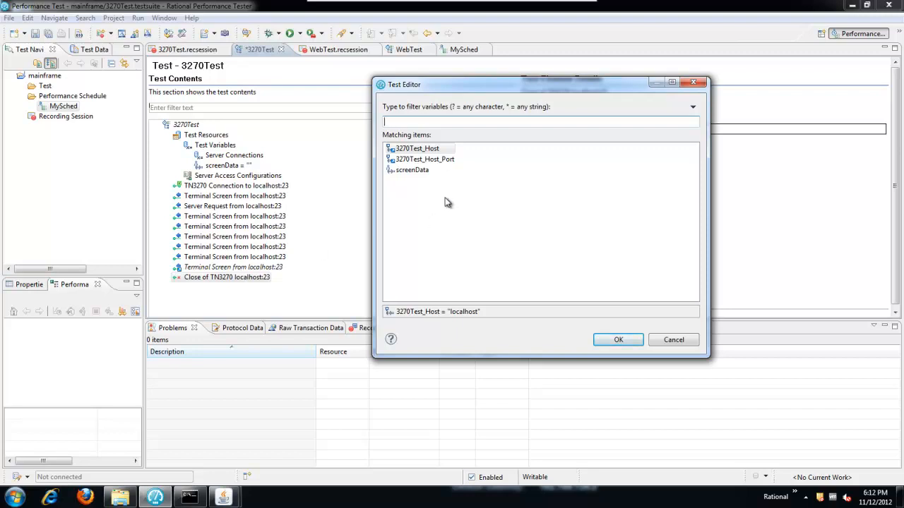
{"action": "left_click", "coordinate": [412, 169]}
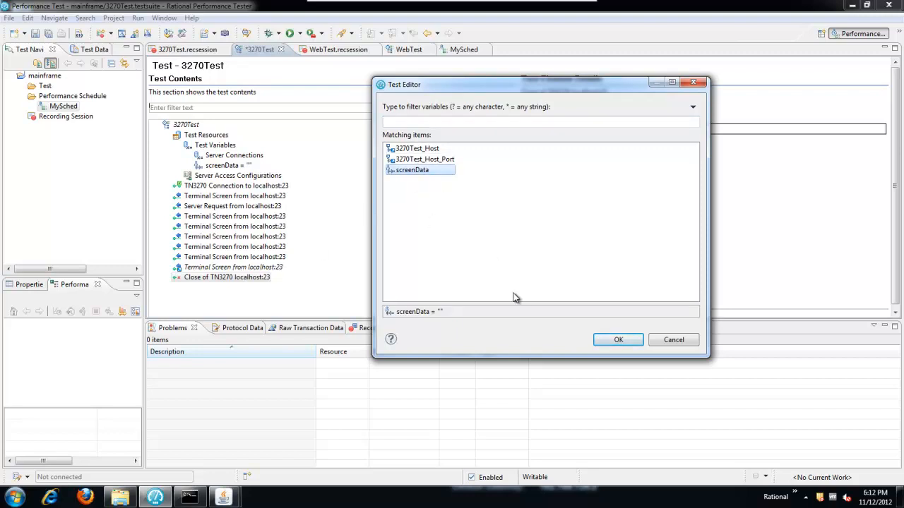
{"action": "left_click", "coordinate": [618, 340]}
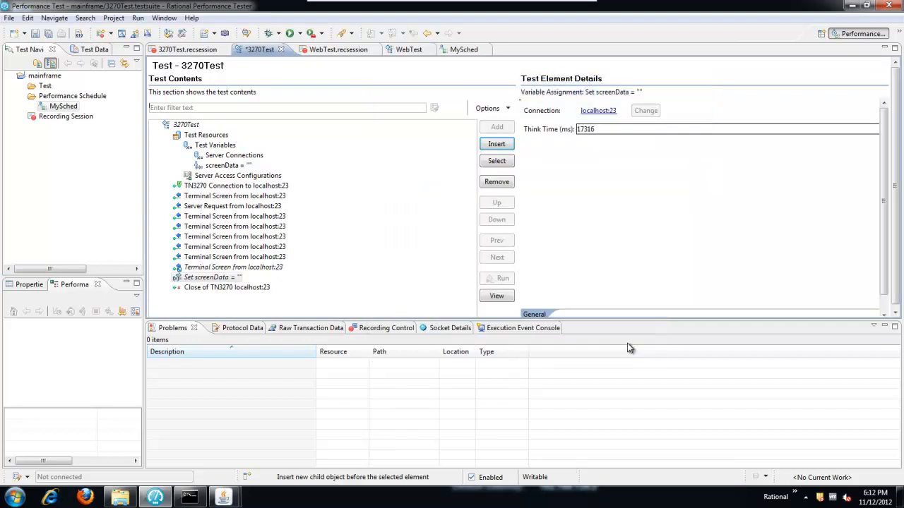
Make the assignment take its datasource value from the companyName screen content
{"action": "left_click", "coordinate": [211, 277]}
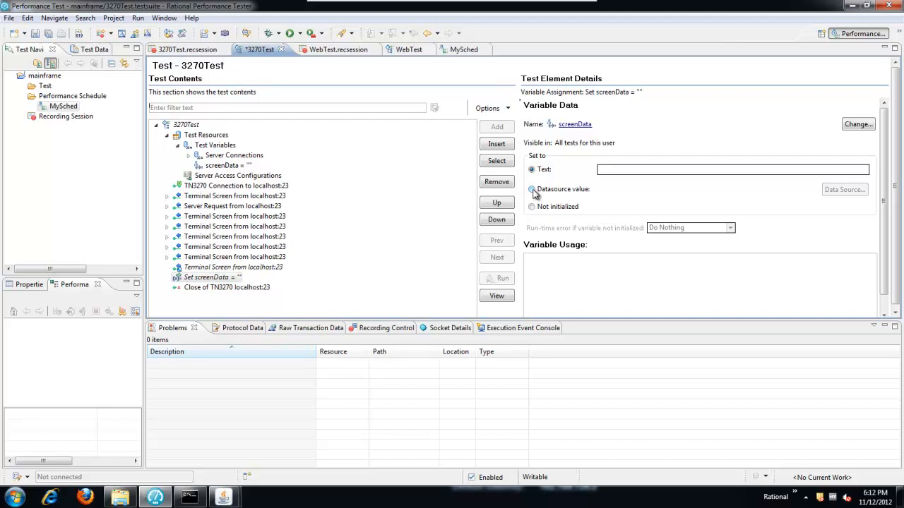
{"action": "left_click", "coordinate": [845, 190]}
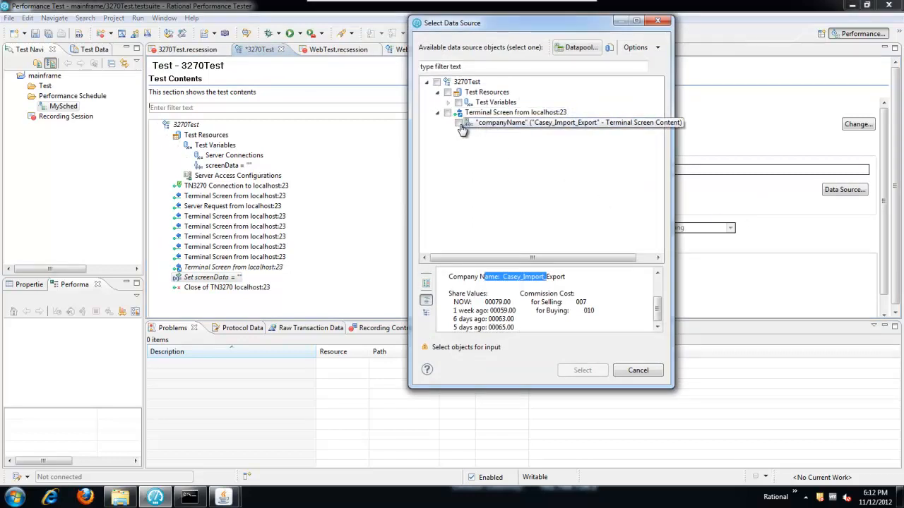
{"action": "left_click", "coordinate": [448, 122]}
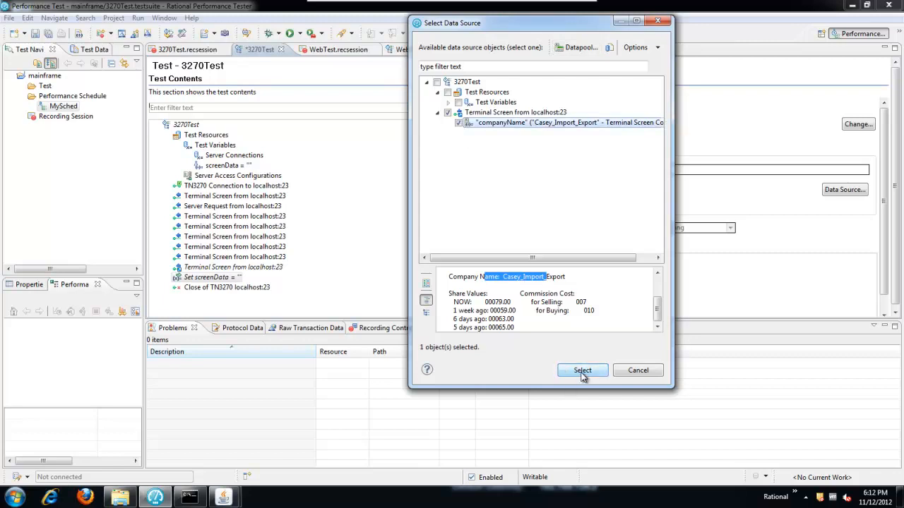
{"action": "left_click", "coordinate": [582, 370]}
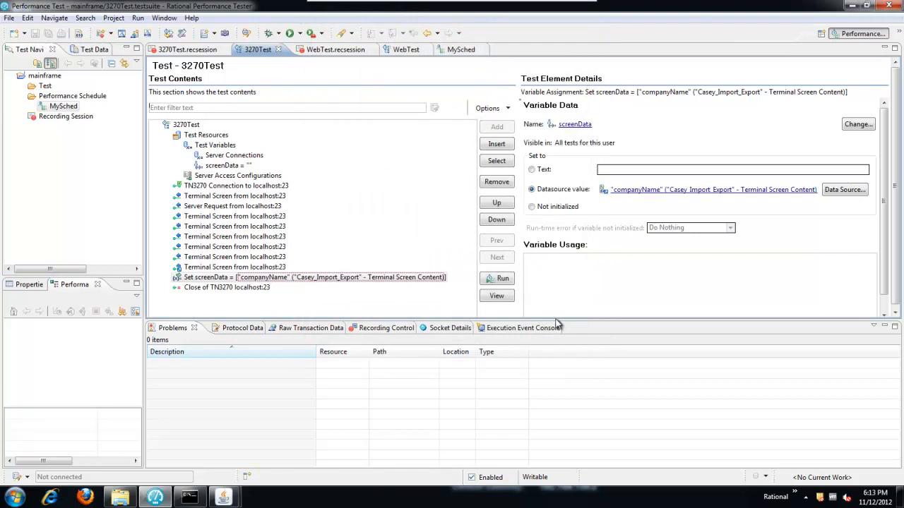
{"action": "mouse_move", "coordinate": [267, 198]}
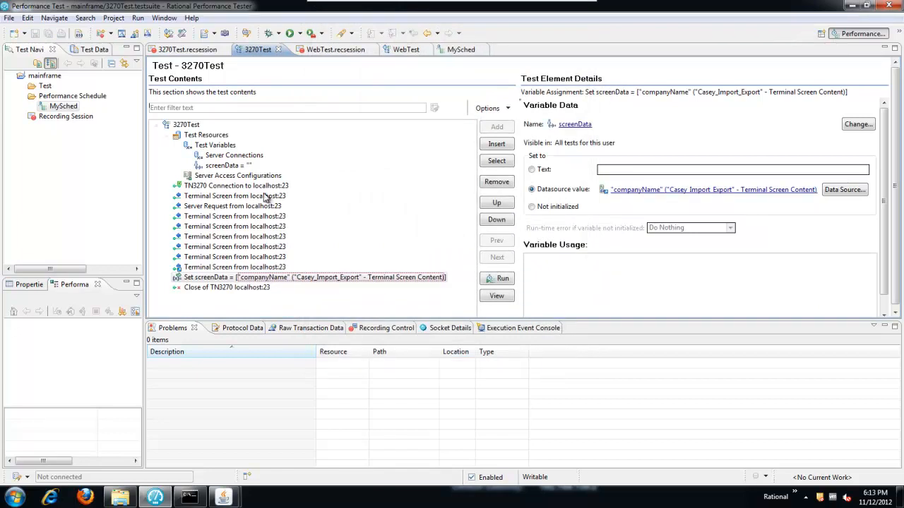
Review the screenData variable, its Set screenData assignment, and the final Casey_Import_Export terminal screen
{"action": "left_click", "coordinate": [226, 164]}
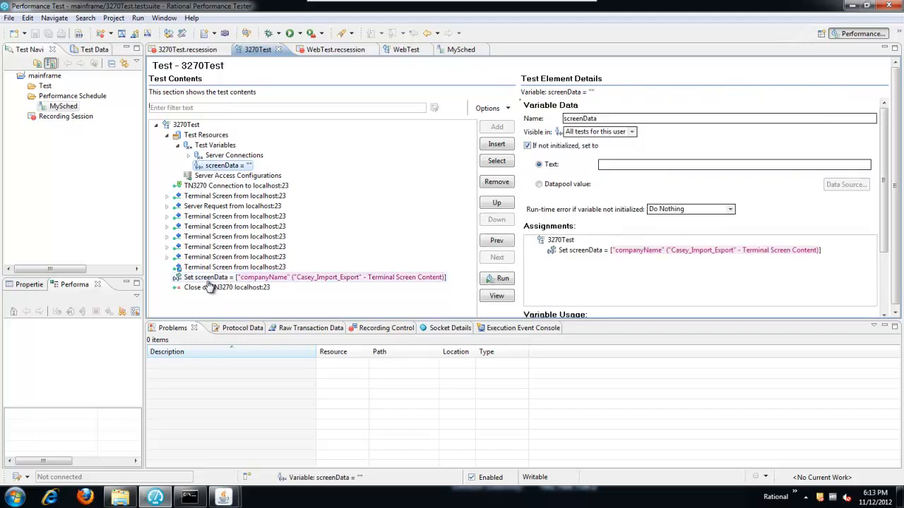
{"action": "left_click", "coordinate": [311, 276]}
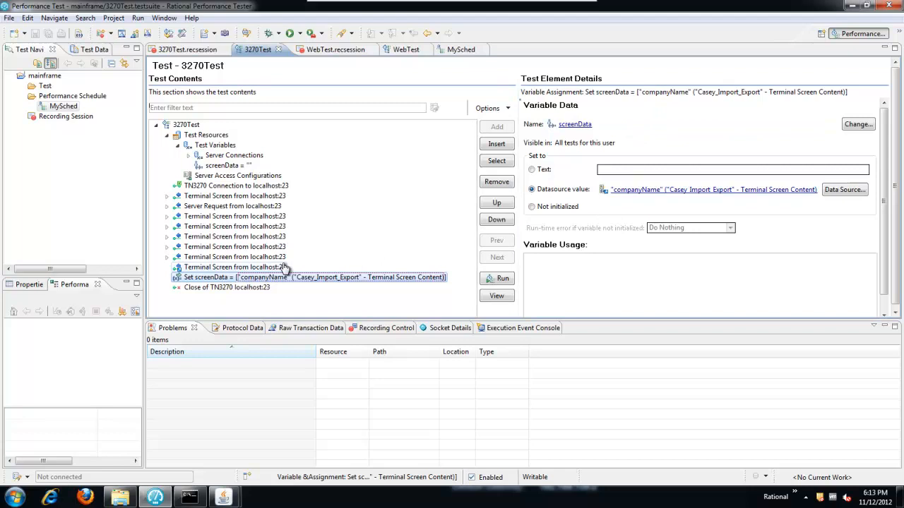
{"action": "left_click", "coordinate": [234, 267]}
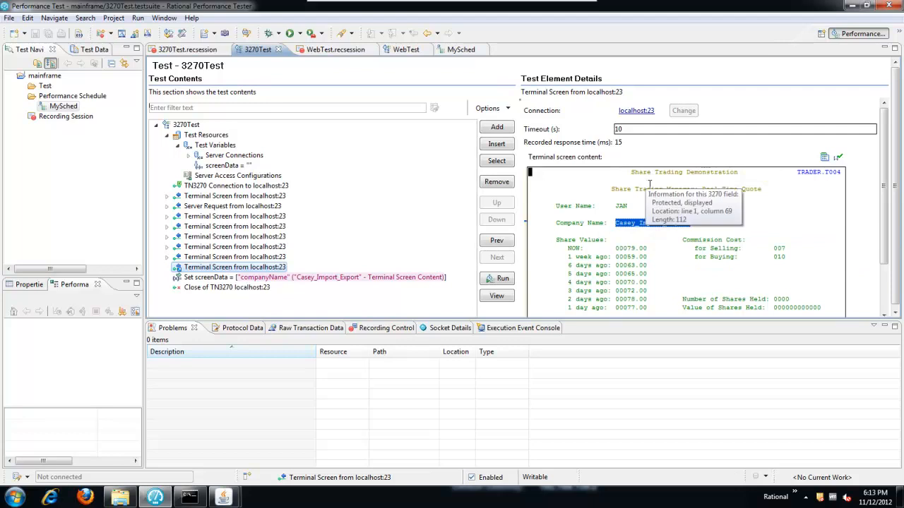
{"action": "mouse_move", "coordinate": [294, 126]}
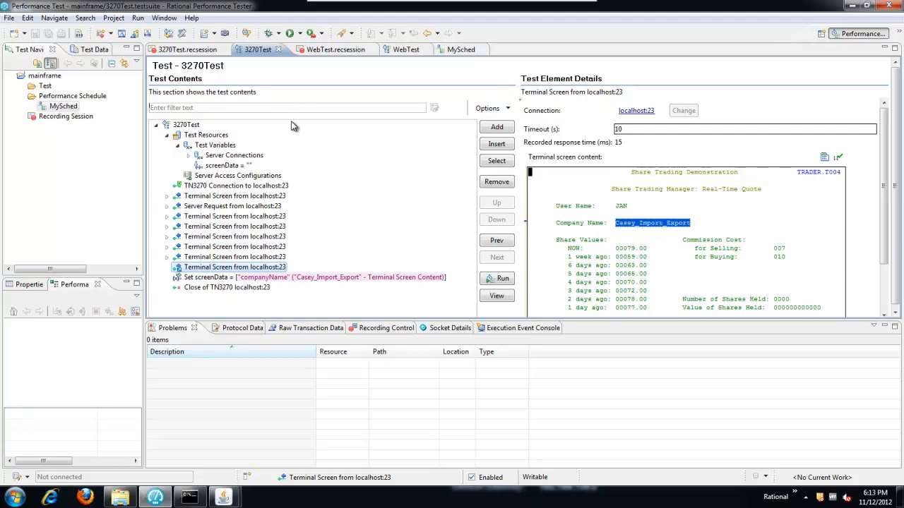
{"action": "mouse_move", "coordinate": [406, 49]}
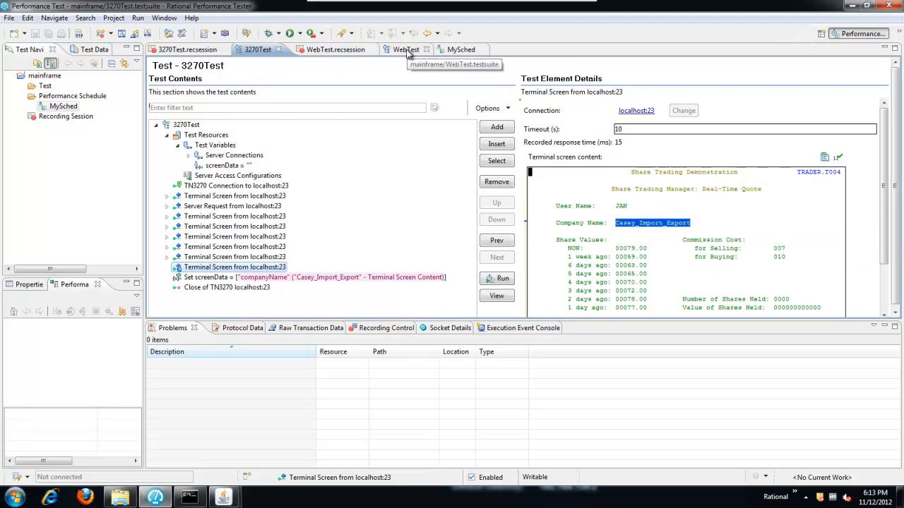
Declare screenData under WebTest's Test Variables, visible in 'All tests for this user'
{"action": "left_click", "coordinate": [398, 50]}
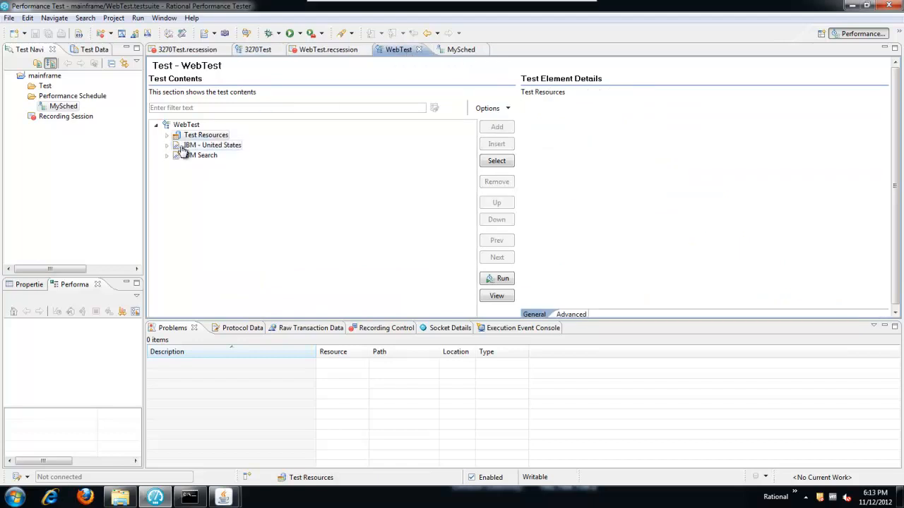
{"action": "left_click", "coordinate": [166, 135]}
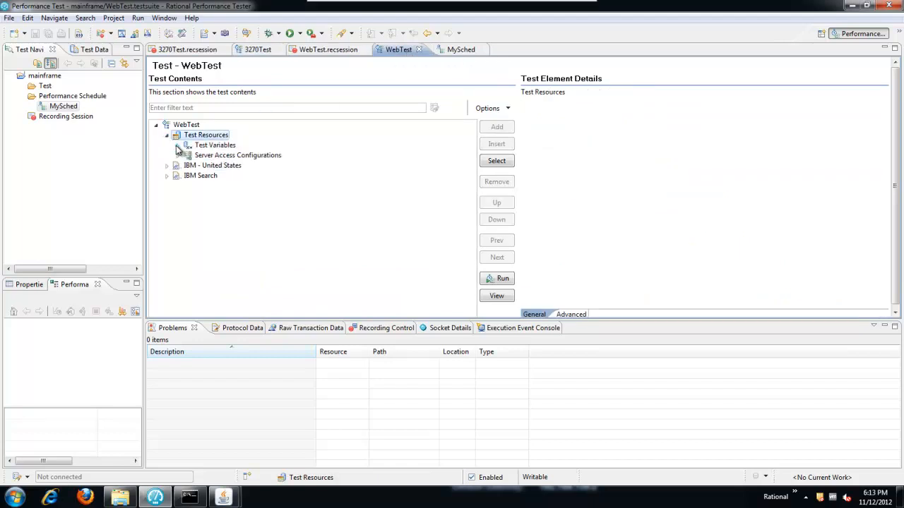
{"action": "left_click", "coordinate": [215, 145]}
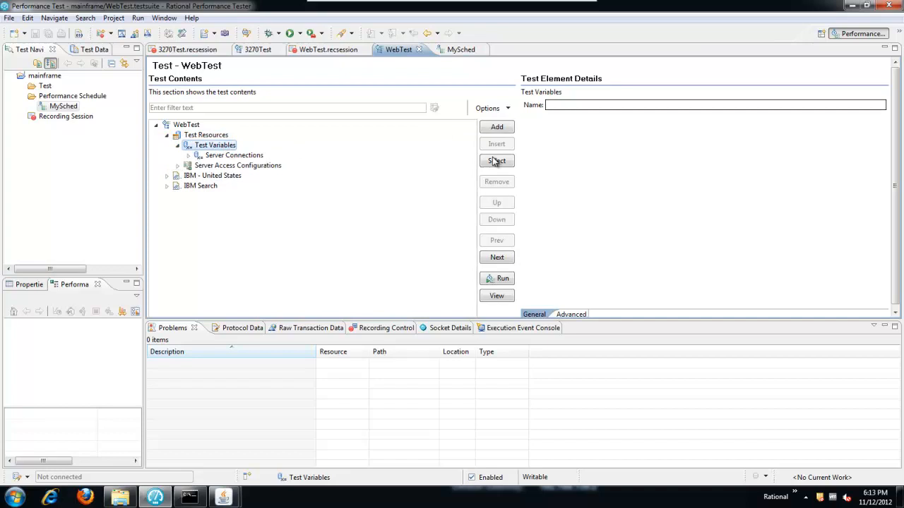
{"action": "left_click", "coordinate": [496, 126]}
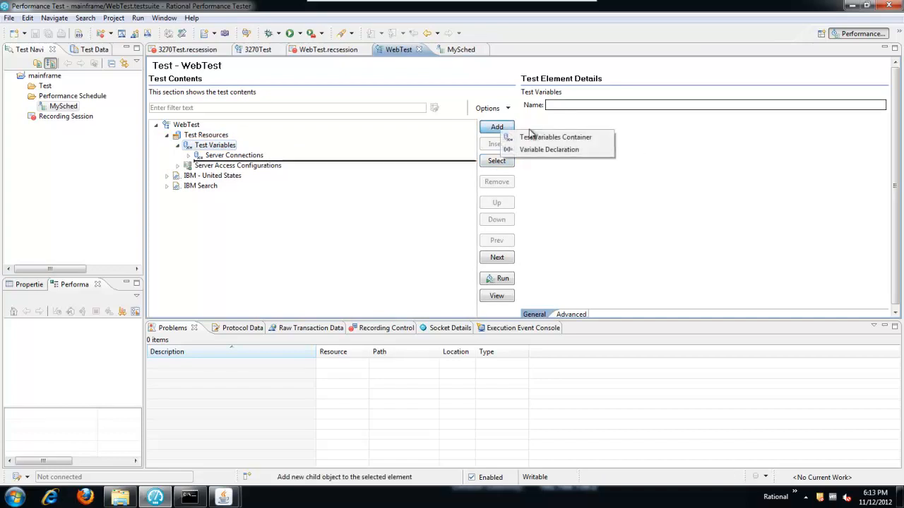
{"action": "left_click", "coordinate": [549, 149]}
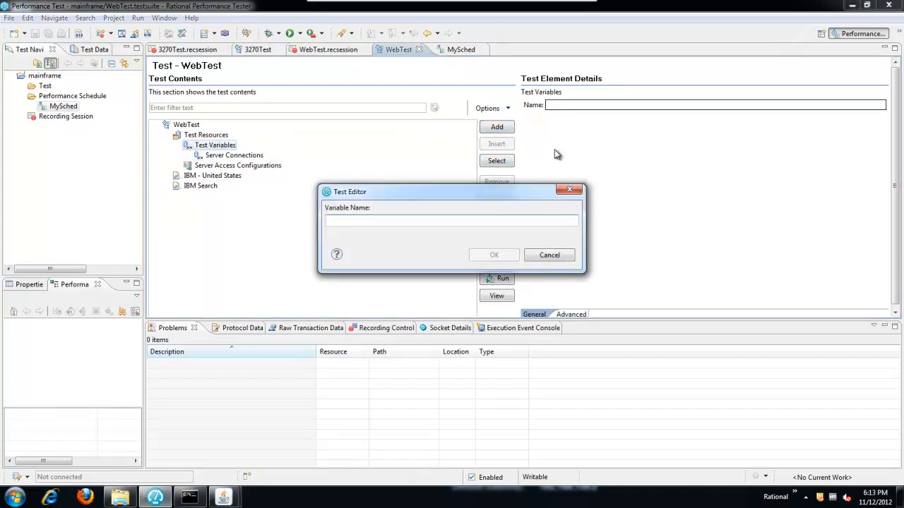
{"action": "type", "text": "screenData"}
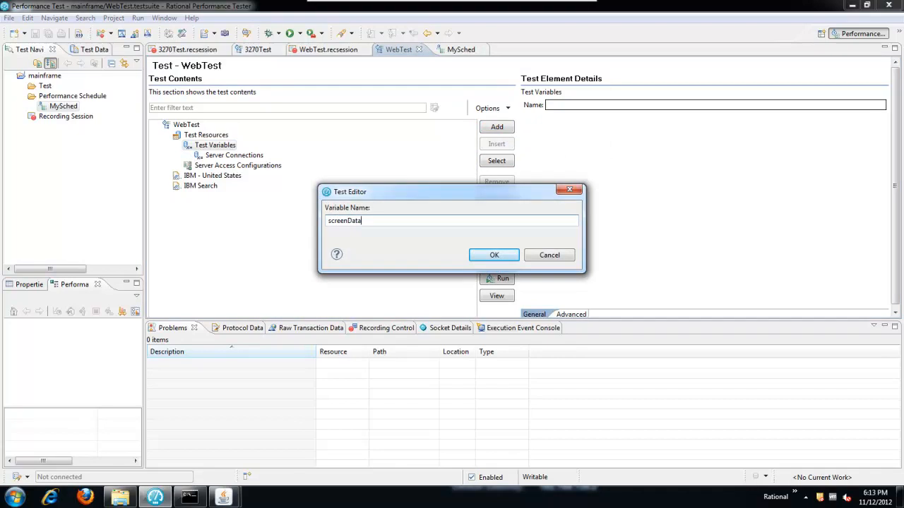
{"action": "left_click", "coordinate": [493, 255]}
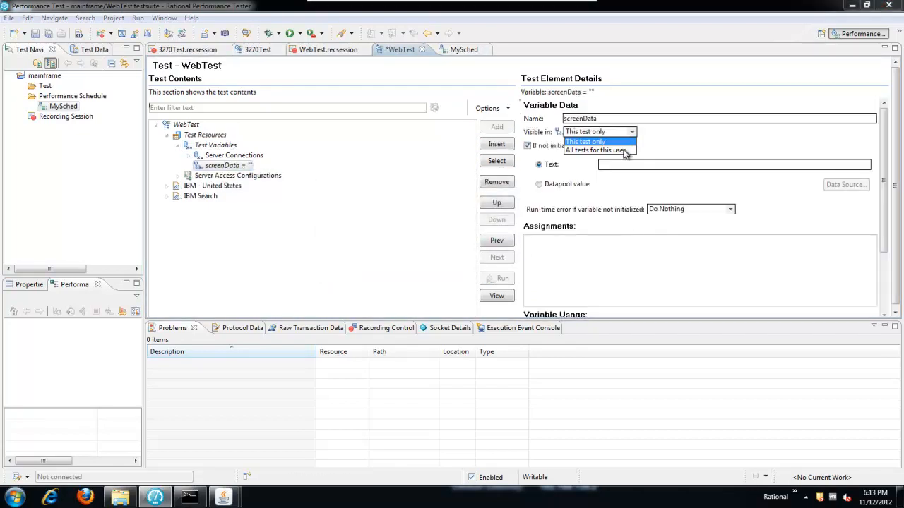
{"action": "left_click", "coordinate": [595, 151]}
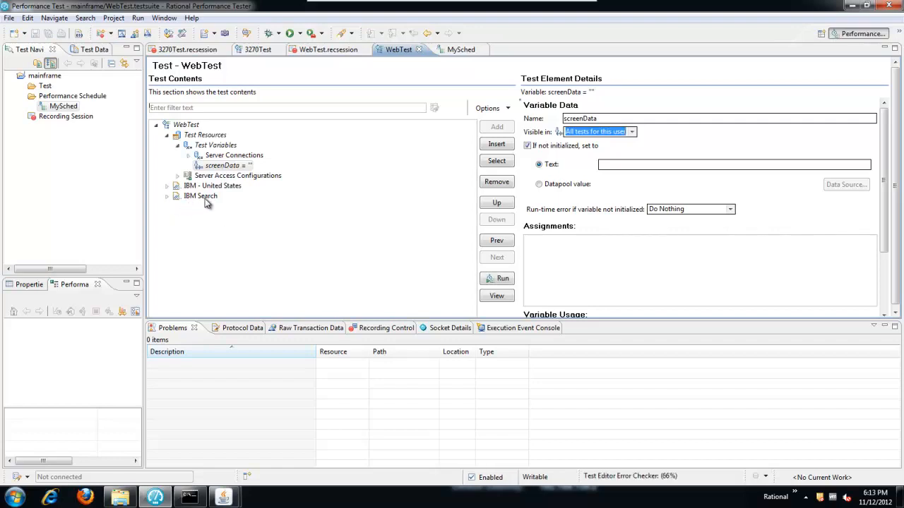
{"action": "mouse_move", "coordinate": [201, 196]}
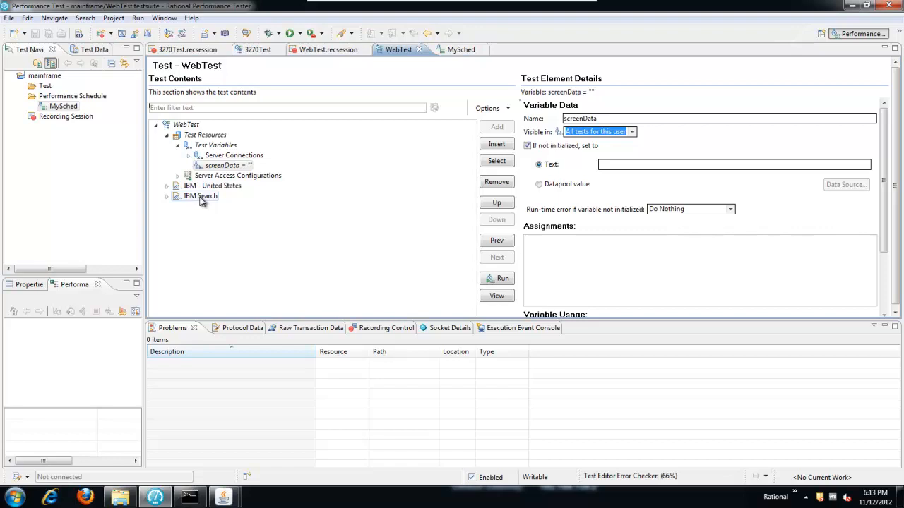
{"action": "left_click", "coordinate": [201, 195]}
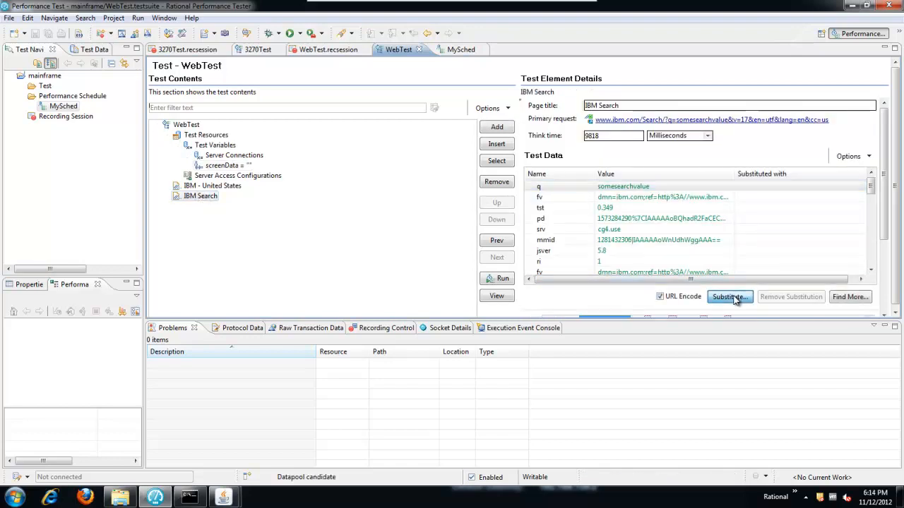
Substitute IBM Search's q value with screenData, declining to show potential matches
{"action": "left_click", "coordinate": [729, 297]}
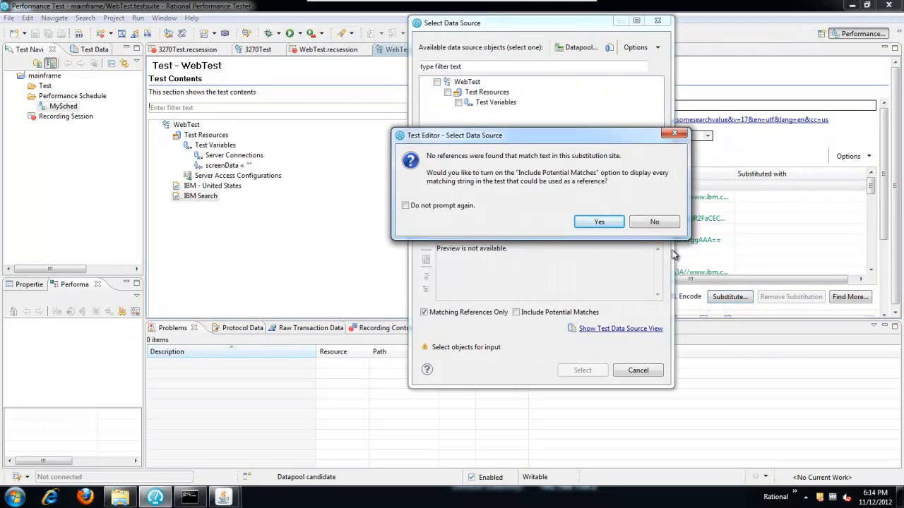
{"action": "left_click", "coordinate": [654, 221]}
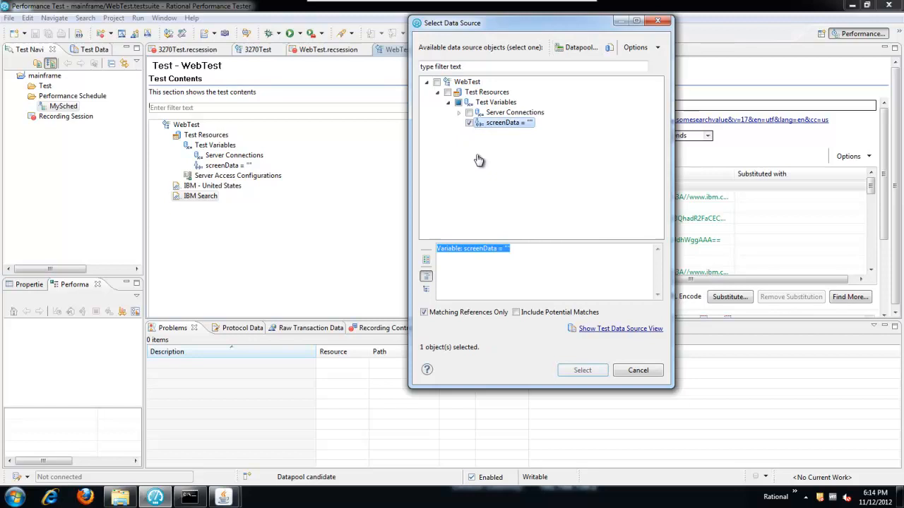
{"action": "left_click", "coordinate": [582, 370]}
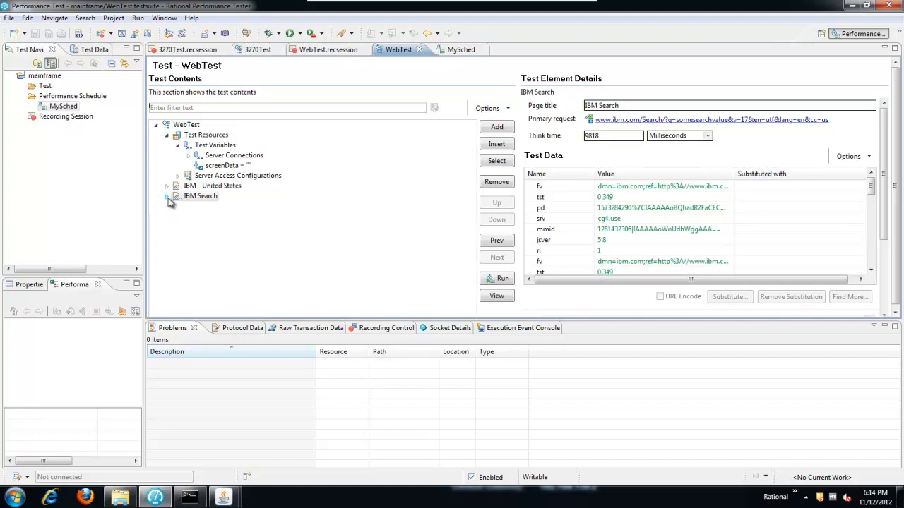
{"action": "left_click", "coordinate": [168, 195]}
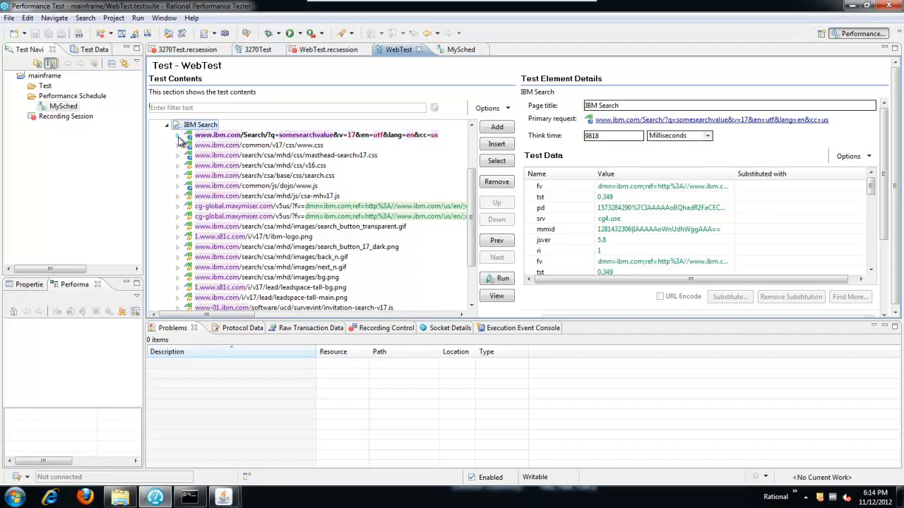
{"action": "left_click", "coordinate": [178, 135]}
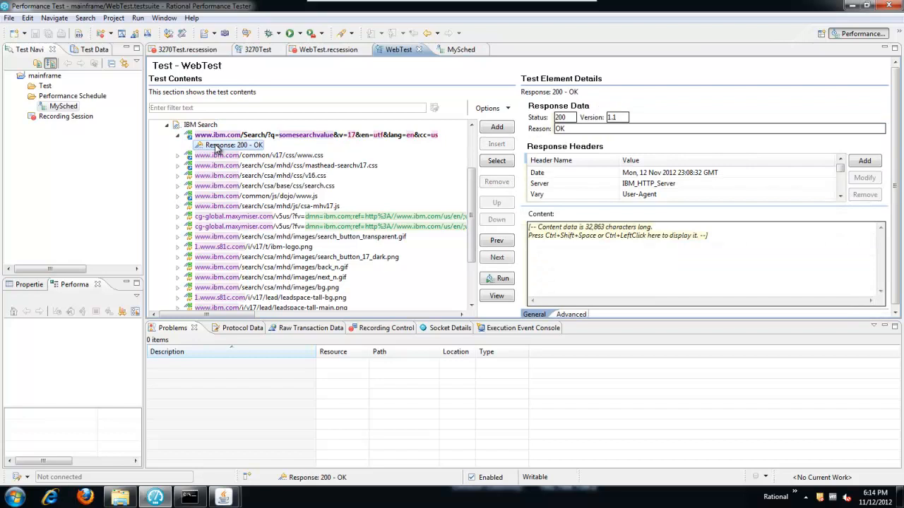
{"action": "right_click", "coordinate": [233, 144]}
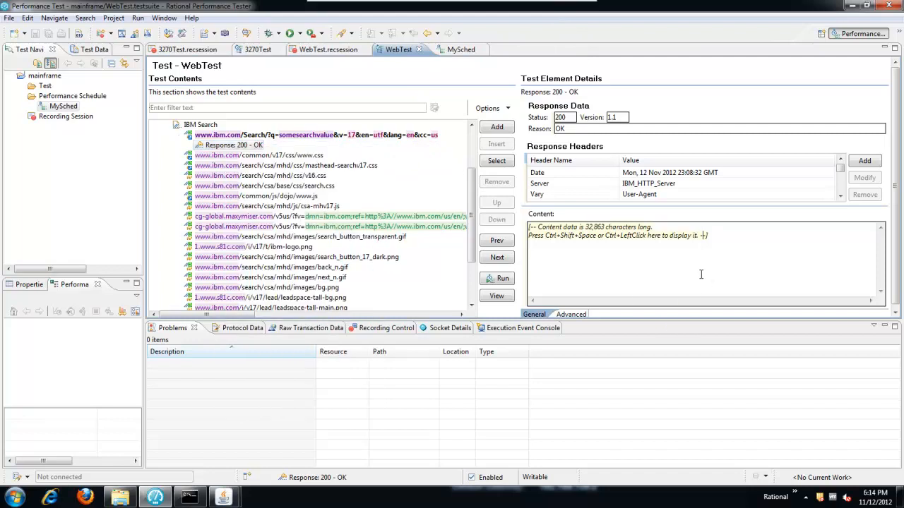
Find 'somesearchvalue' in the response content and create an 'Any string is found' verification point
{"action": "left_click", "coordinate": [636, 235]}
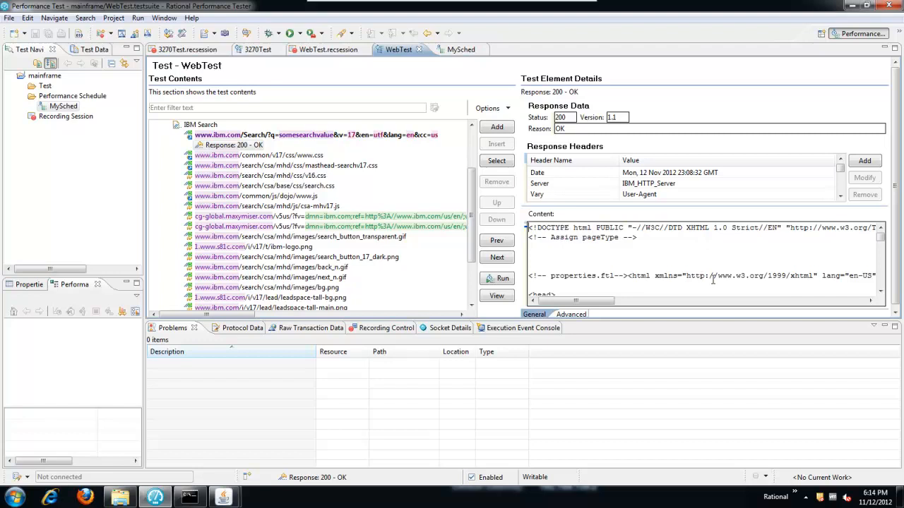
{"action": "mouse_move", "coordinate": [723, 239]}
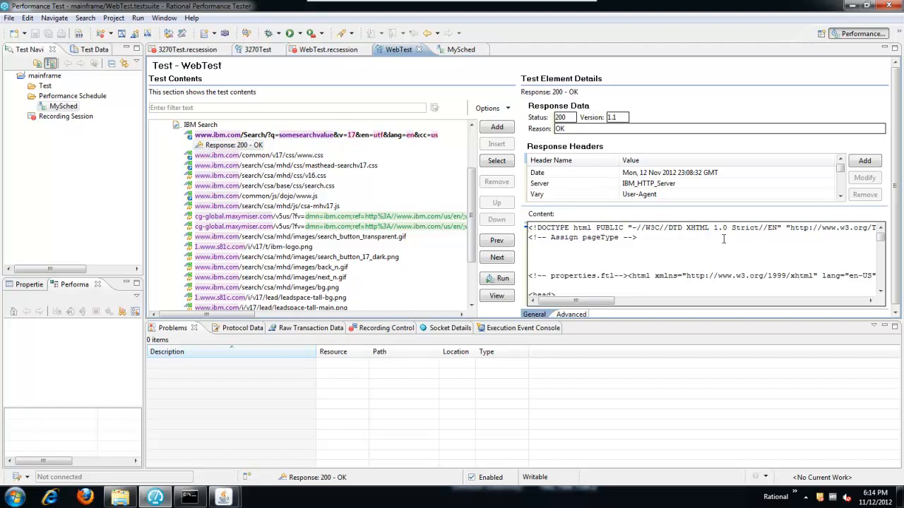
{"action": "right_click", "coordinate": [723, 238]}
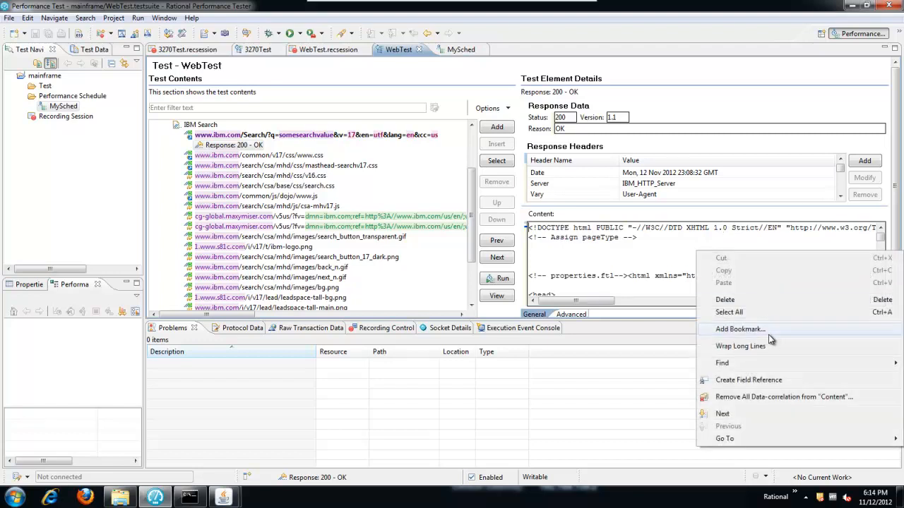
{"action": "left_click", "coordinate": [721, 362]}
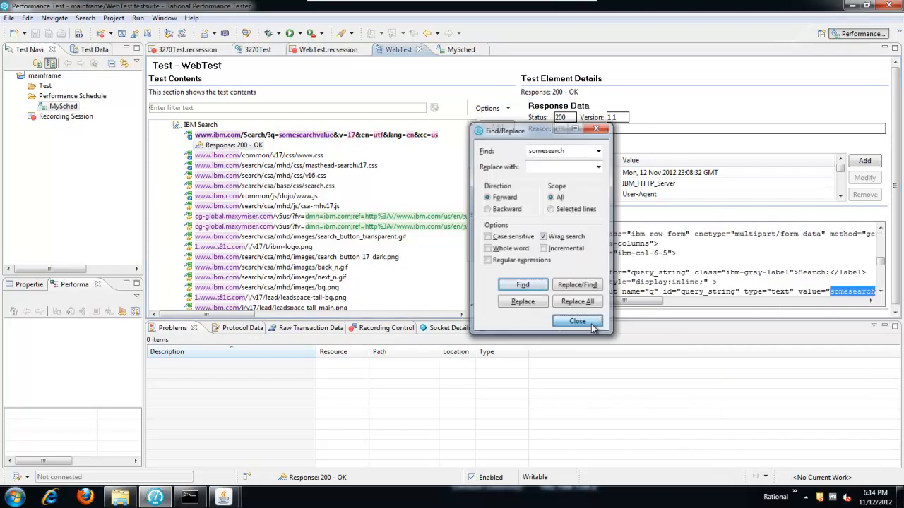
{"action": "left_click", "coordinate": [577, 322]}
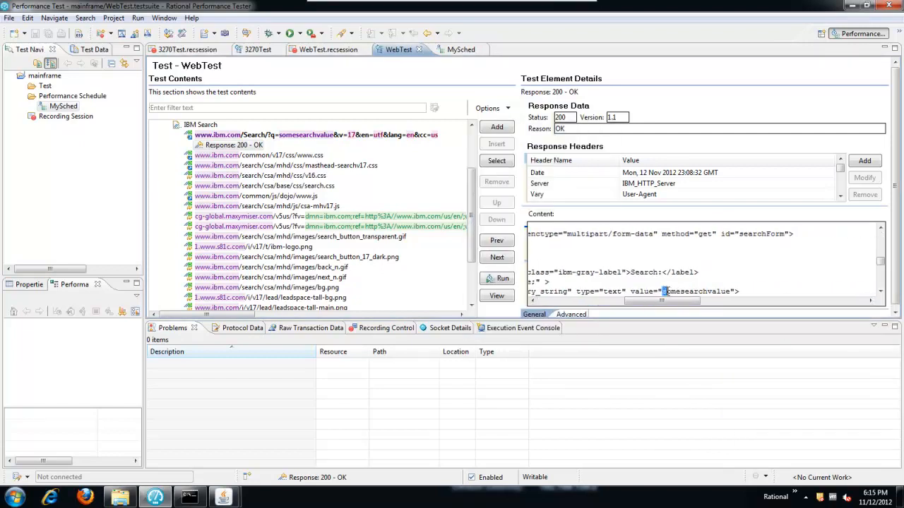
{"action": "double_click", "coordinate": [696, 291]}
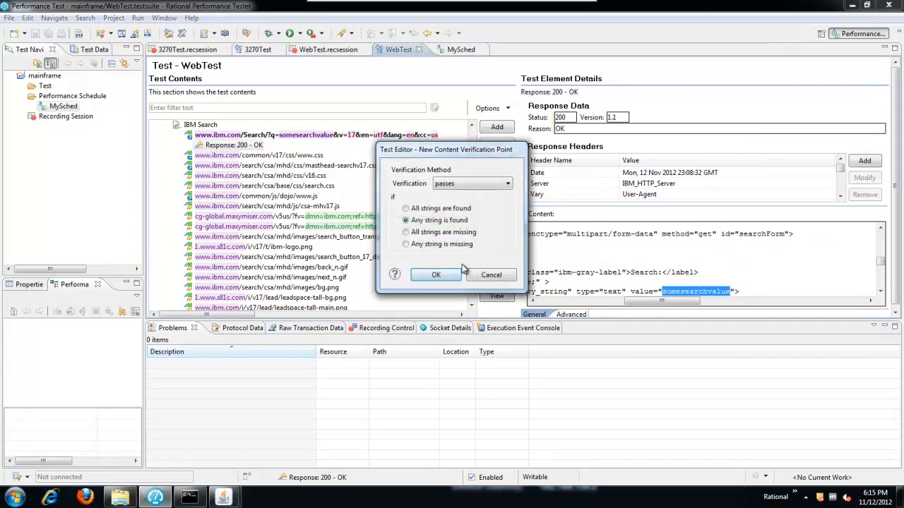
{"action": "left_click", "coordinate": [435, 275]}
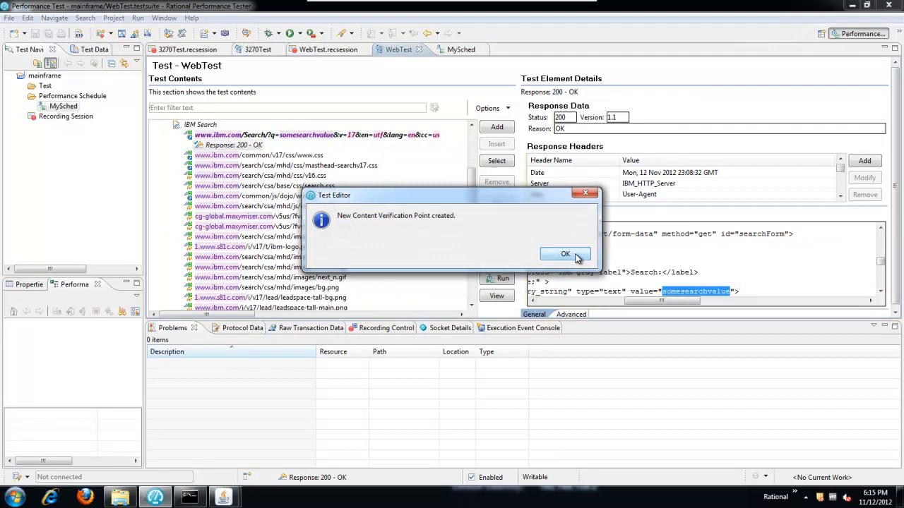
{"action": "left_click", "coordinate": [565, 254]}
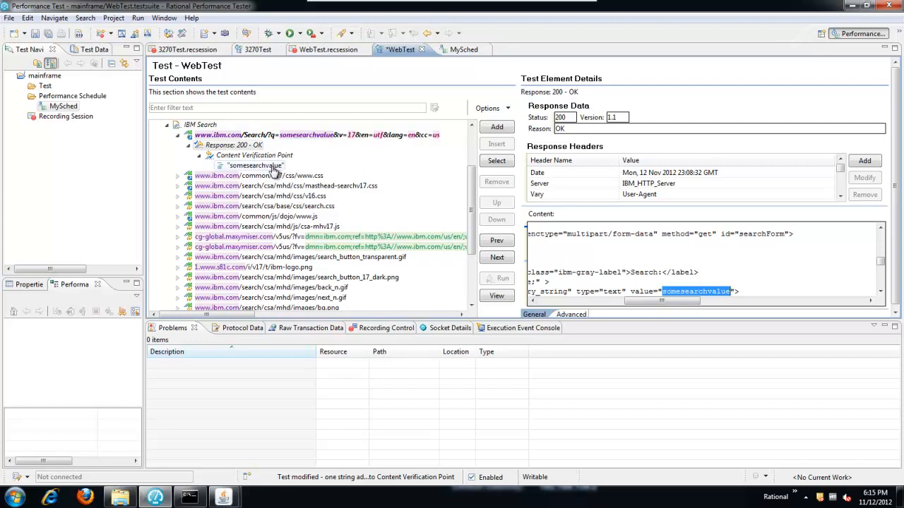
Substitute the verification point's 'somesearchvalue' string with screenData, skipping further matches and rule saving
{"action": "left_click", "coordinate": [256, 165]}
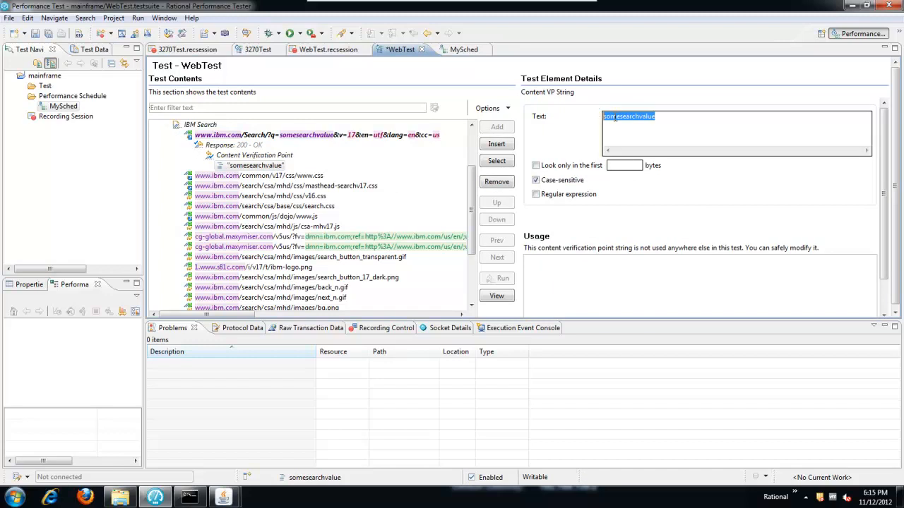
{"action": "right_click", "coordinate": [628, 117]}
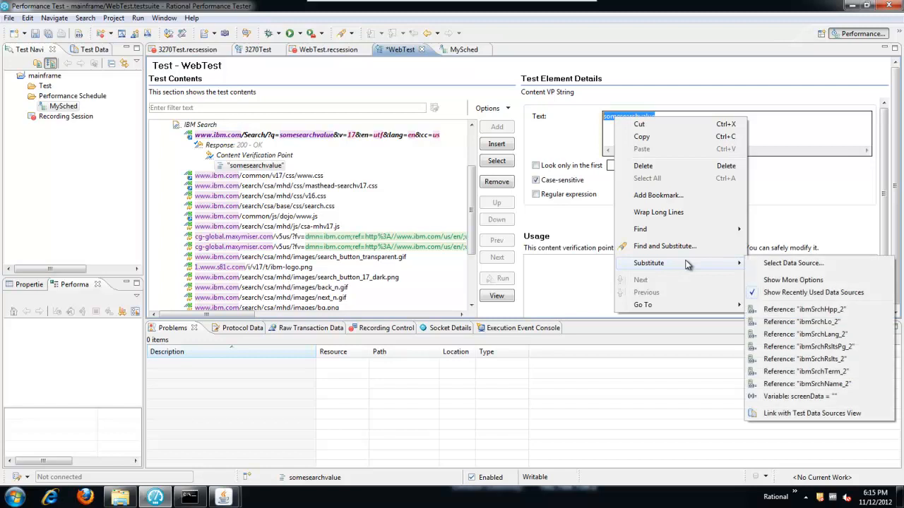
{"action": "left_click", "coordinate": [792, 263]}
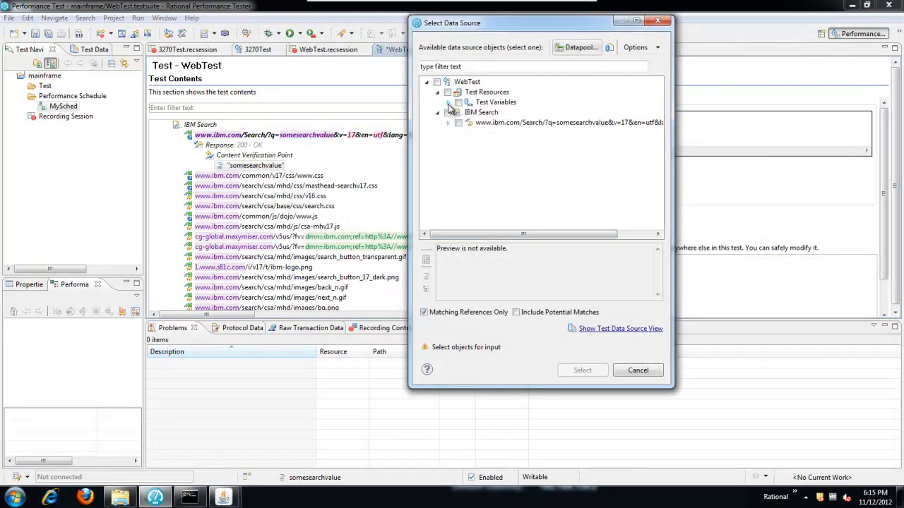
{"action": "left_click", "coordinate": [448, 101]}
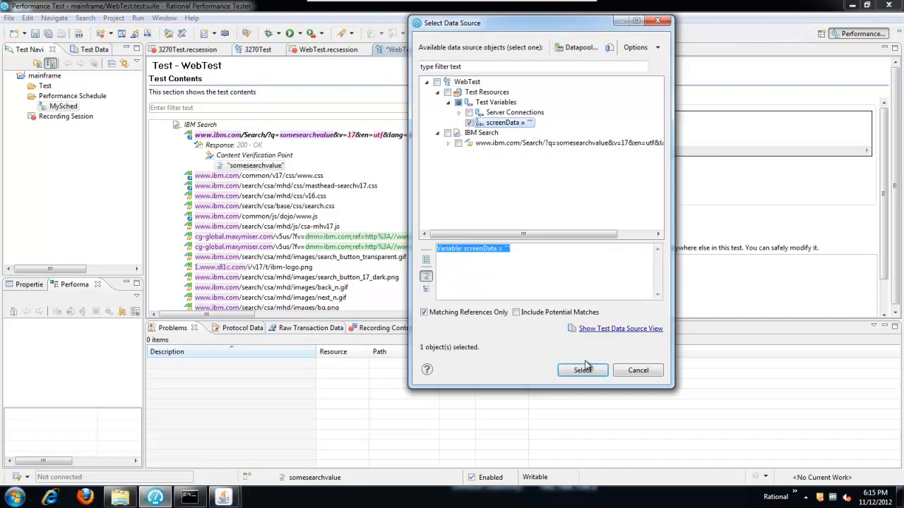
{"action": "left_click", "coordinate": [582, 370]}
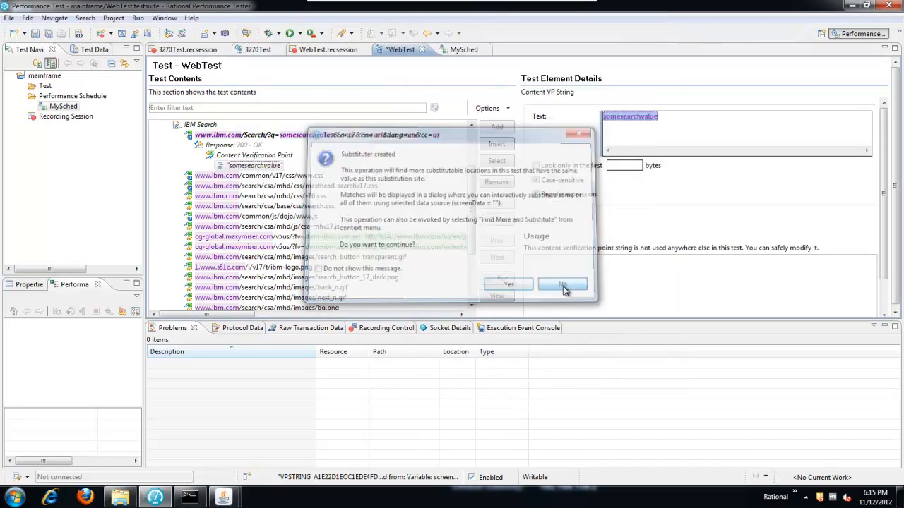
{"action": "left_click", "coordinate": [562, 284]}
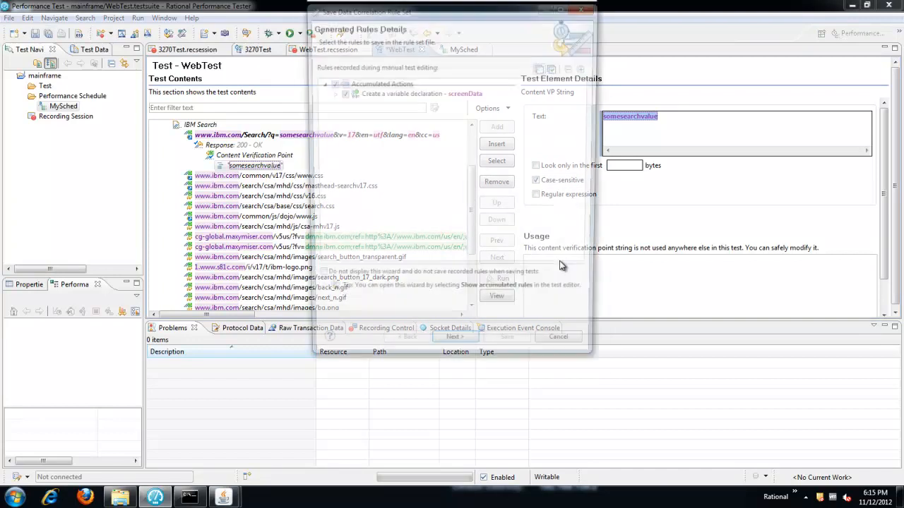
{"action": "left_click", "coordinate": [557, 337]}
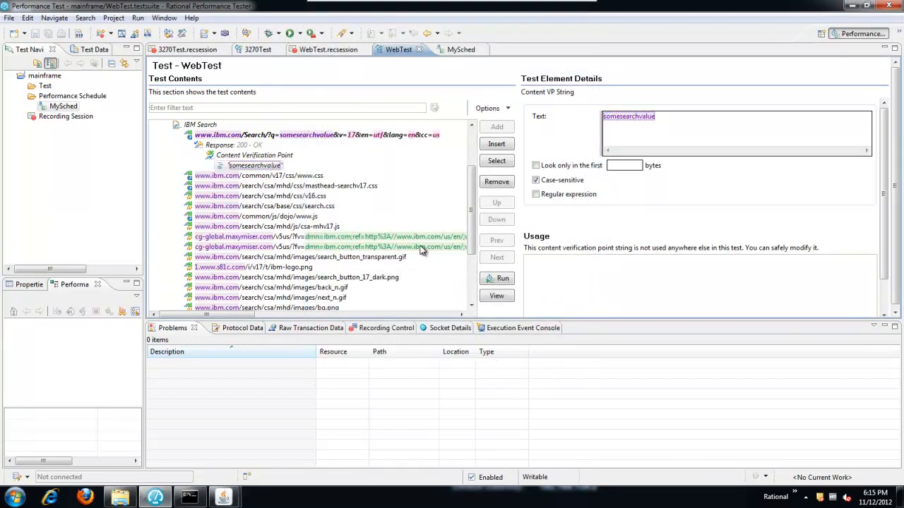
{"action": "mouse_move", "coordinate": [398, 50]}
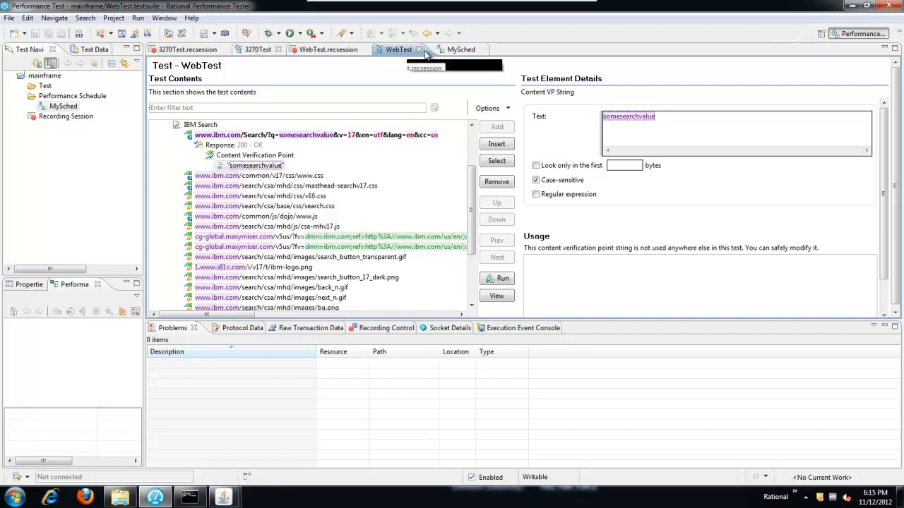
Review the MySched schedule's Test Log settings and launch a run
{"action": "left_click", "coordinate": [454, 49]}
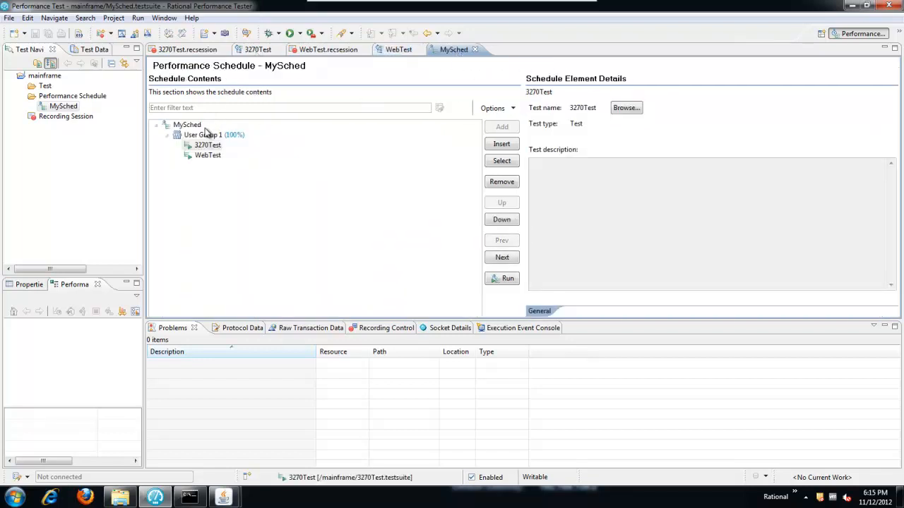
{"action": "left_click", "coordinate": [186, 124]}
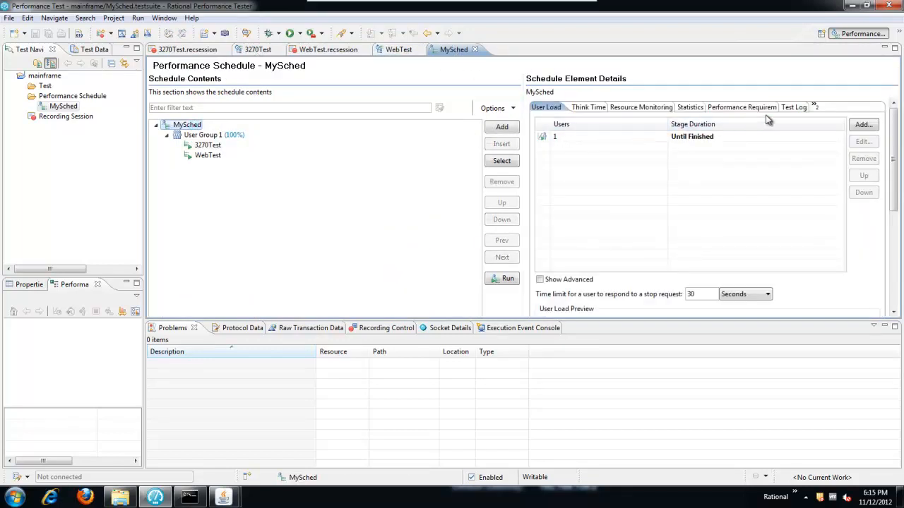
{"action": "left_click", "coordinate": [787, 106]}
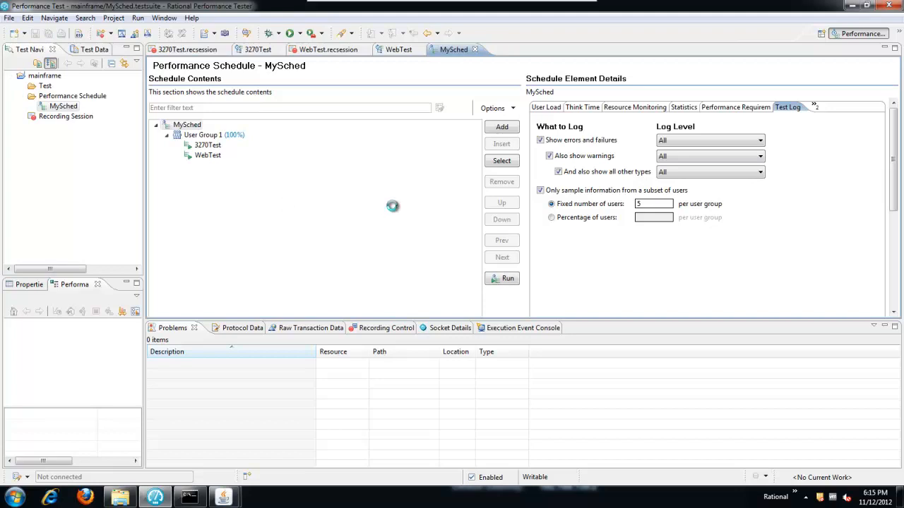
{"action": "mouse_move", "coordinate": [505, 281]}
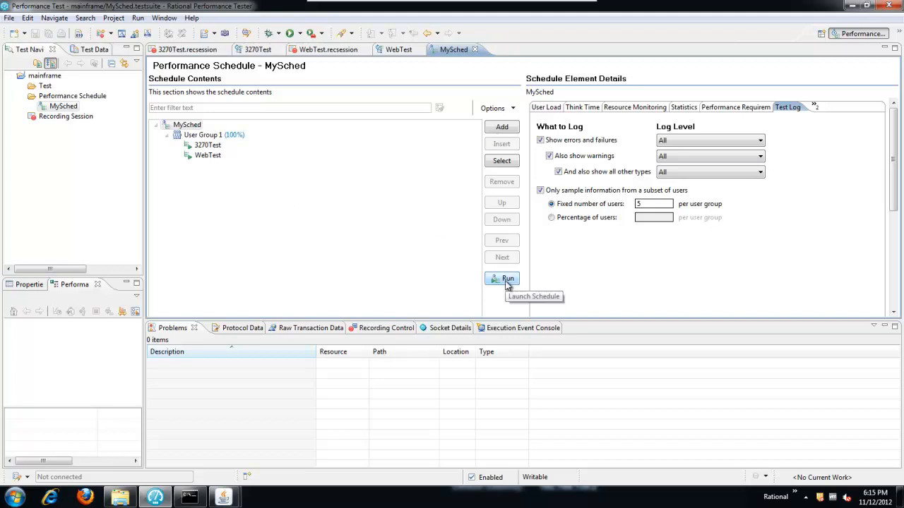
{"action": "left_click", "coordinate": [502, 278]}
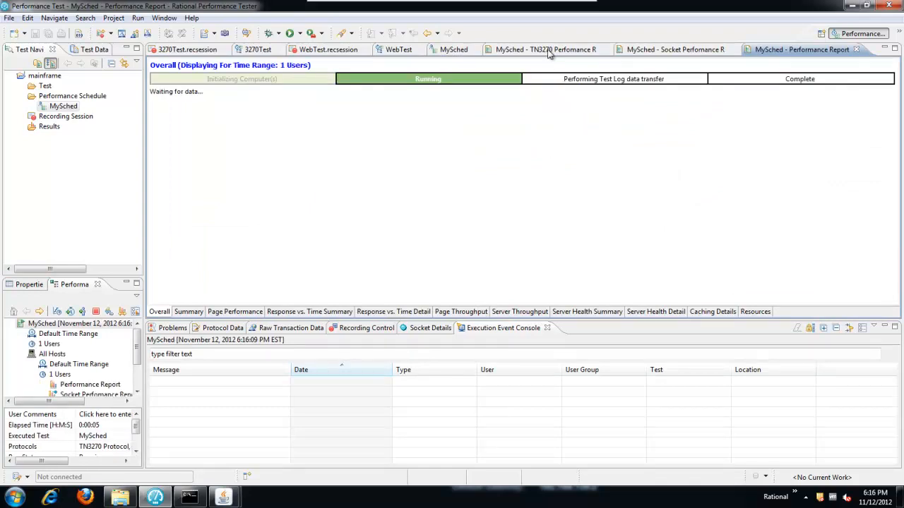
{"action": "mouse_move", "coordinate": [554, 58]}
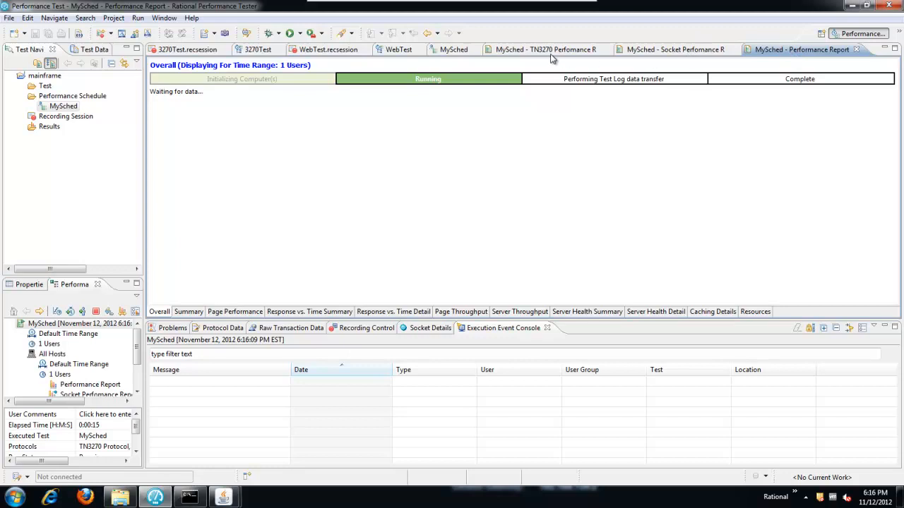
{"action": "mouse_move", "coordinate": [544, 55]}
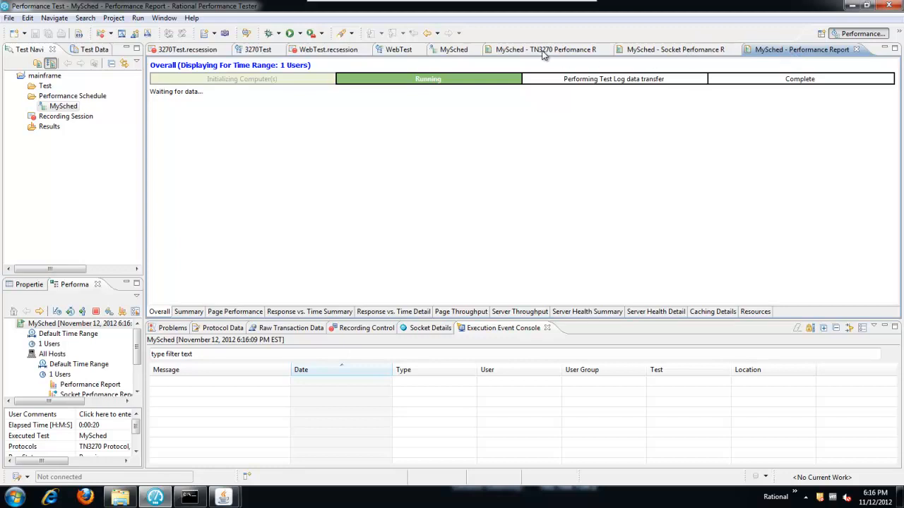
{"action": "mouse_move", "coordinate": [543, 50]}
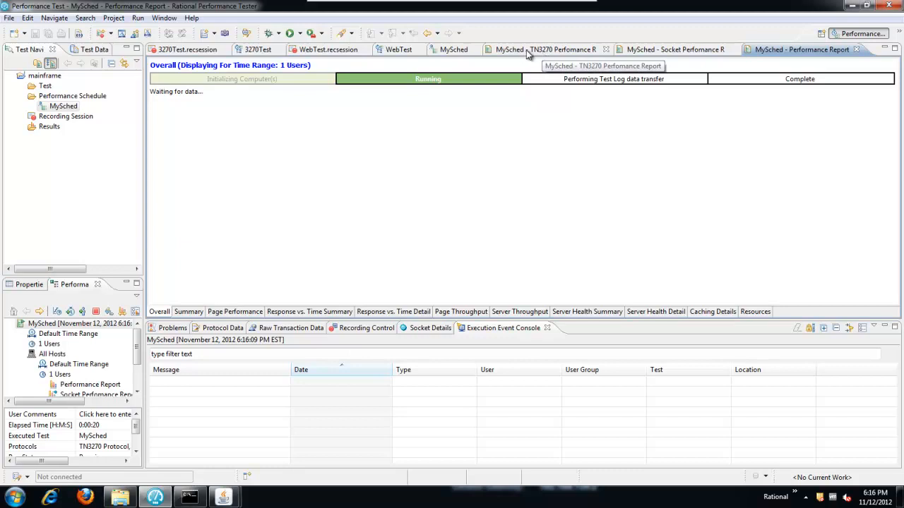
Monitor the TN3270 Performance Report until complete, then display the run's test log
{"action": "left_click", "coordinate": [543, 49]}
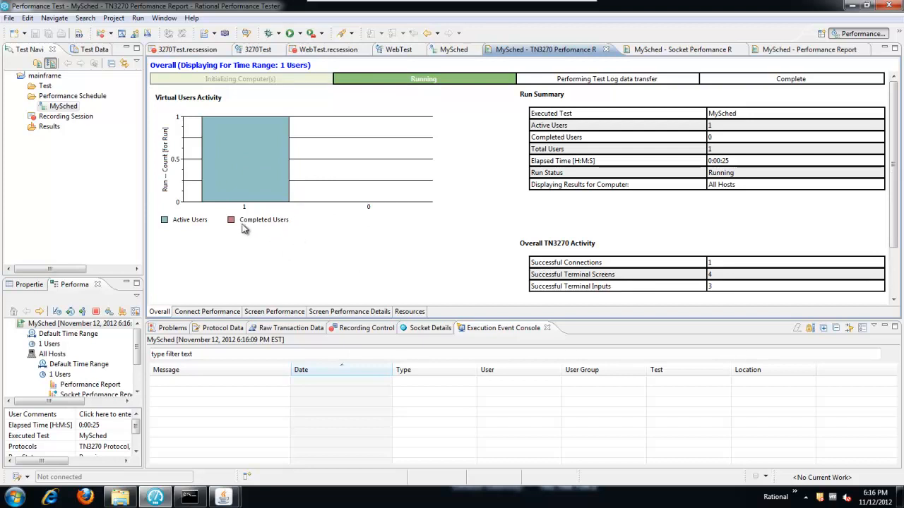
{"action": "mouse_move", "coordinate": [473, 238]}
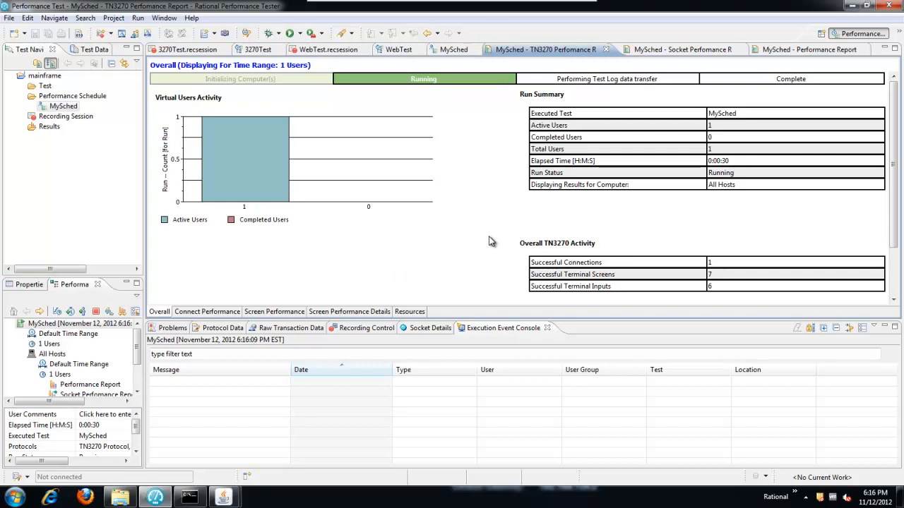
{"action": "mouse_move", "coordinate": [479, 239]}
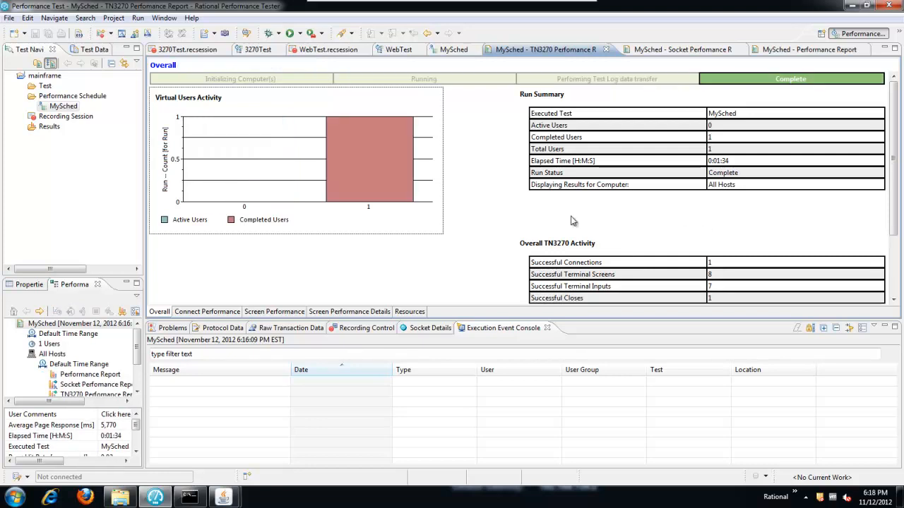
{"action": "mouse_move", "coordinate": [369, 186]}
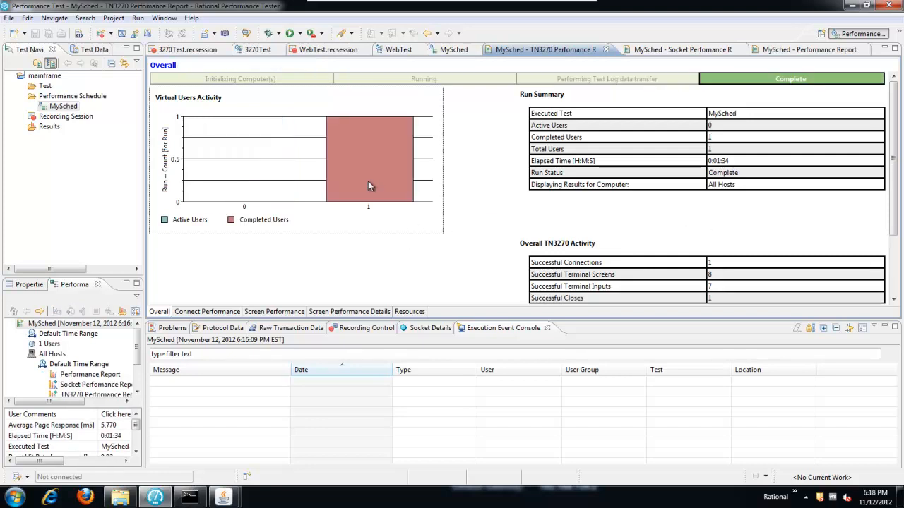
{"action": "right_click", "coordinate": [367, 183]}
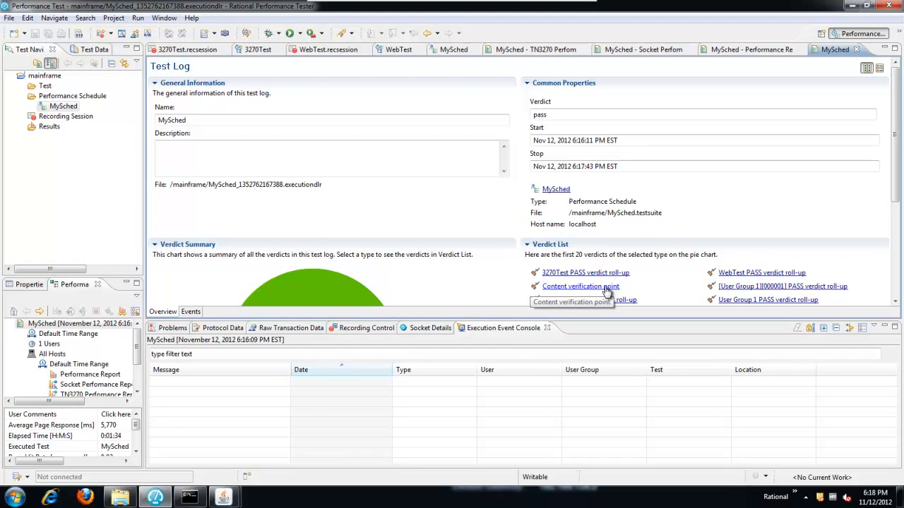
Verify the IBM Search content verification point passed in the test log, then reopen MySched
{"action": "left_click", "coordinate": [581, 286]}
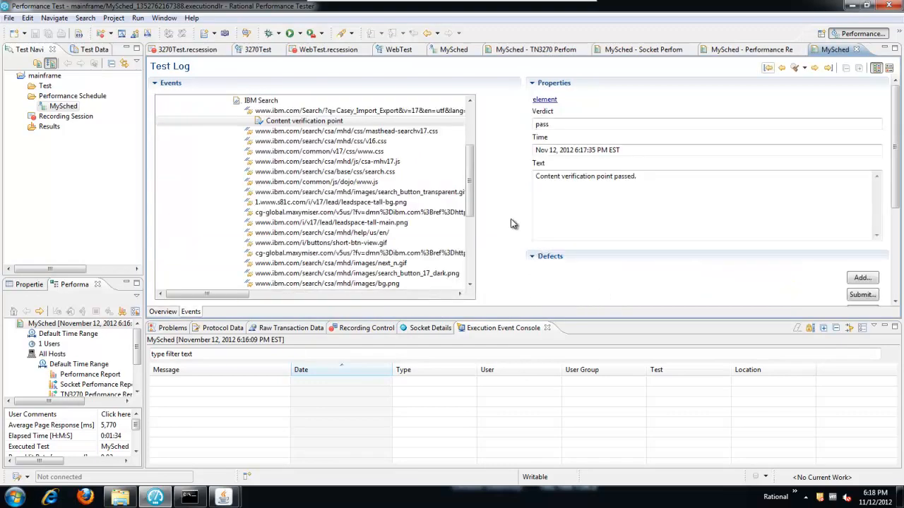
{"action": "left_click", "coordinate": [320, 141]}
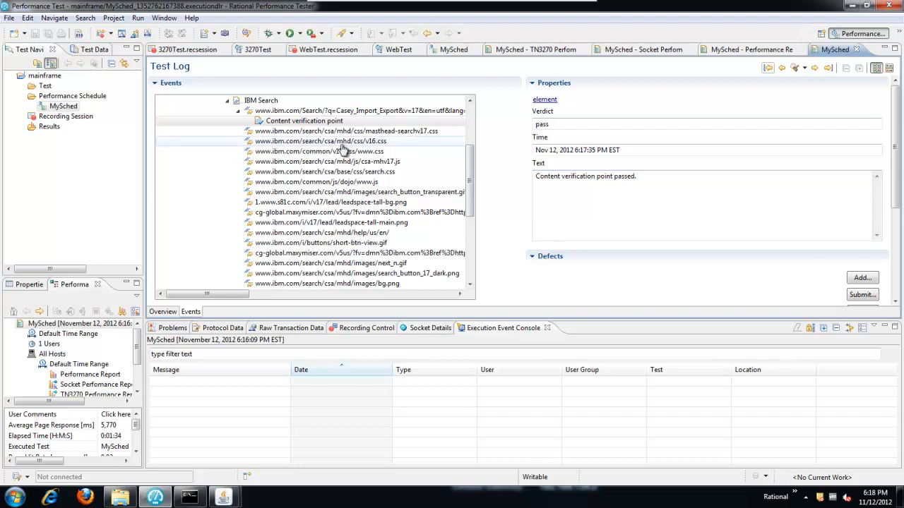
{"action": "left_click", "coordinate": [346, 111]}
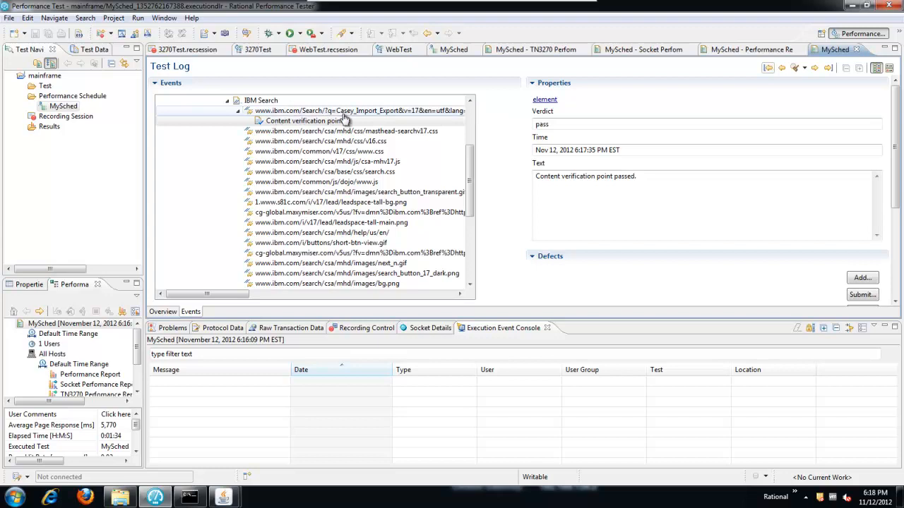
{"action": "mouse_move", "coordinate": [359, 119]}
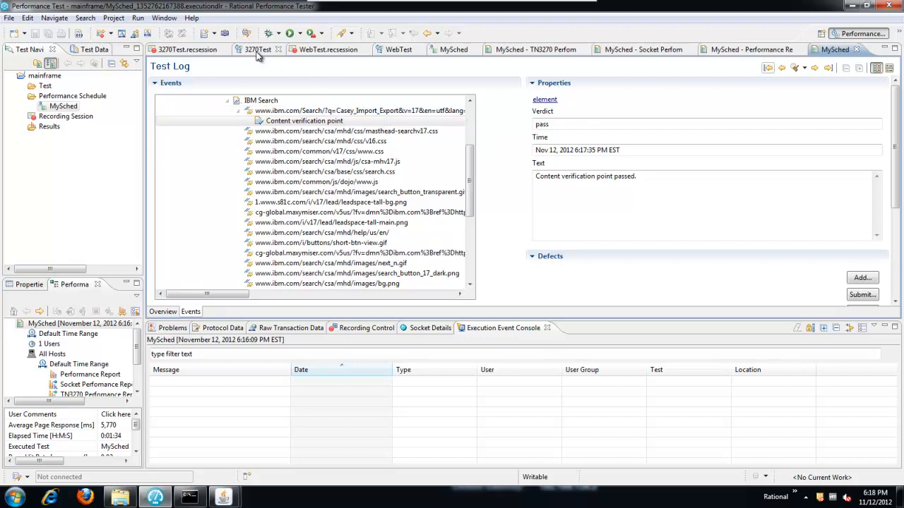
{"action": "left_click", "coordinate": [454, 49]}
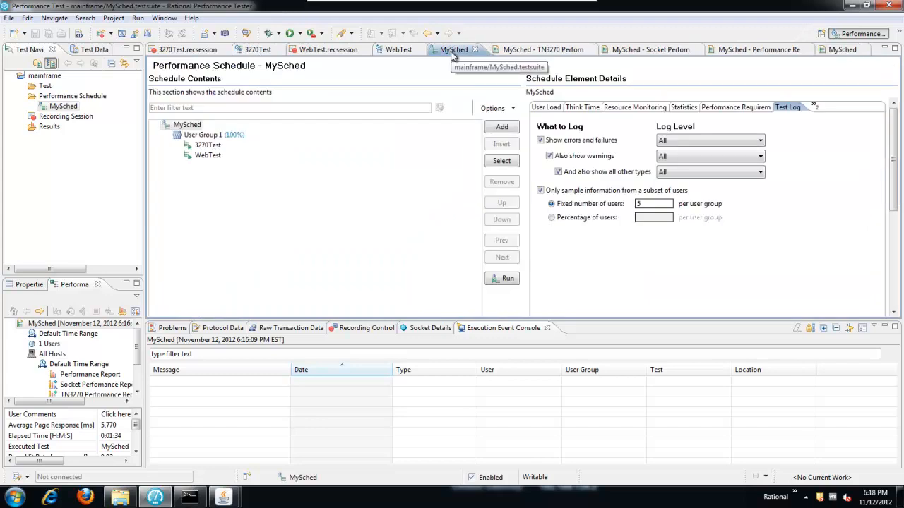